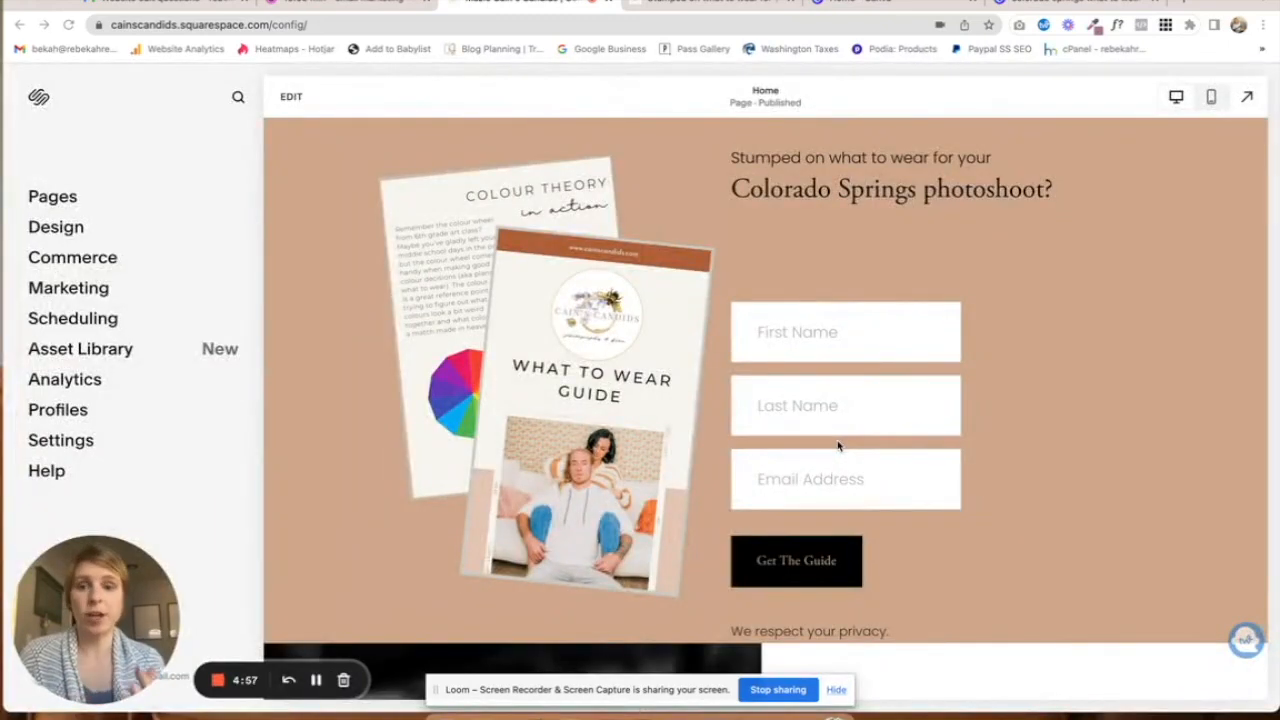
{"action": "mouse_move", "coordinate": [507, 318]}
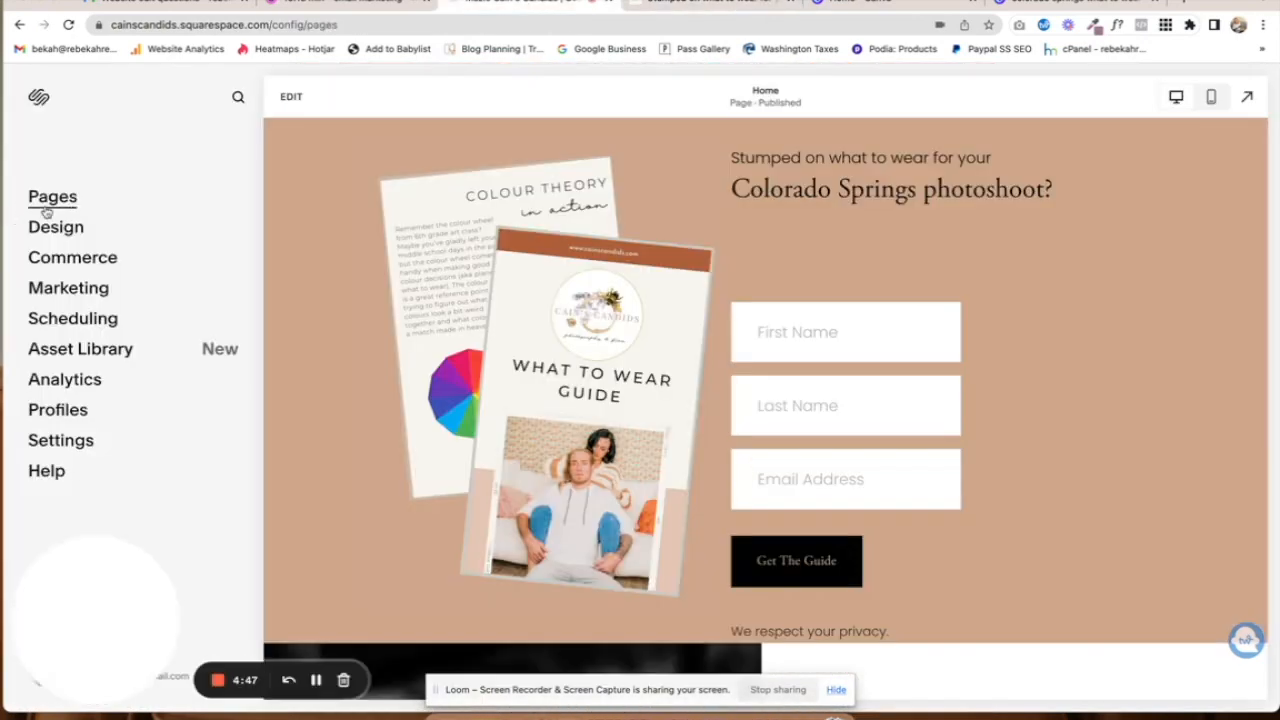
- Open the Style Guide blog from Pages to show its three posts
{"action": "left_click", "coordinate": [52, 196]}
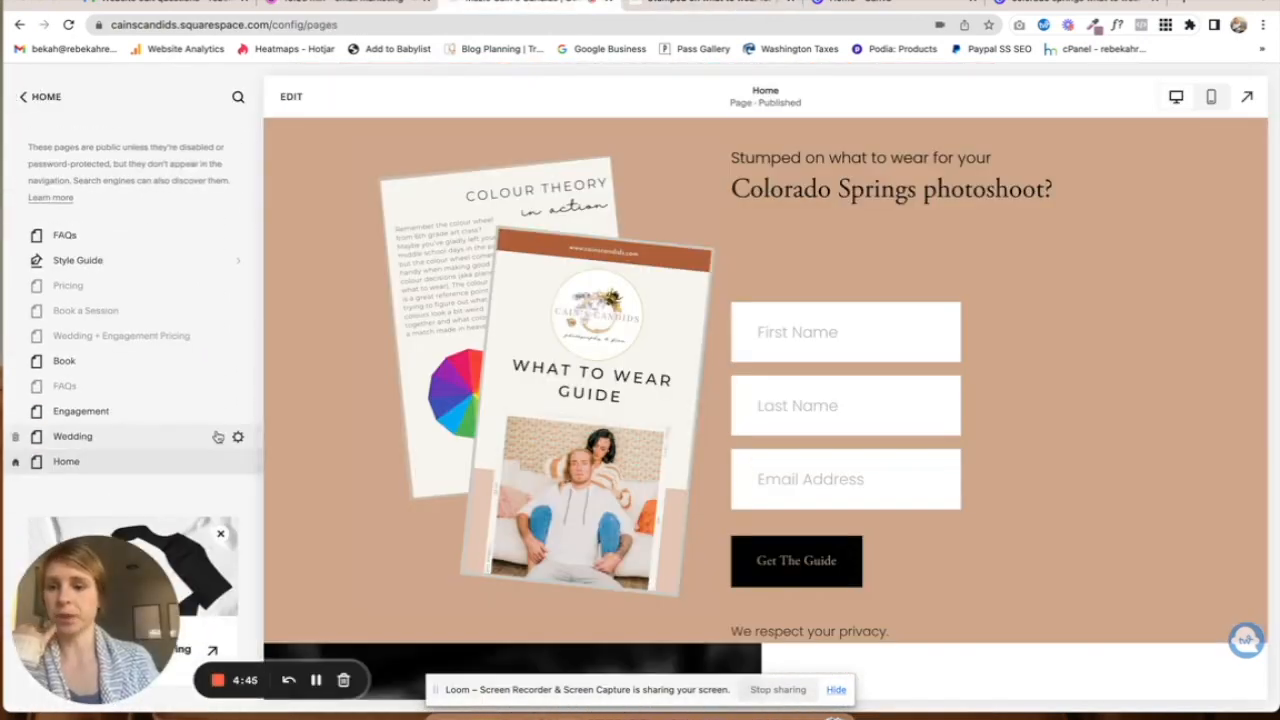
{"action": "mouse_move", "coordinate": [128, 261]}
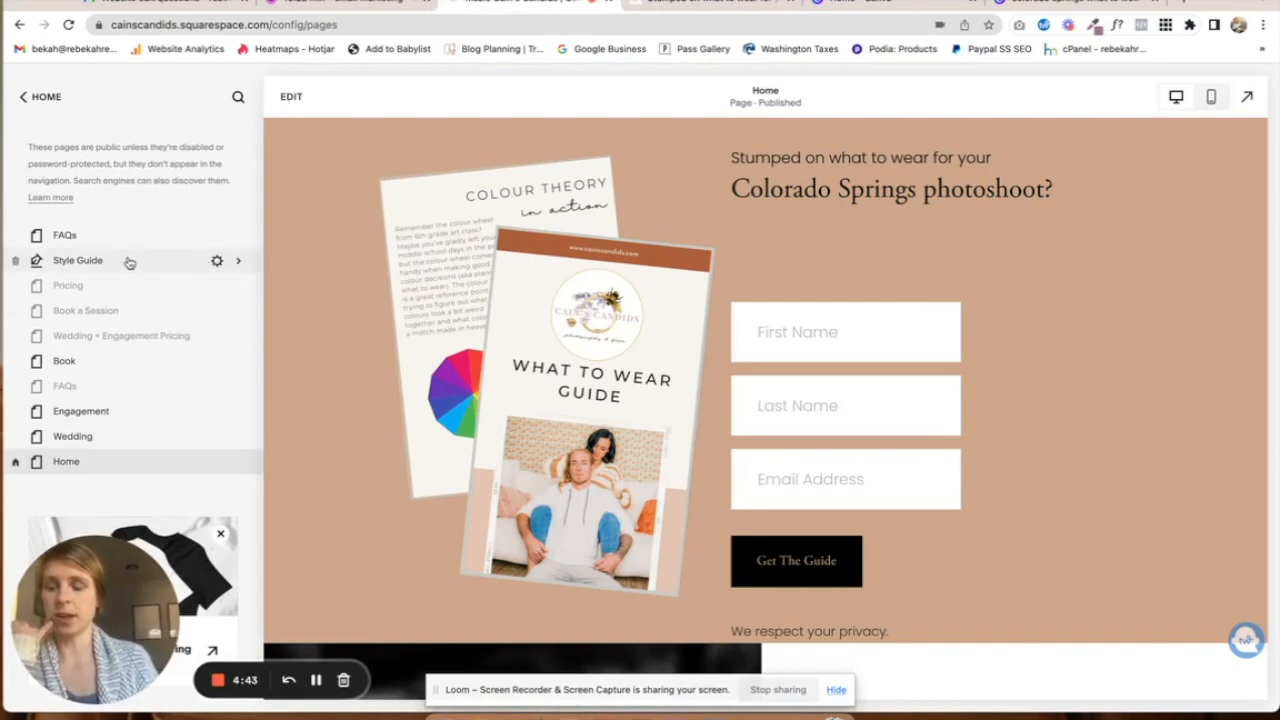
{"action": "mouse_move", "coordinate": [165, 272]}
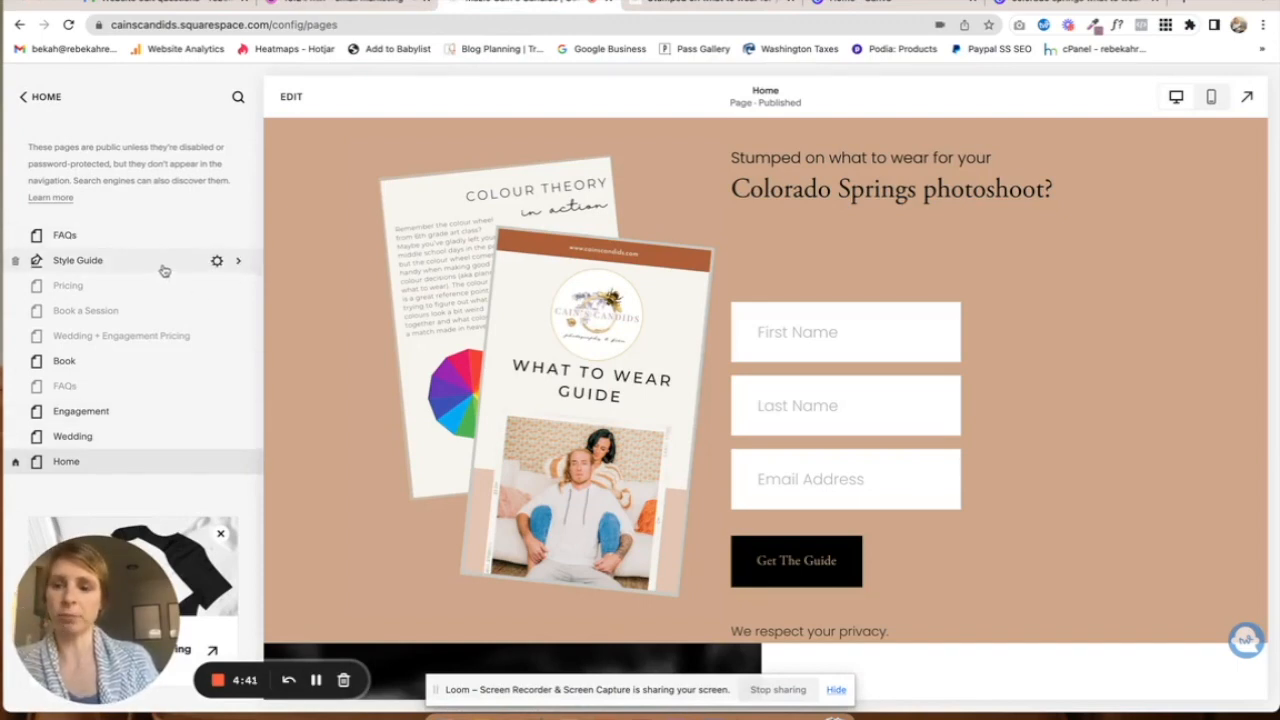
{"action": "left_click", "coordinate": [77, 260]}
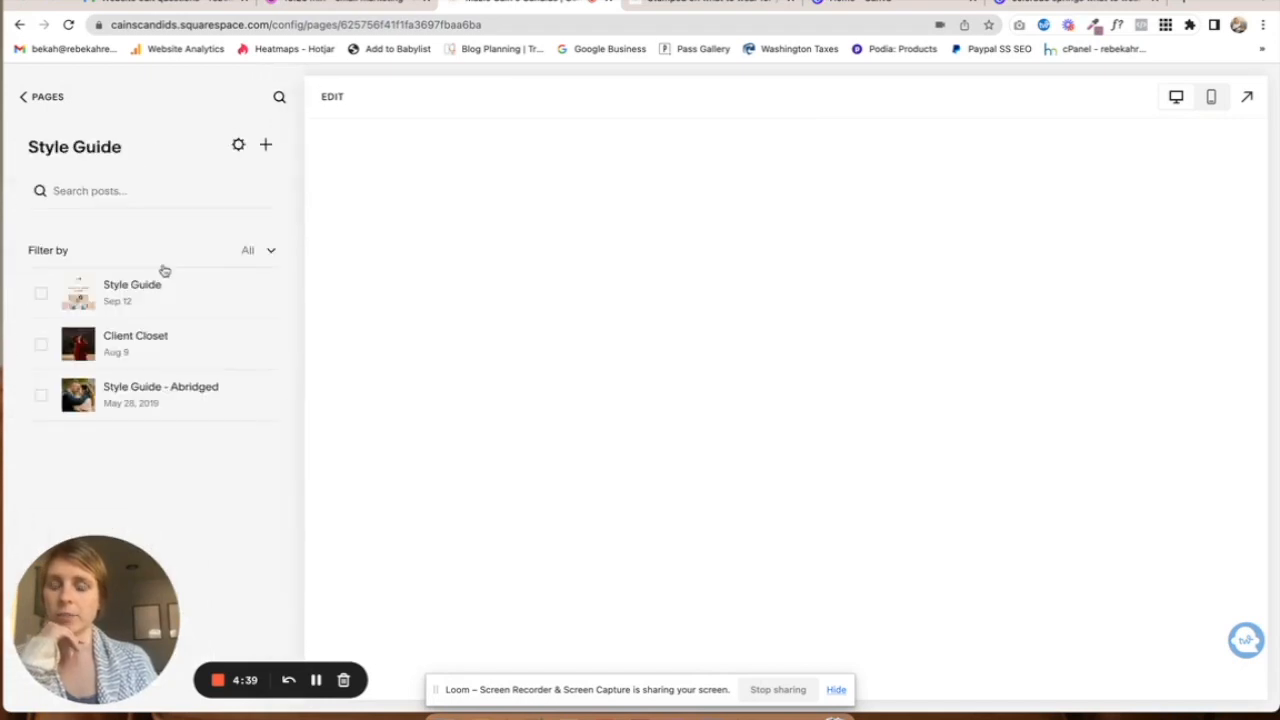
- Preview the Style Guide post and its options menu, then view the What to Wear Guide in Canva
{"action": "left_click", "coordinate": [132, 290]}
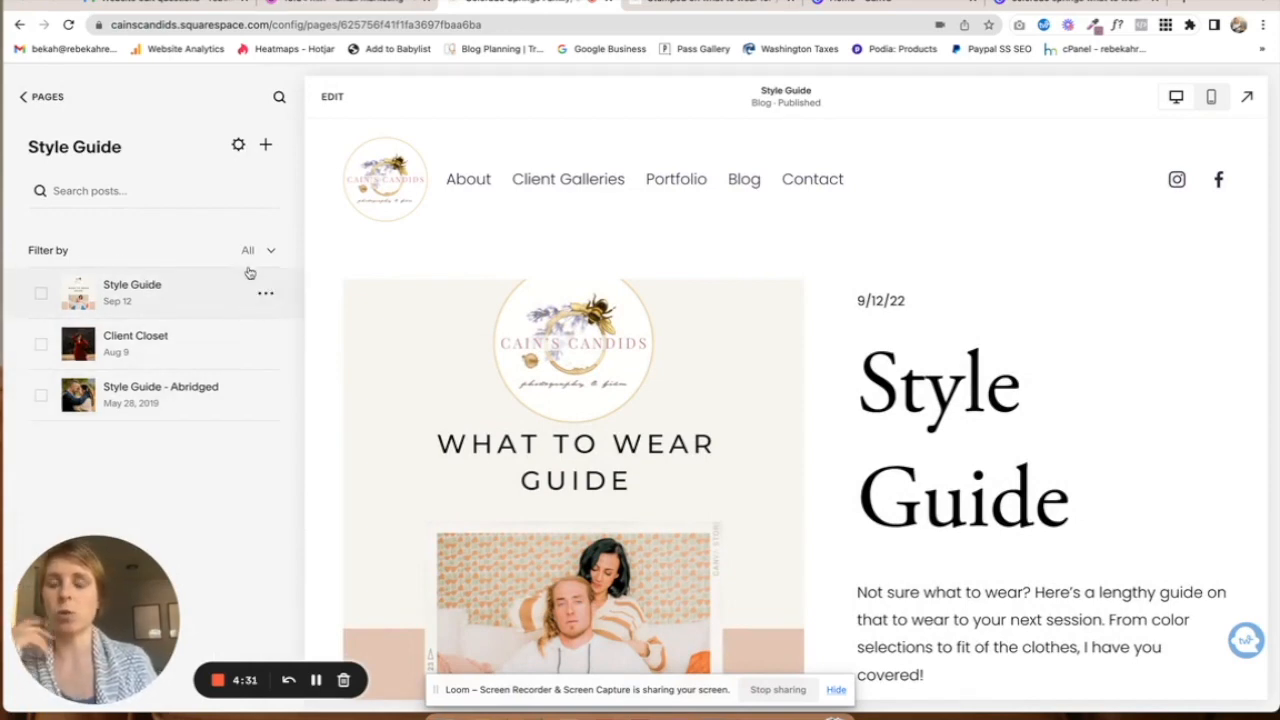
{"action": "left_click", "coordinate": [266, 293]}
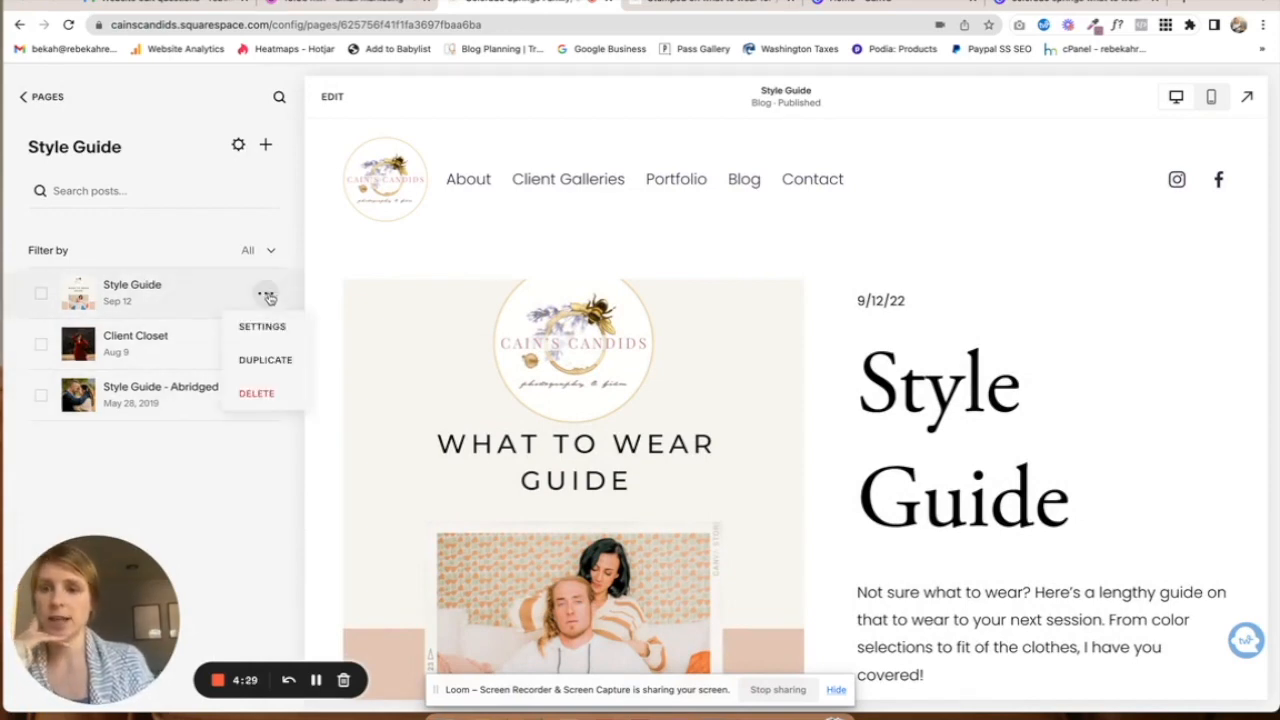
{"action": "left_click", "coordinate": [261, 326]}
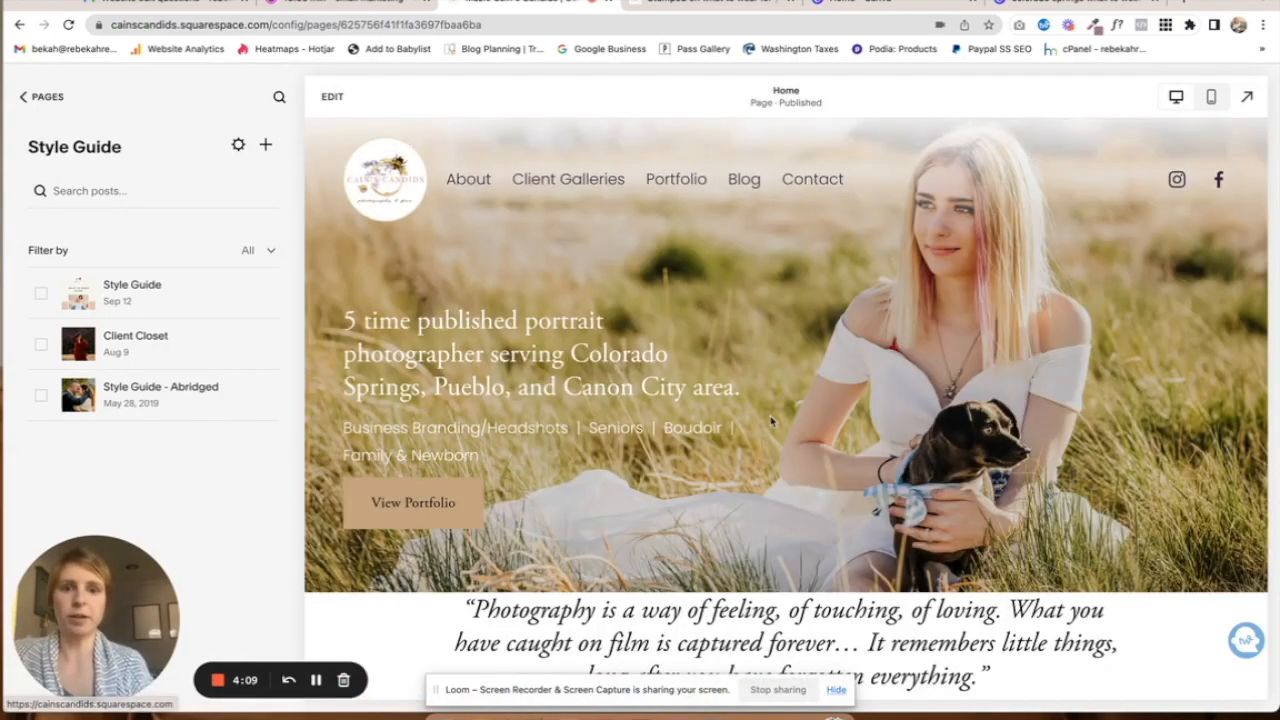
{"action": "scroll", "scroll_direction": "down", "scroll_amount": 3}
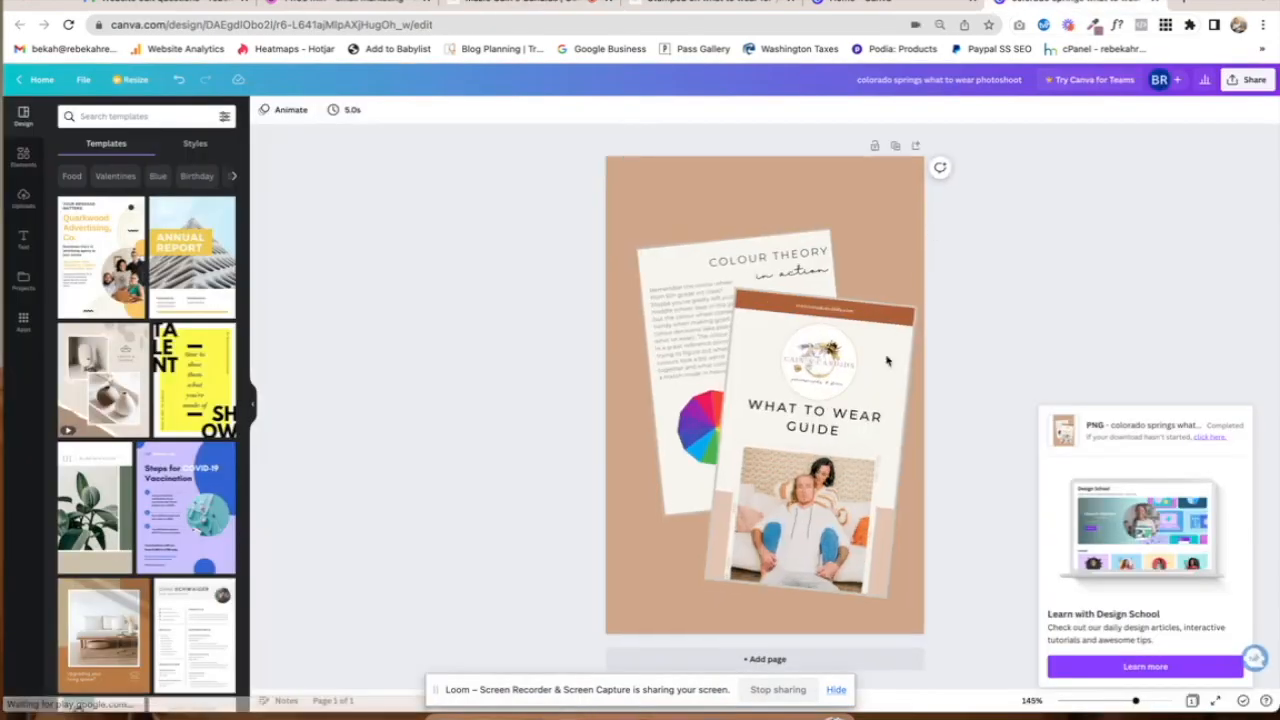
- Leave the Canva What to Wear Guide and return to the Squarespace homepage editor
{"action": "left_click", "coordinate": [820, 370]}
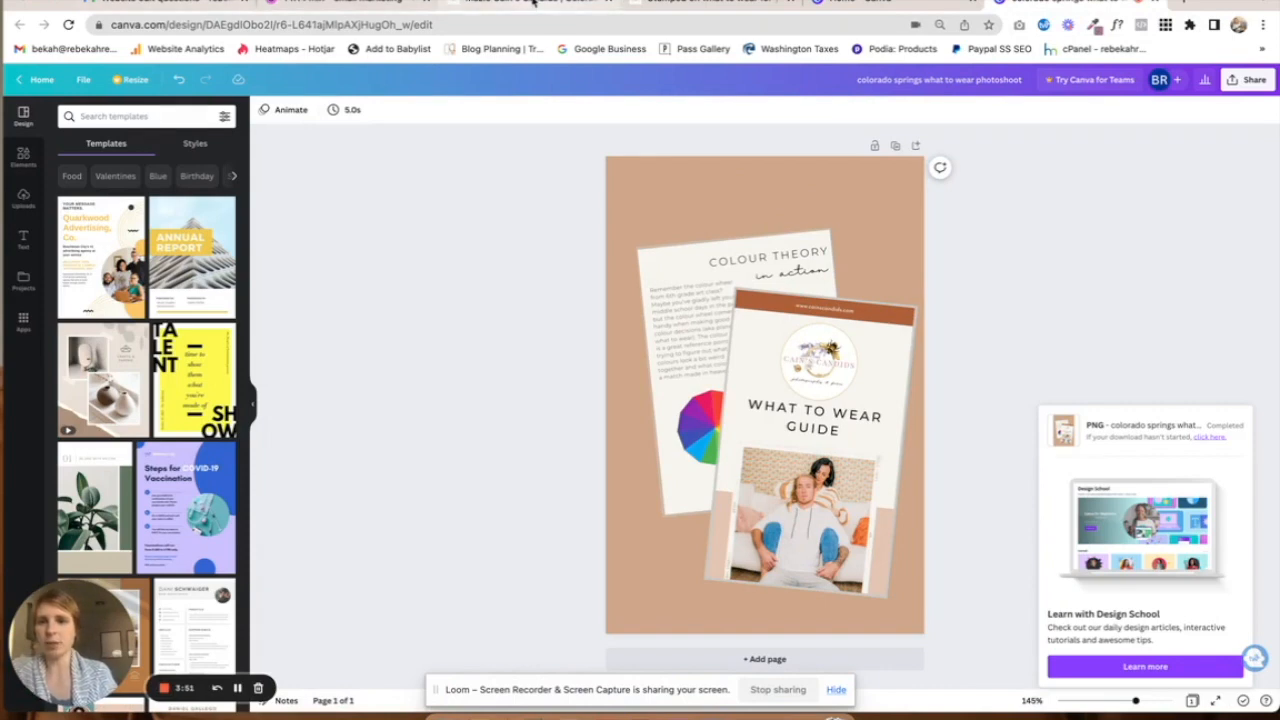
{"action": "left_click", "coordinate": [535, 5]}
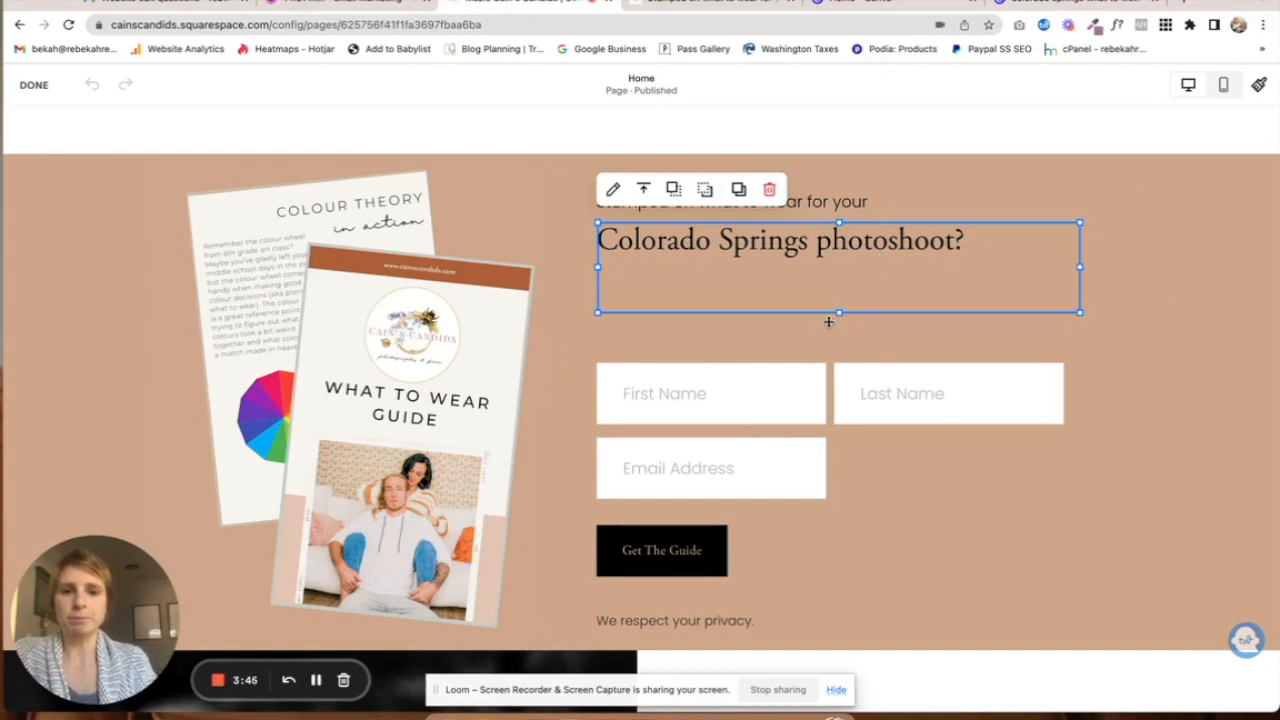
- Type the 'Not sure what to wear?' guide description under the Colorado Springs photoshoot heading
{"action": "left_click", "coordinate": [24, 249]}
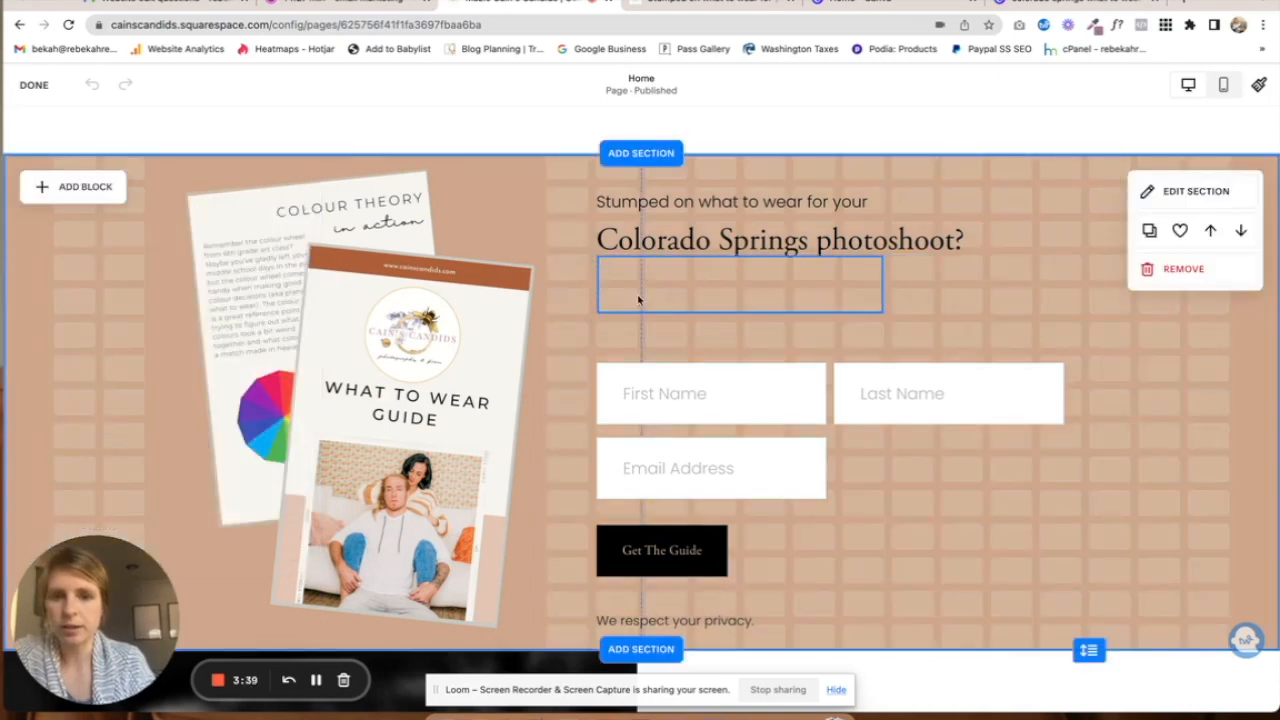
{"action": "type", "text": "Not sure what to wear? Here's a lengthy guide on that to wear to your next session. From color selections to fit of the clothes, I have you covered!"}
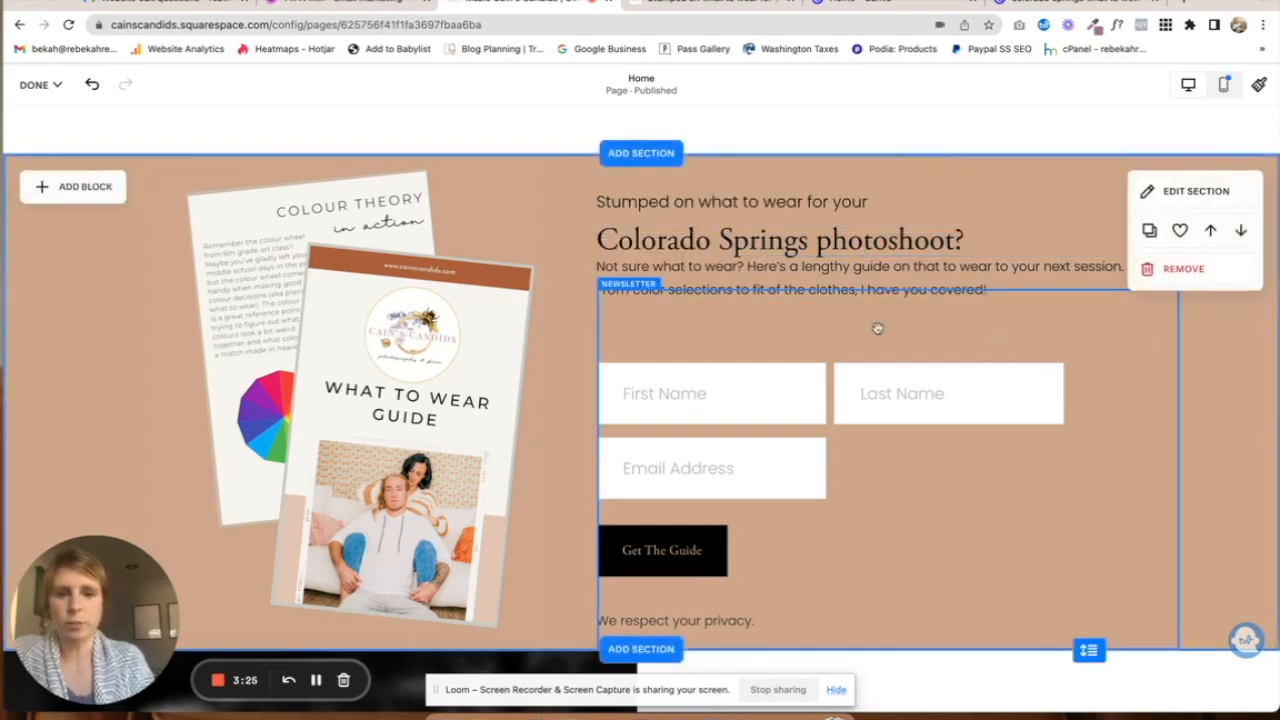
{"action": "left_click", "coordinate": [73, 186]}
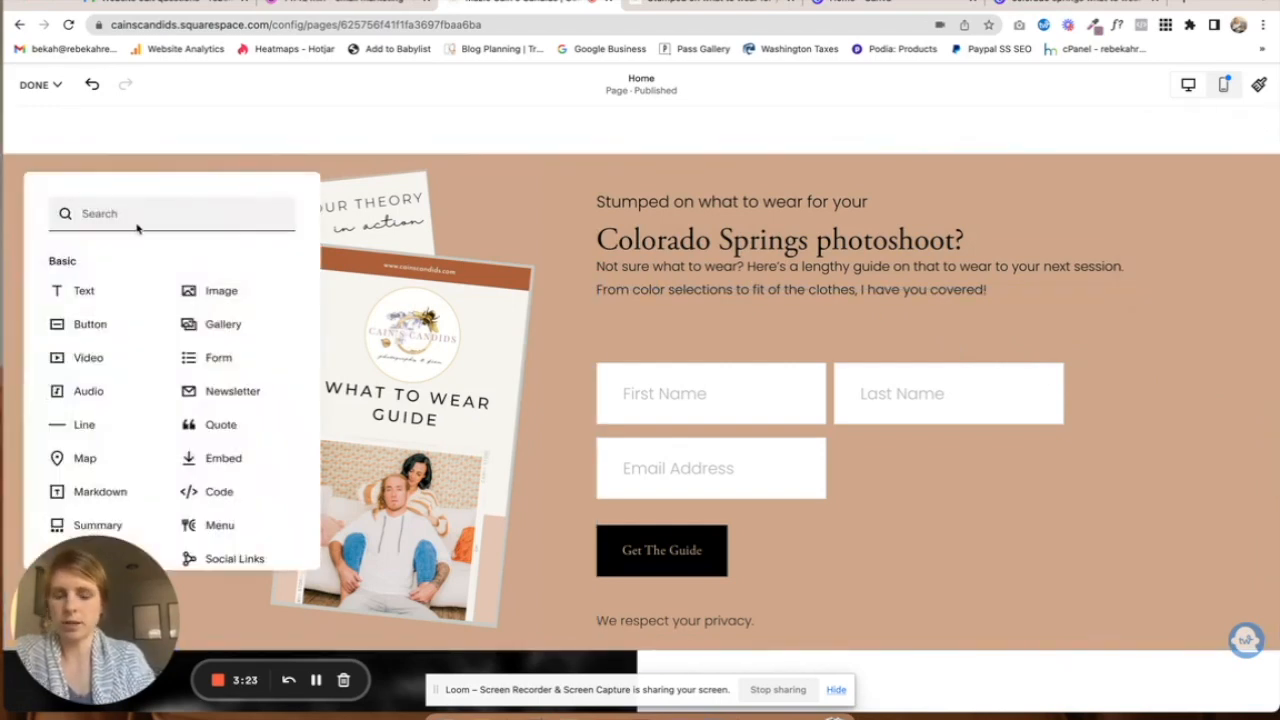
- Edit the newsletter block, review its layout and Squarespace storage settings, then exit editing
{"action": "type", "text": "new"}
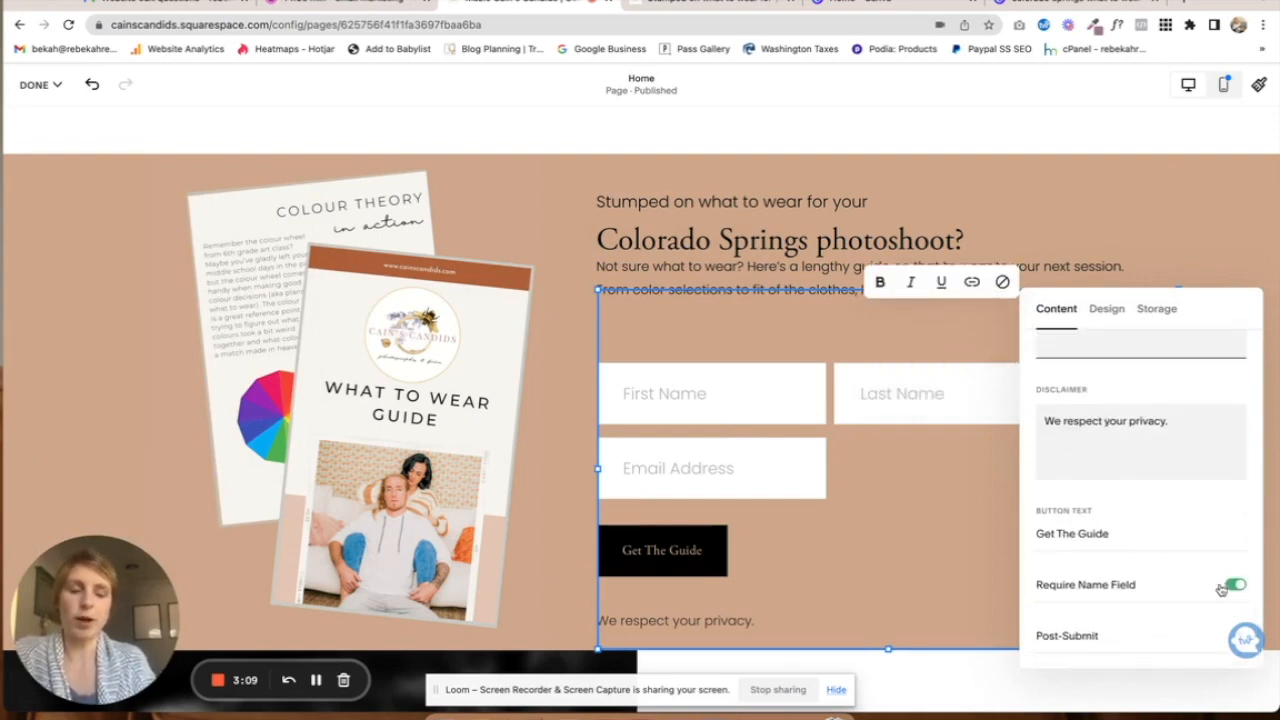
{"action": "left_click", "coordinate": [1238, 579]}
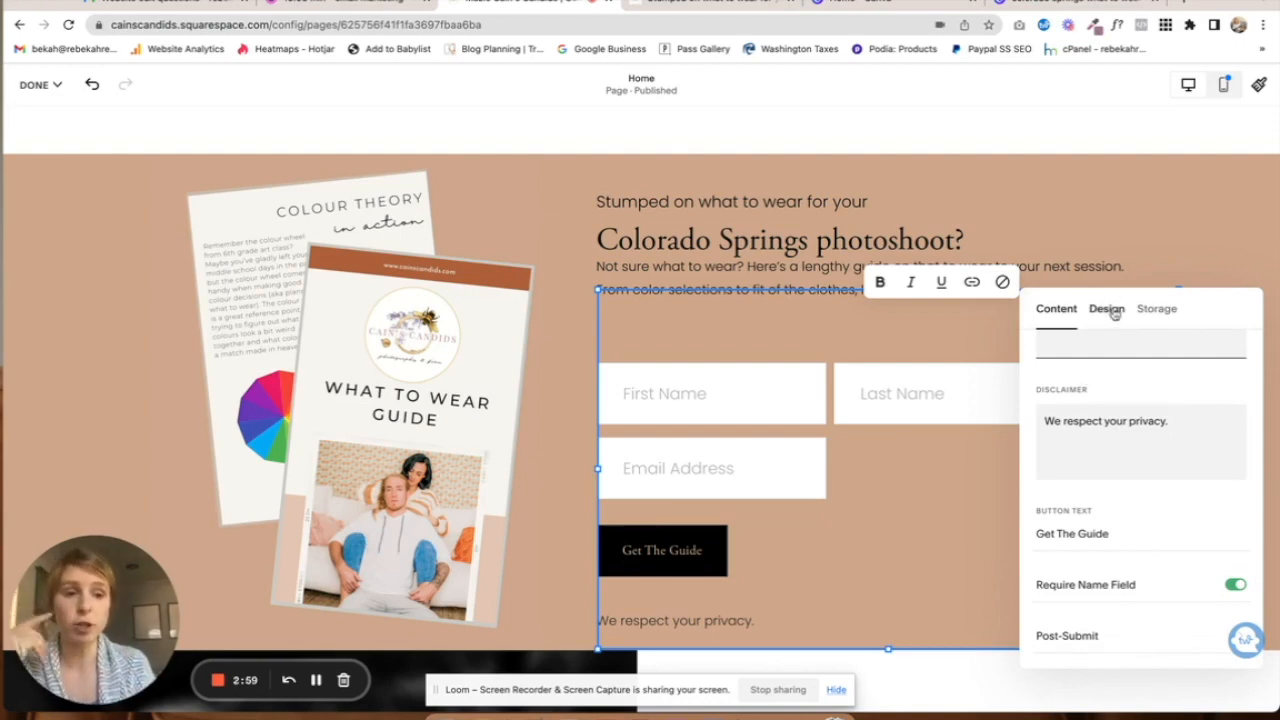
{"action": "left_click", "coordinate": [1106, 308]}
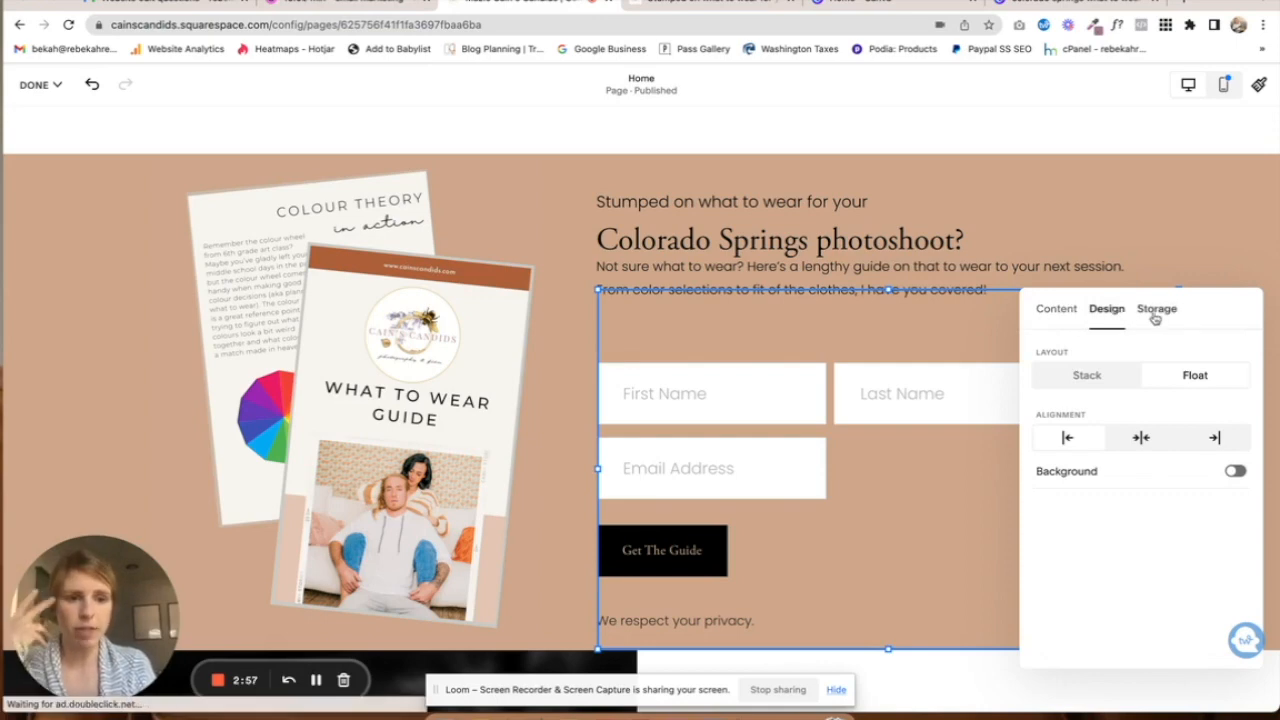
{"action": "left_click", "coordinate": [1157, 309]}
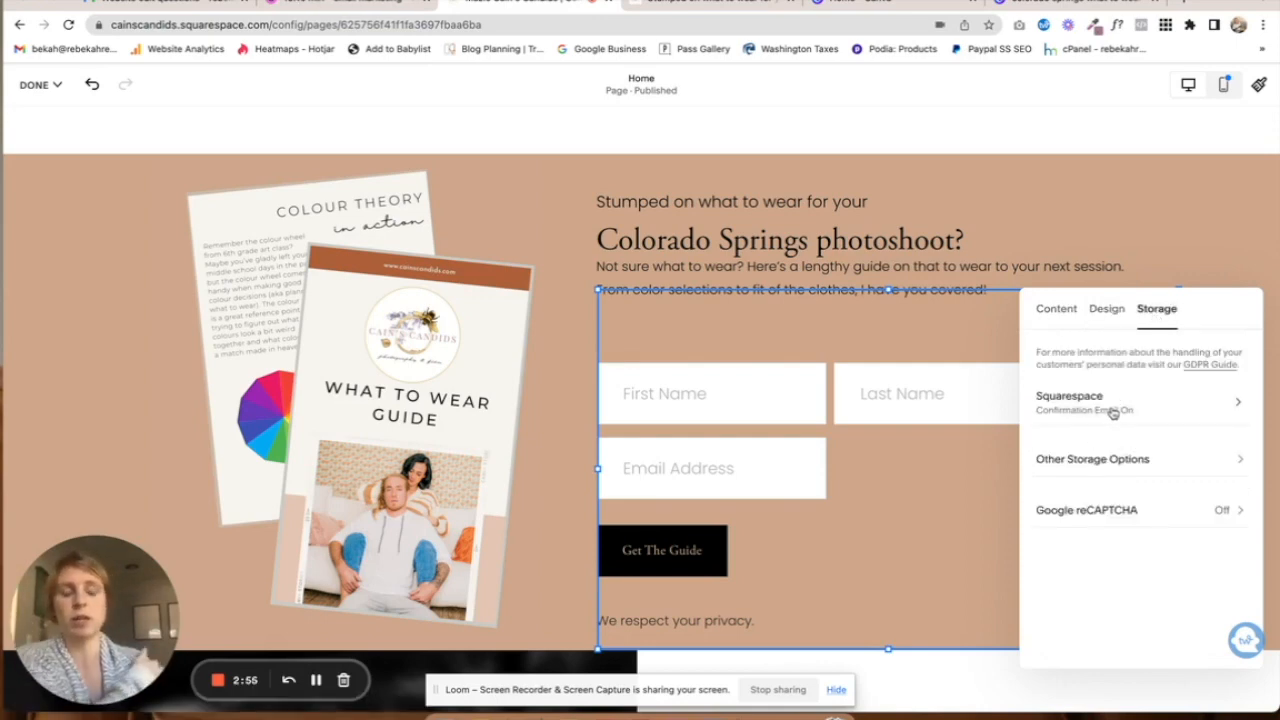
{"action": "mouse_move", "coordinate": [1095, 472]}
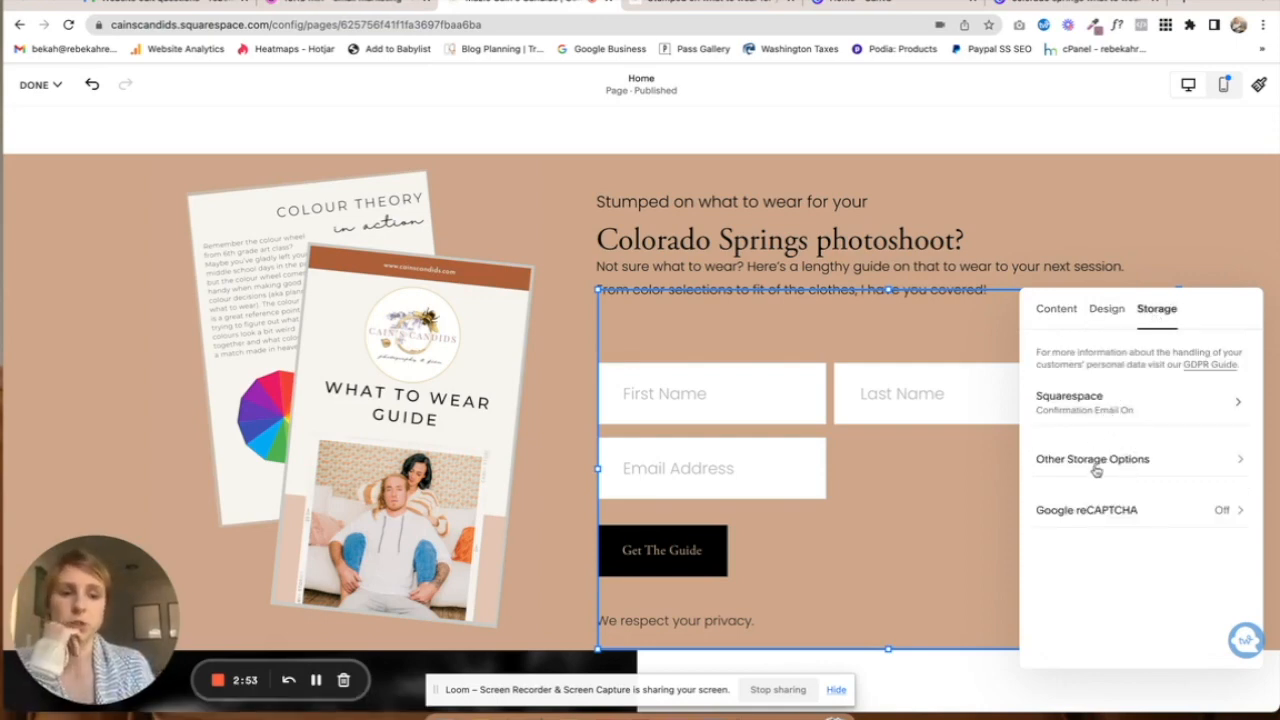
{"action": "left_click", "coordinate": [1092, 459]}
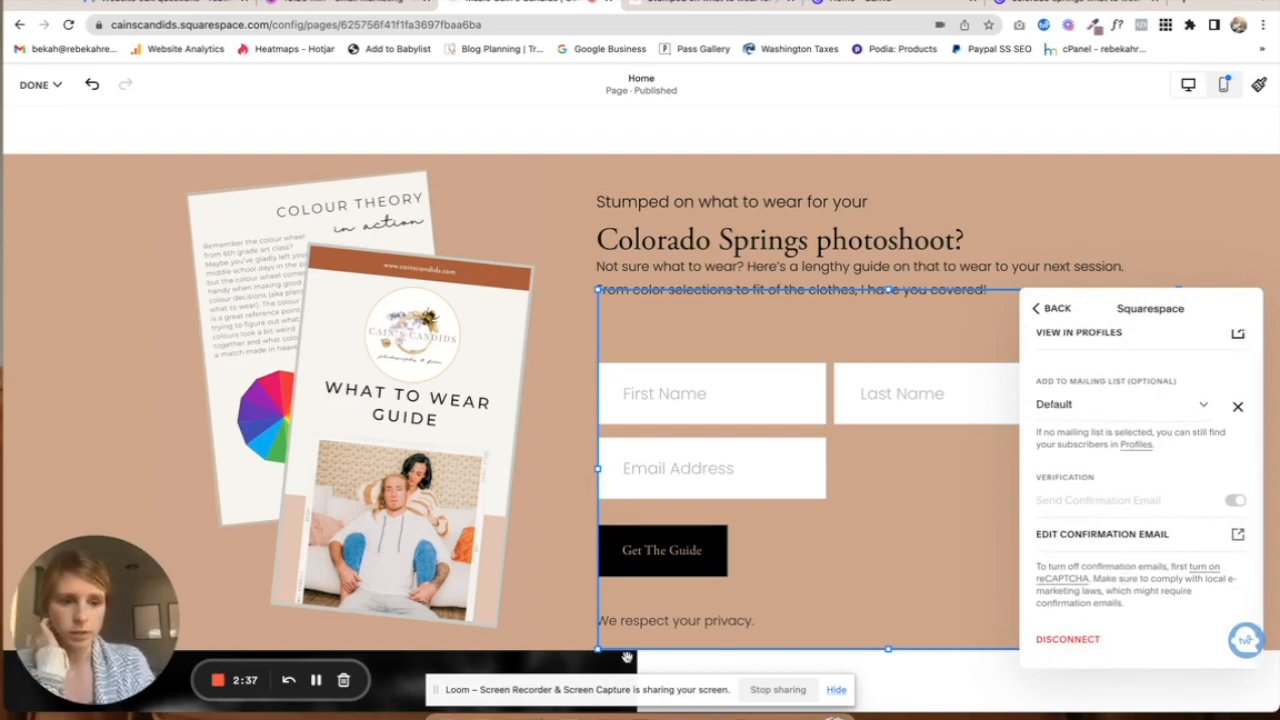
{"action": "left_click", "coordinate": [40, 84]}
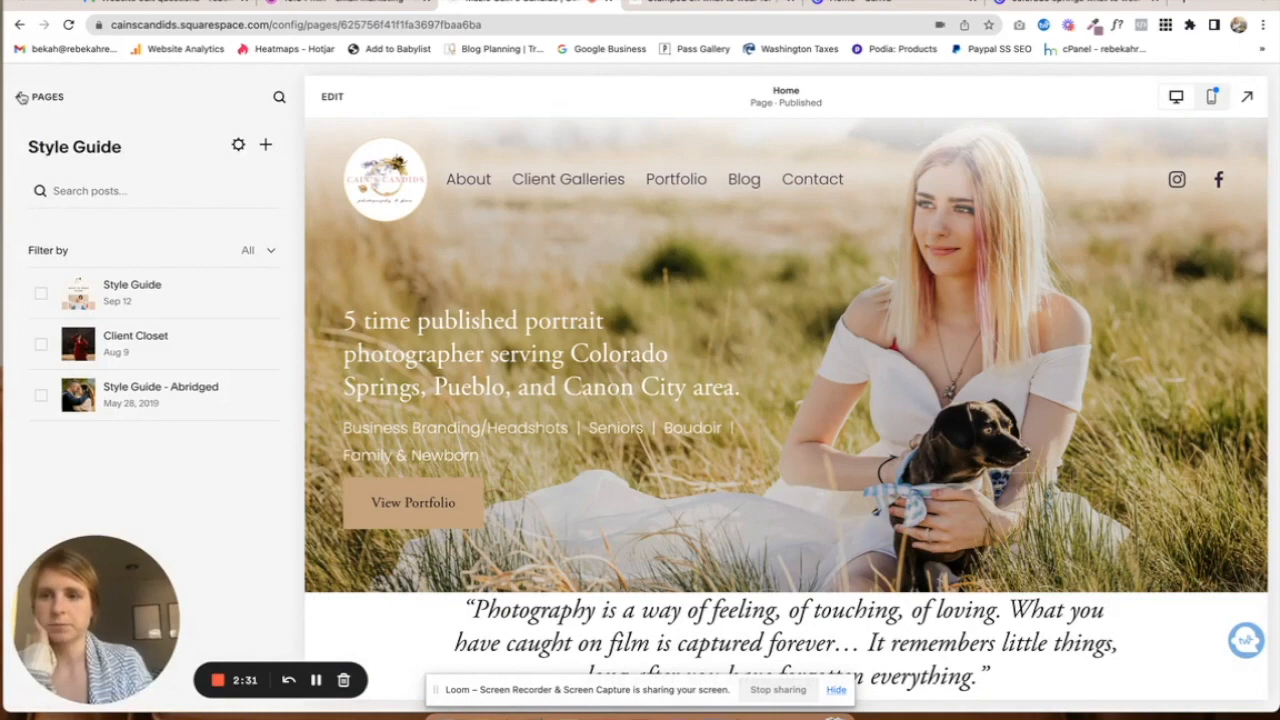
- Go to Marketing > Email Campaigns > Automations and view the plans allowing automations
{"action": "left_click", "coordinate": [21, 97]}
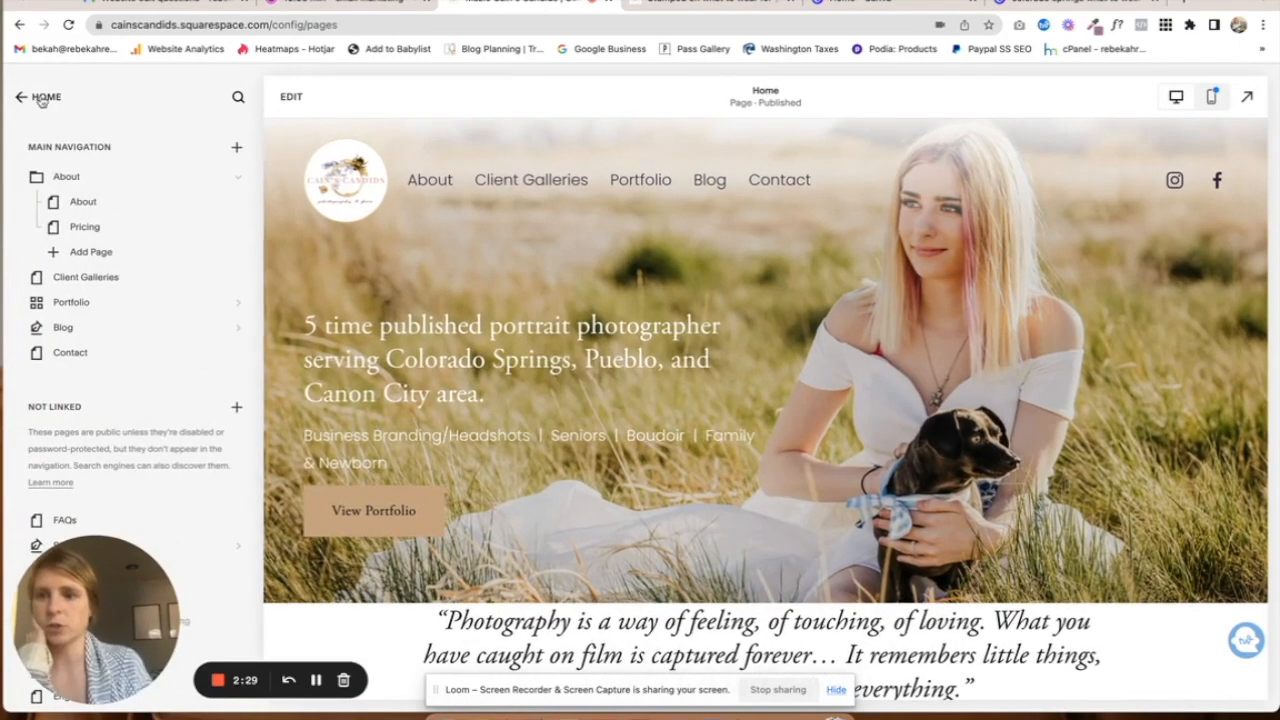
{"action": "left_click", "coordinate": [21, 96]}
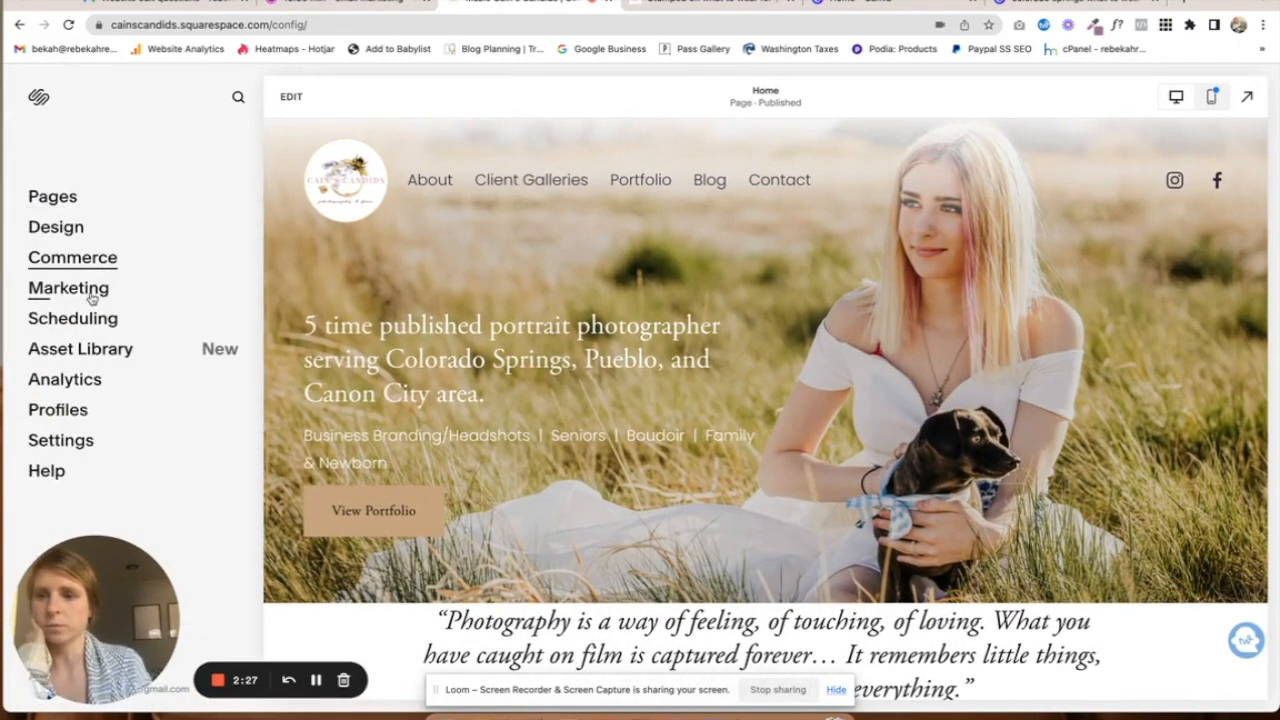
{"action": "left_click", "coordinate": [68, 288]}
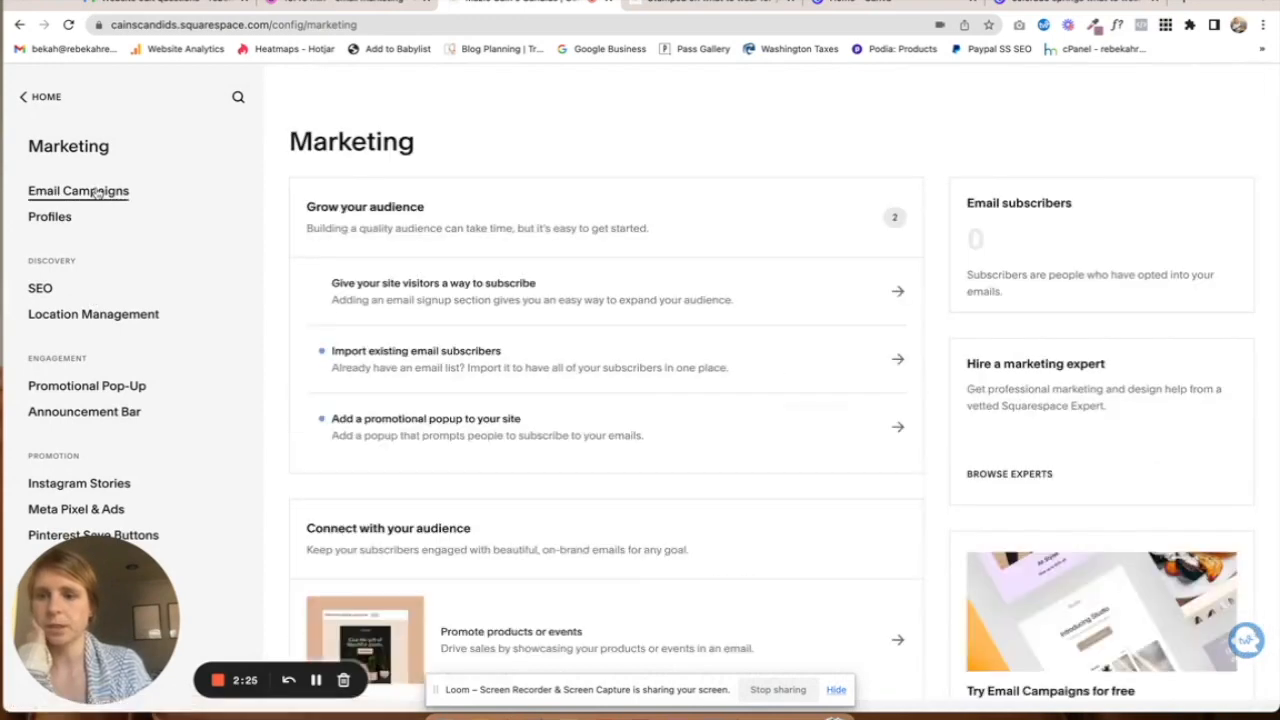
{"action": "left_click", "coordinate": [78, 190]}
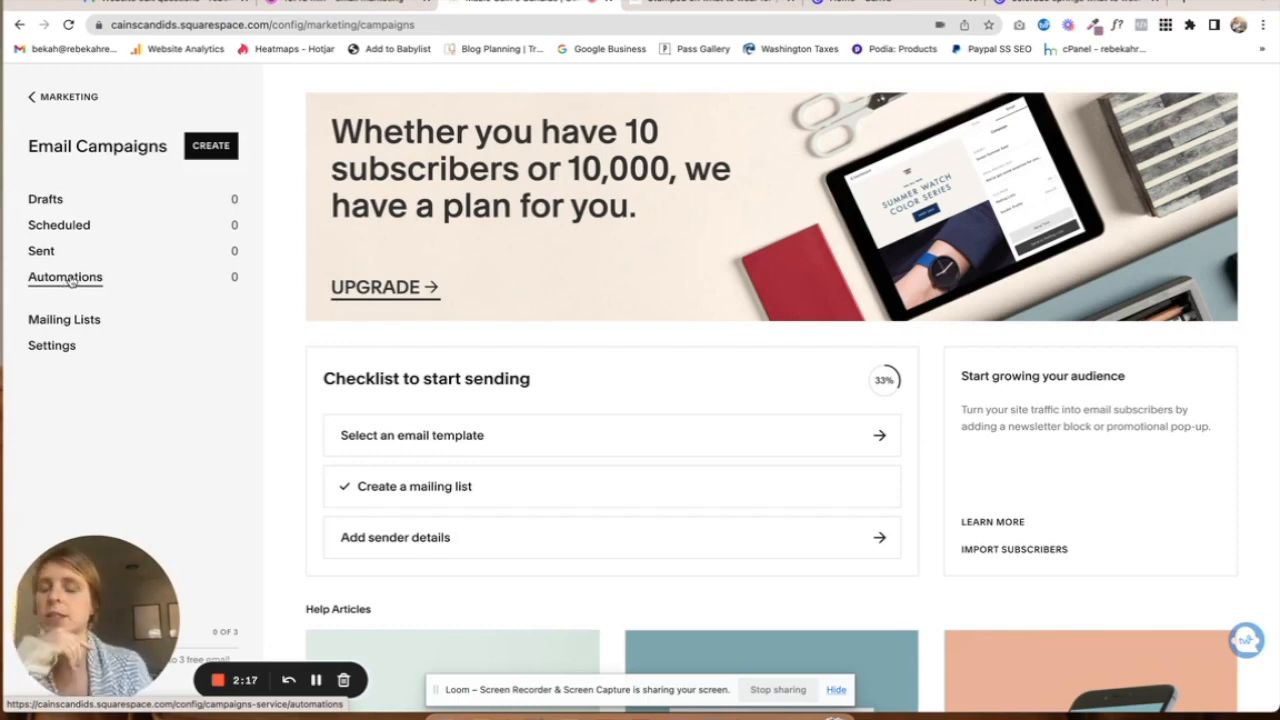
{"action": "left_click", "coordinate": [64, 277]}
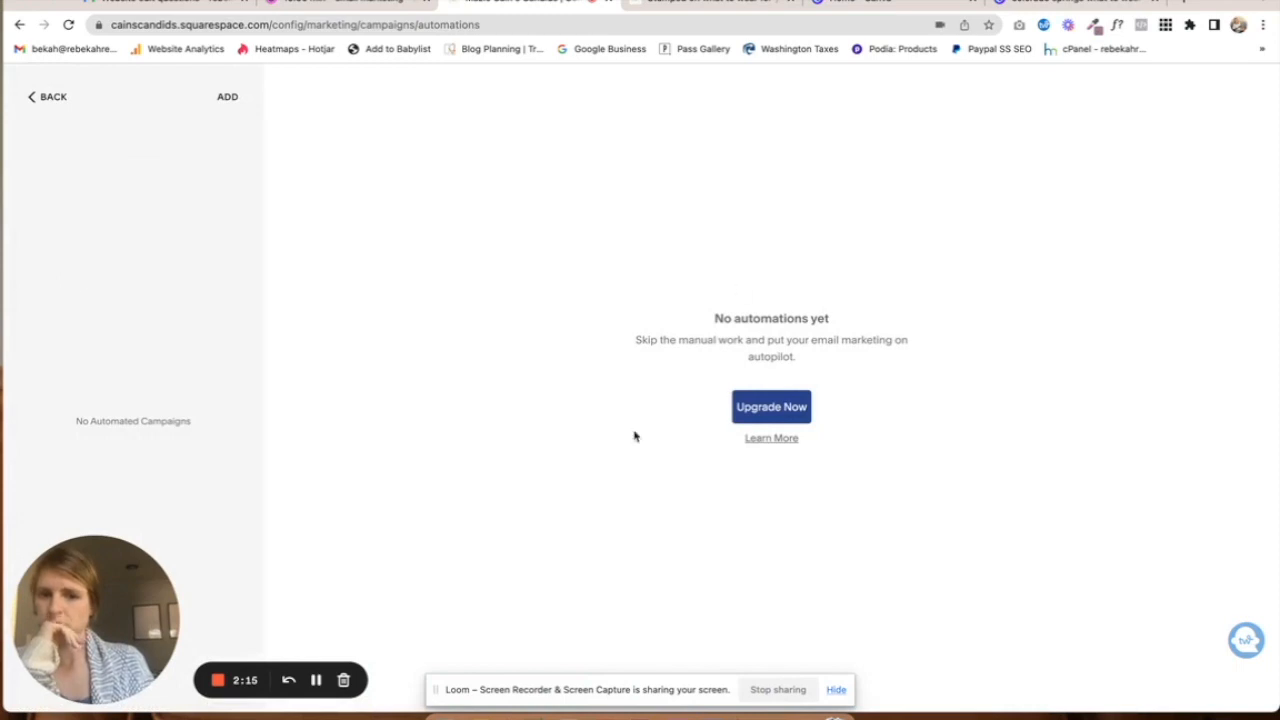
{"action": "left_click", "coordinate": [771, 407]}
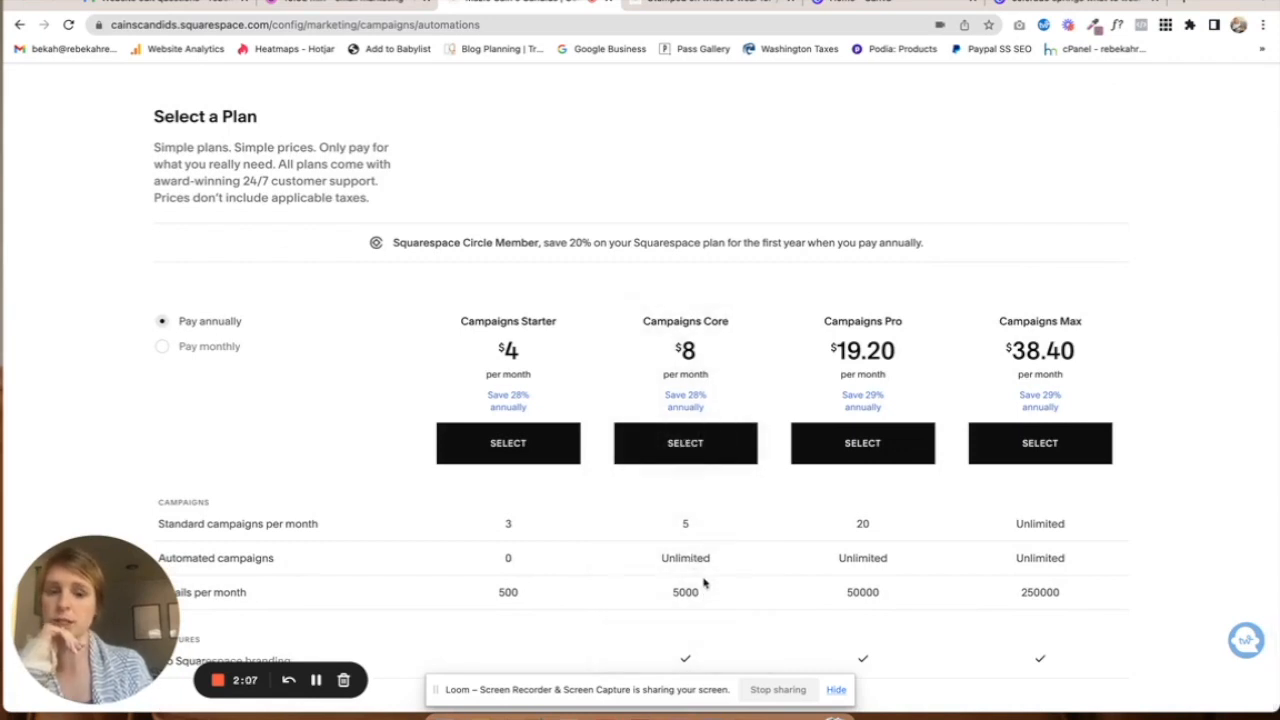
{"action": "mouse_move", "coordinate": [570, 661]}
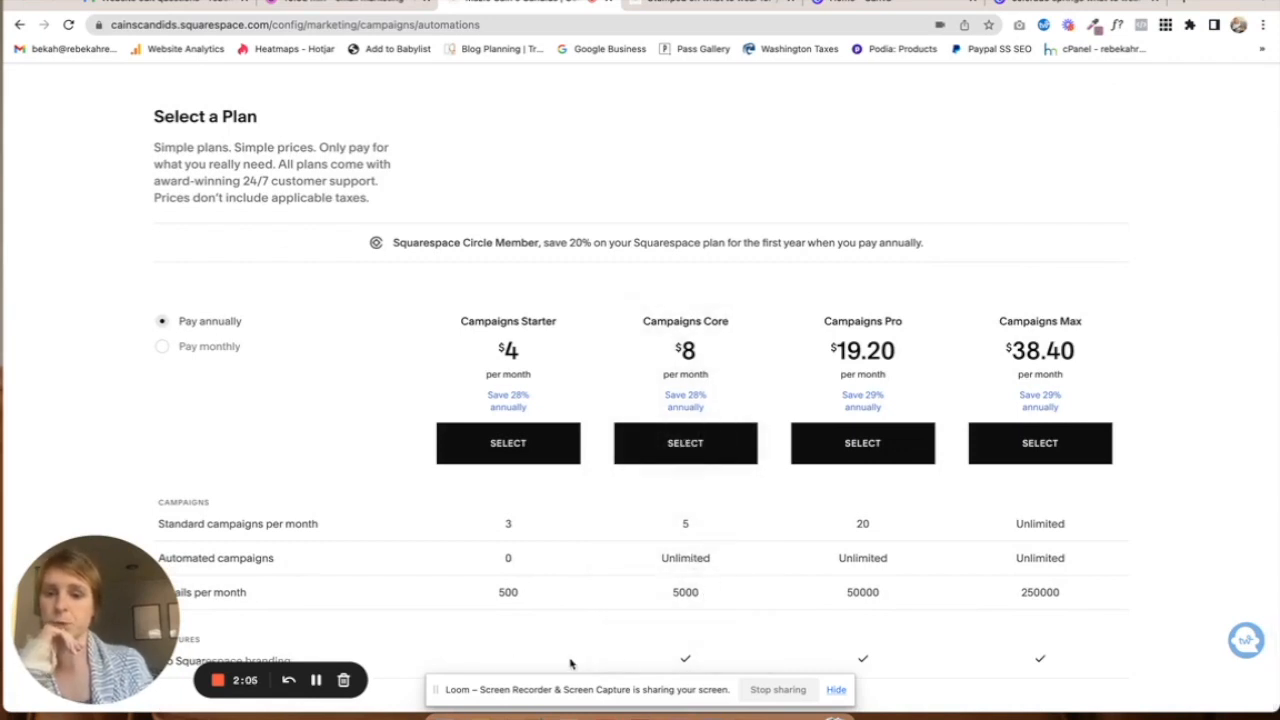
{"action": "mouse_move", "coordinate": [685, 582]}
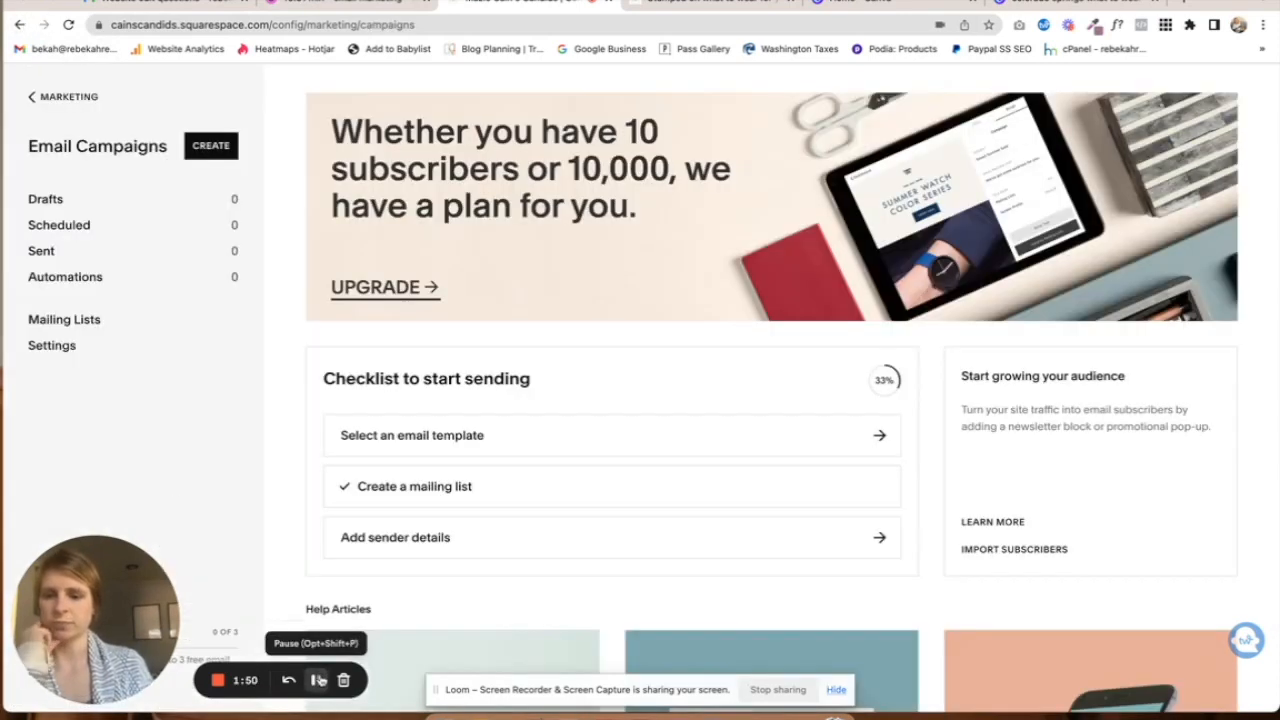
- Add and save a 'STYLE GUIDE' mailing list, then go back to Email Campaigns
{"action": "left_click", "coordinate": [64, 319]}
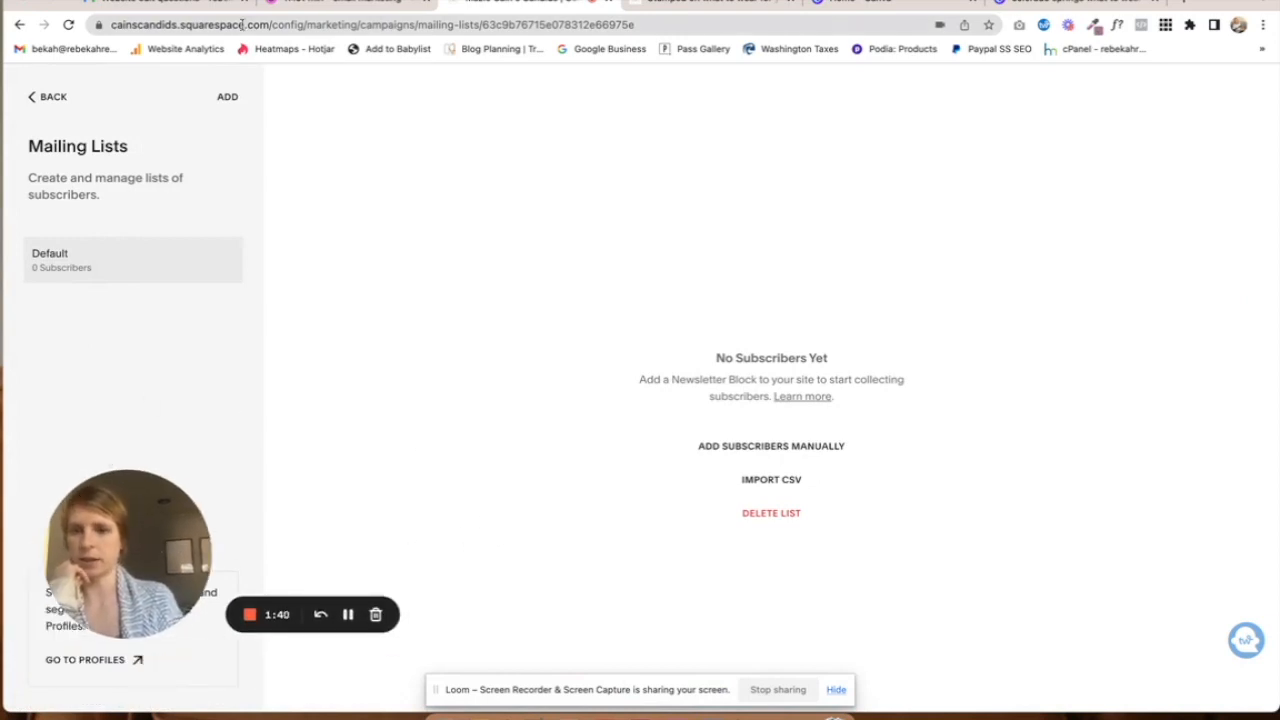
{"action": "left_click", "coordinate": [227, 96]}
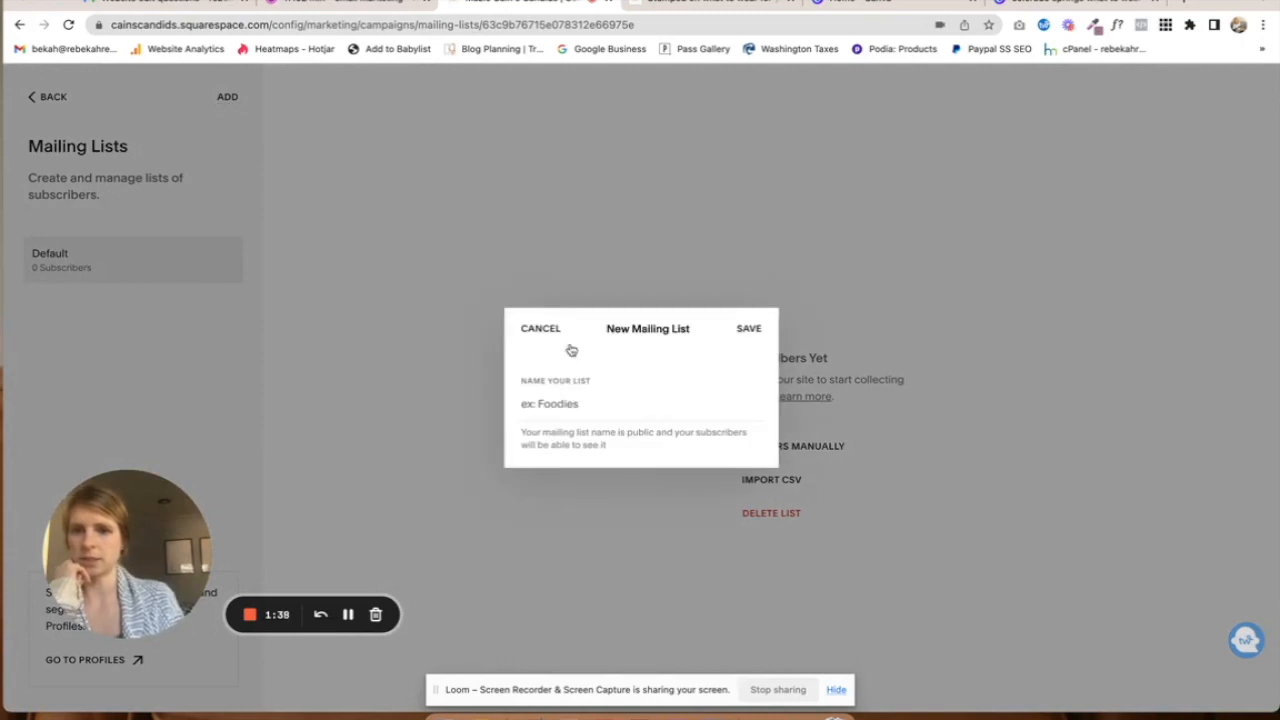
{"action": "left_click", "coordinate": [560, 404]}
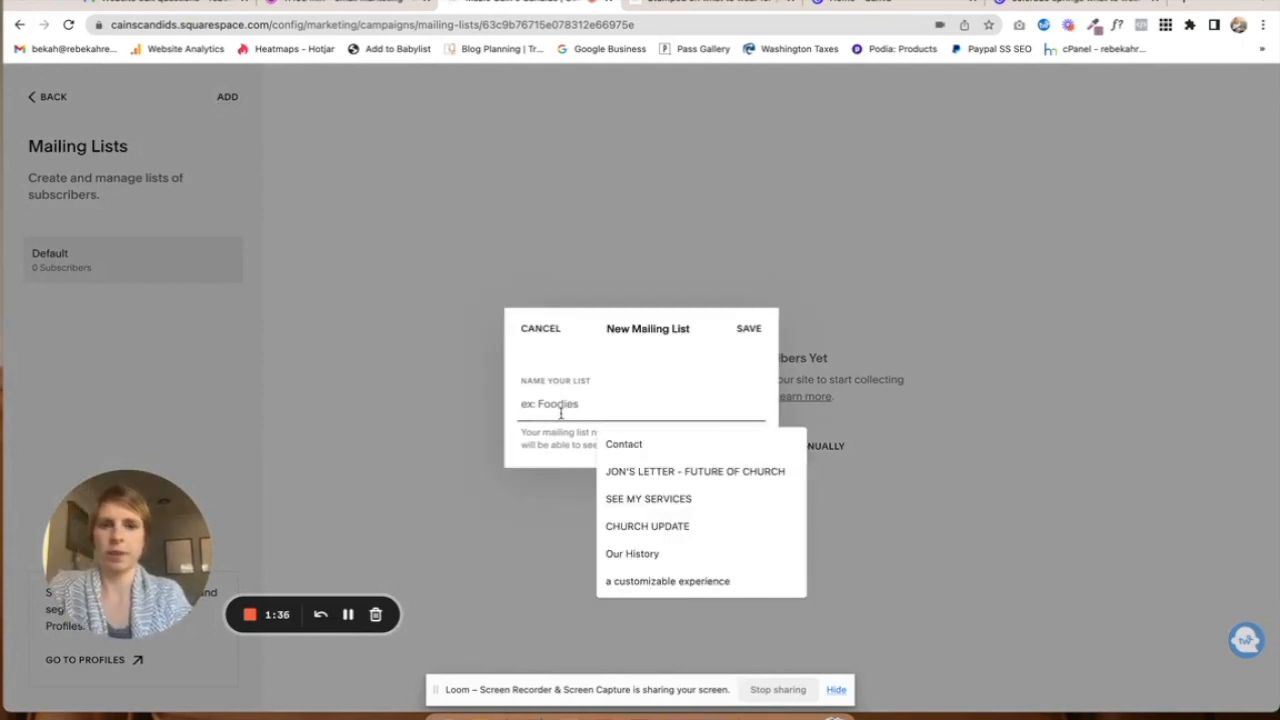
{"action": "type", "text": "W"}
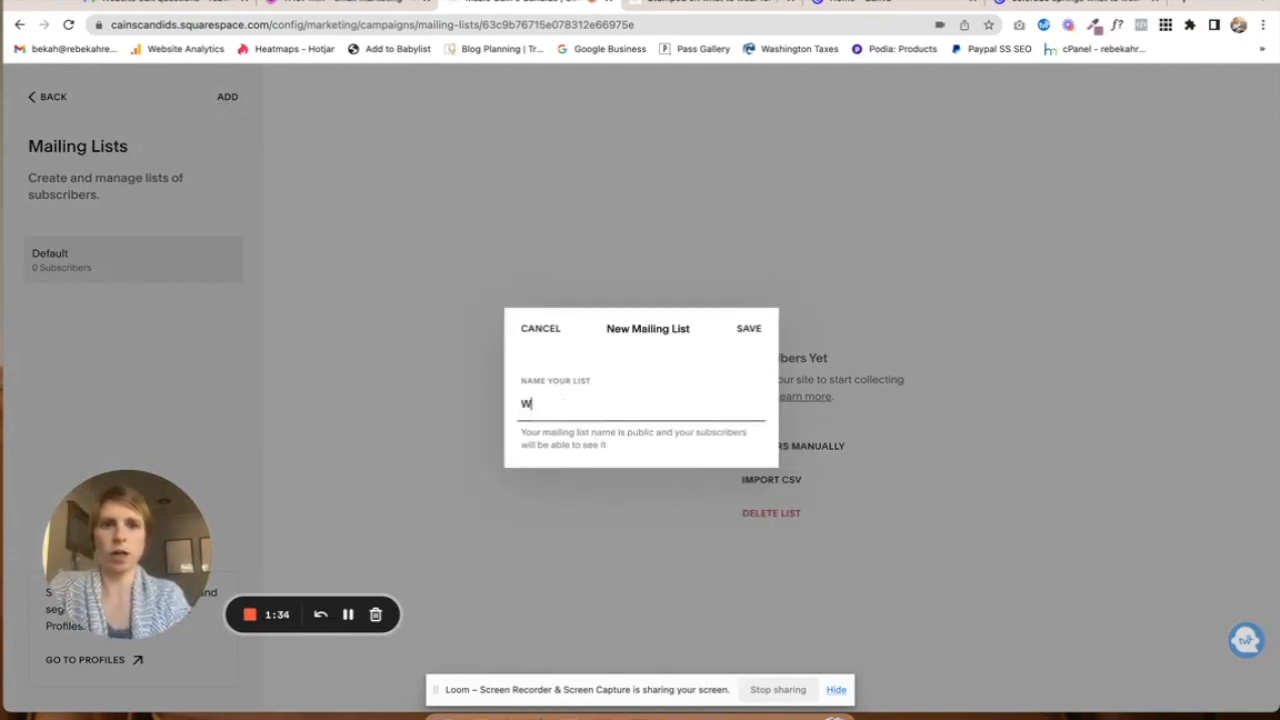
{"action": "type", "text": "h"}
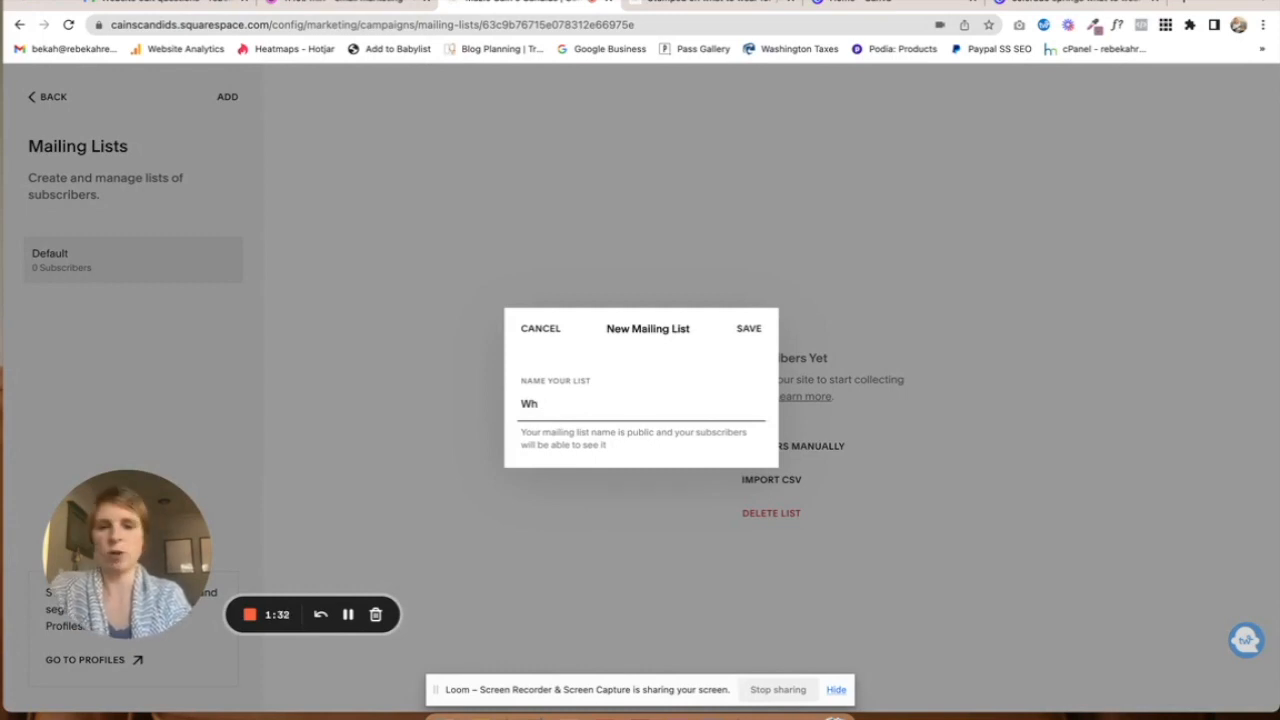
{"action": "type", "text": "STYLE"}
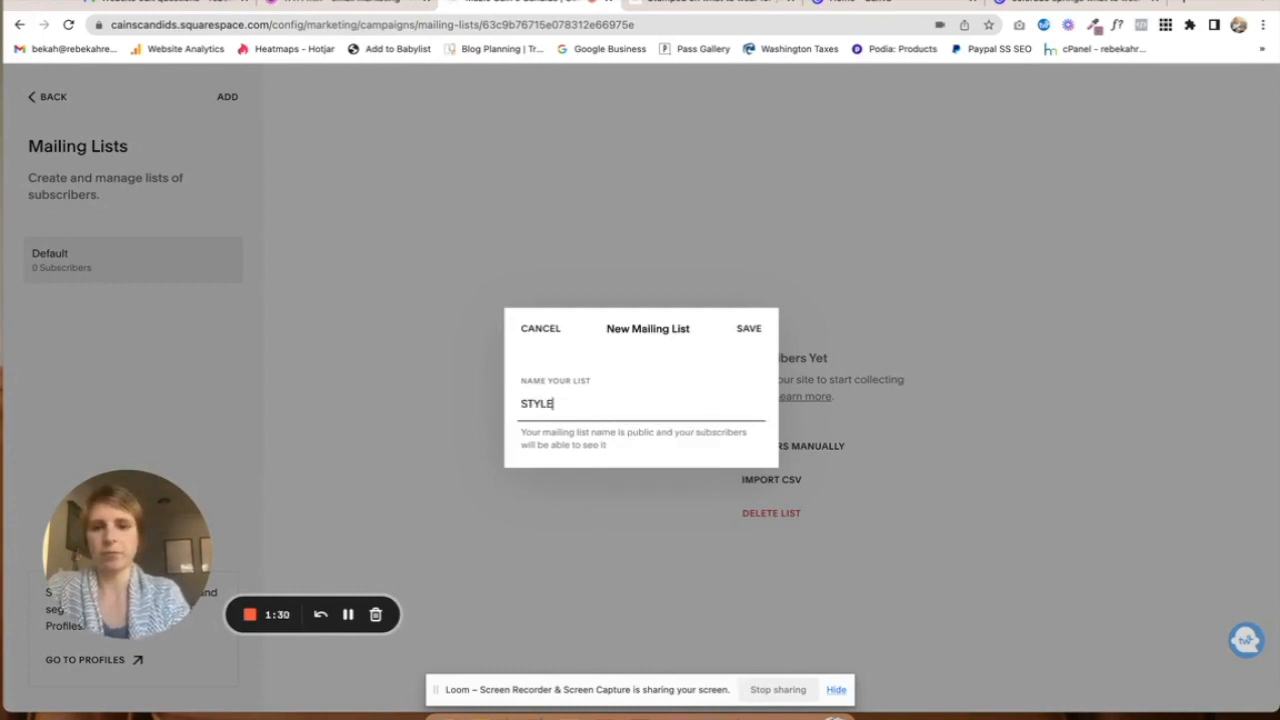
{"action": "type", "text": "GUI"}
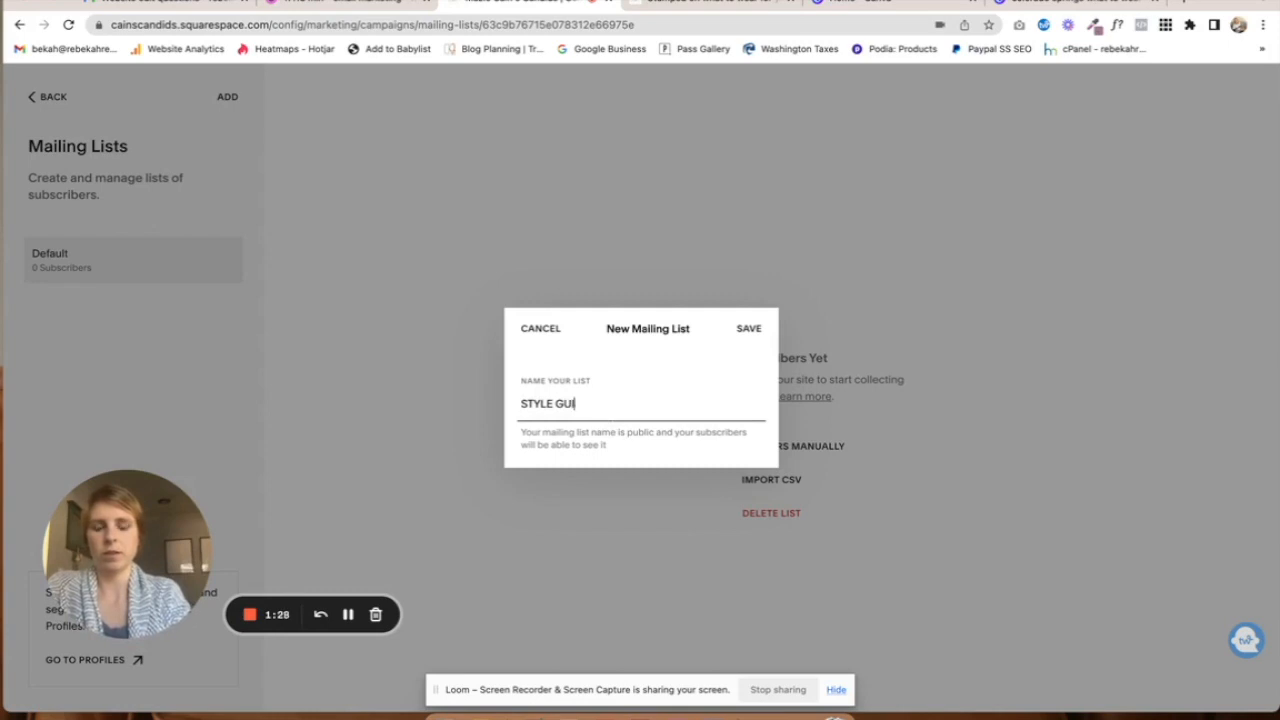
{"action": "left_click", "coordinate": [748, 328]}
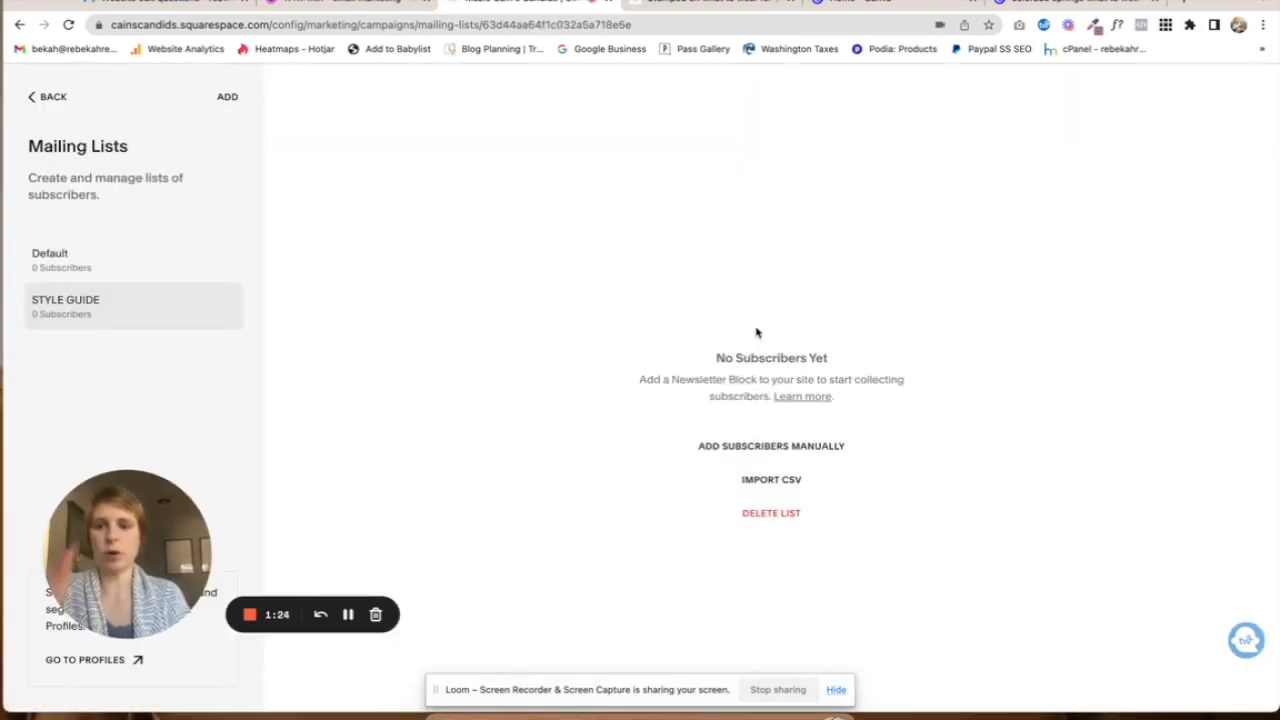
{"action": "left_click", "coordinate": [47, 96]}
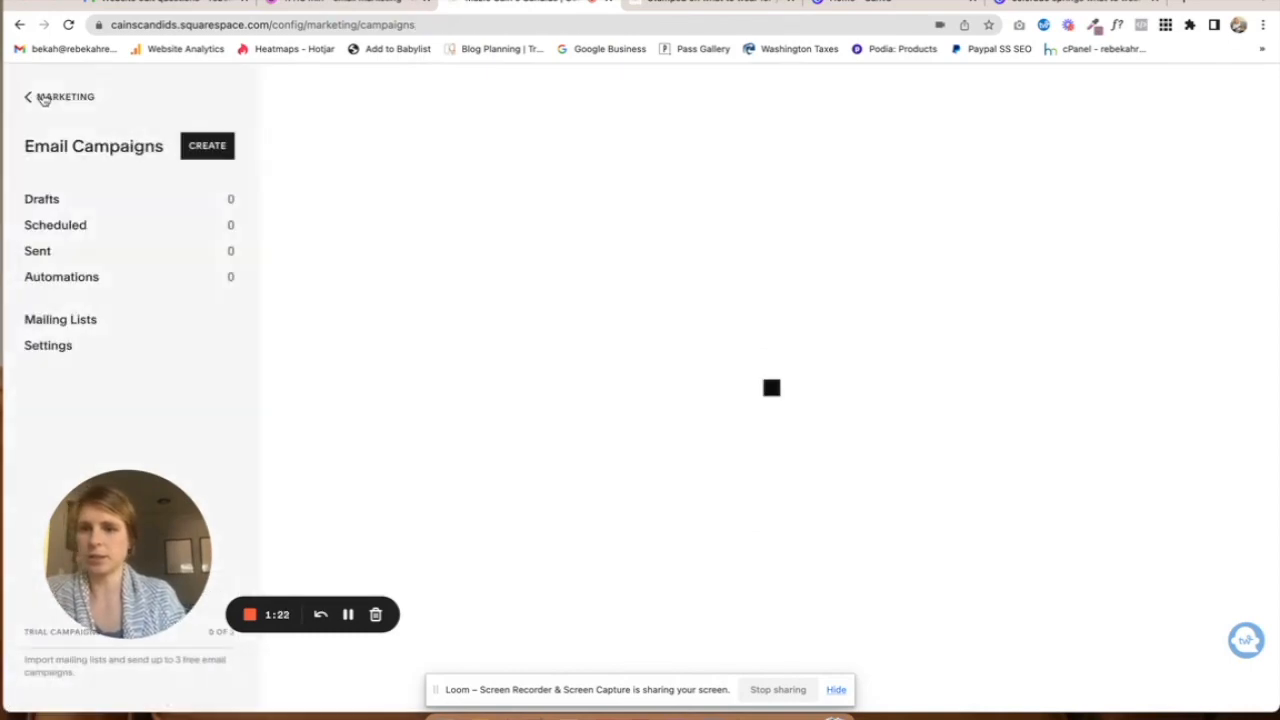
- Check the homepage freebie form's Storage tab and its Add to Mailing List dropdown
{"action": "left_click", "coordinate": [25, 96]}
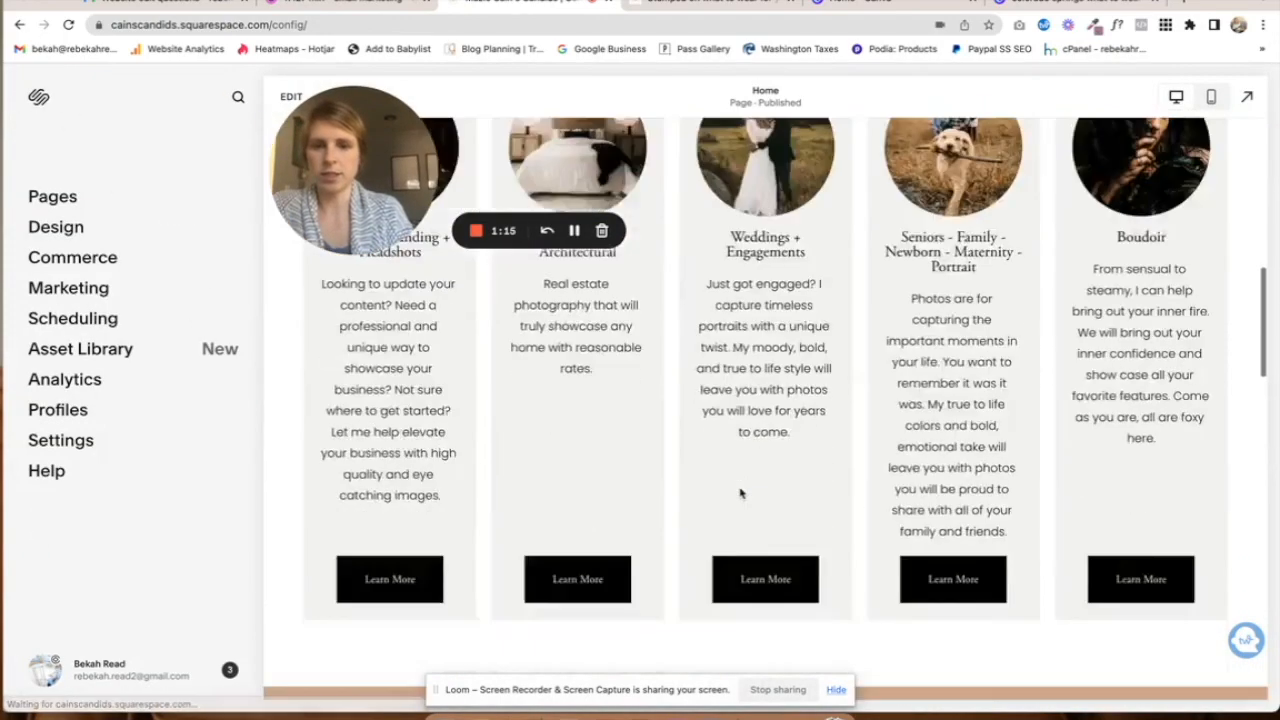
{"action": "scroll", "scroll_direction": "down", "scroll_amount": 3}
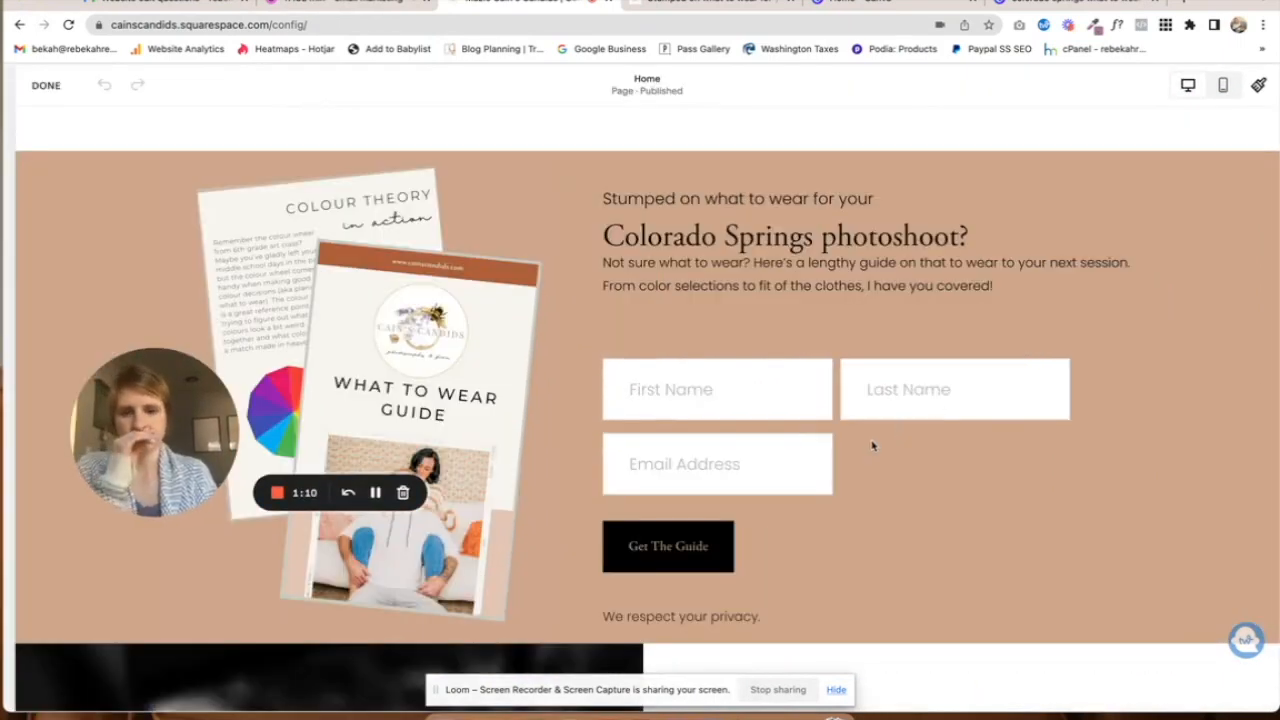
{"action": "left_click", "coordinate": [873, 445]}
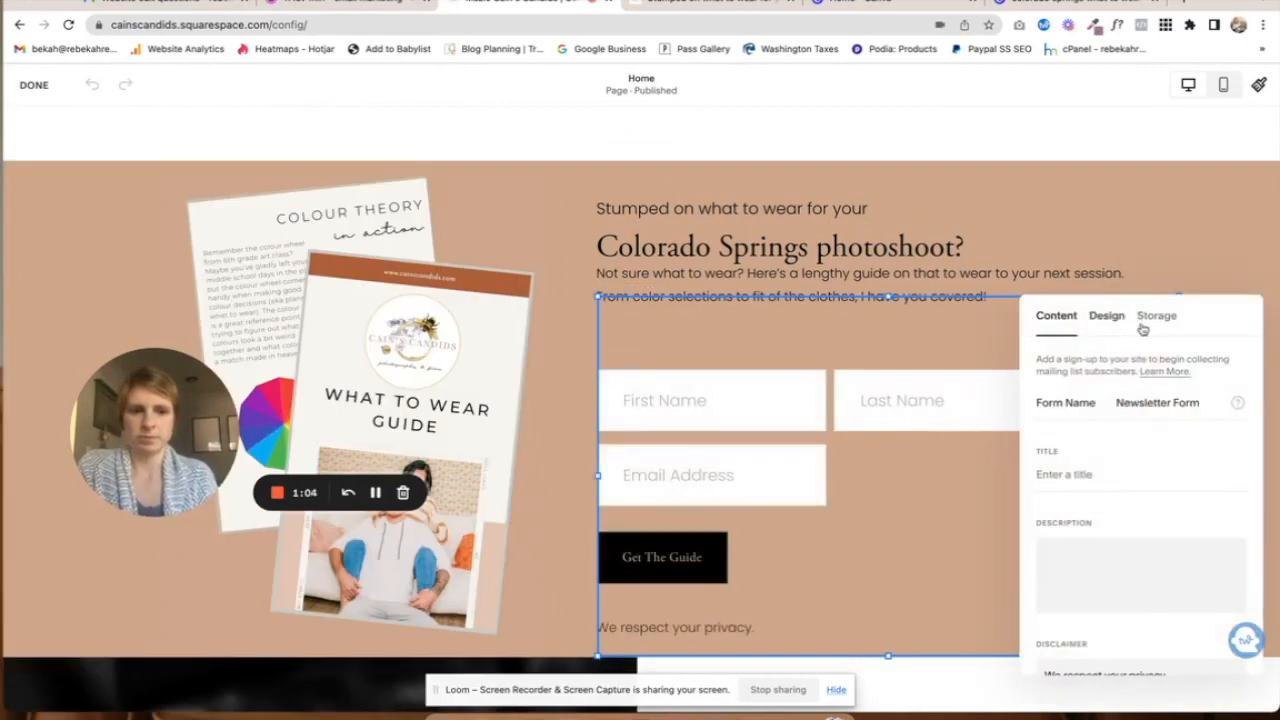
{"action": "left_click", "coordinate": [1156, 316]}
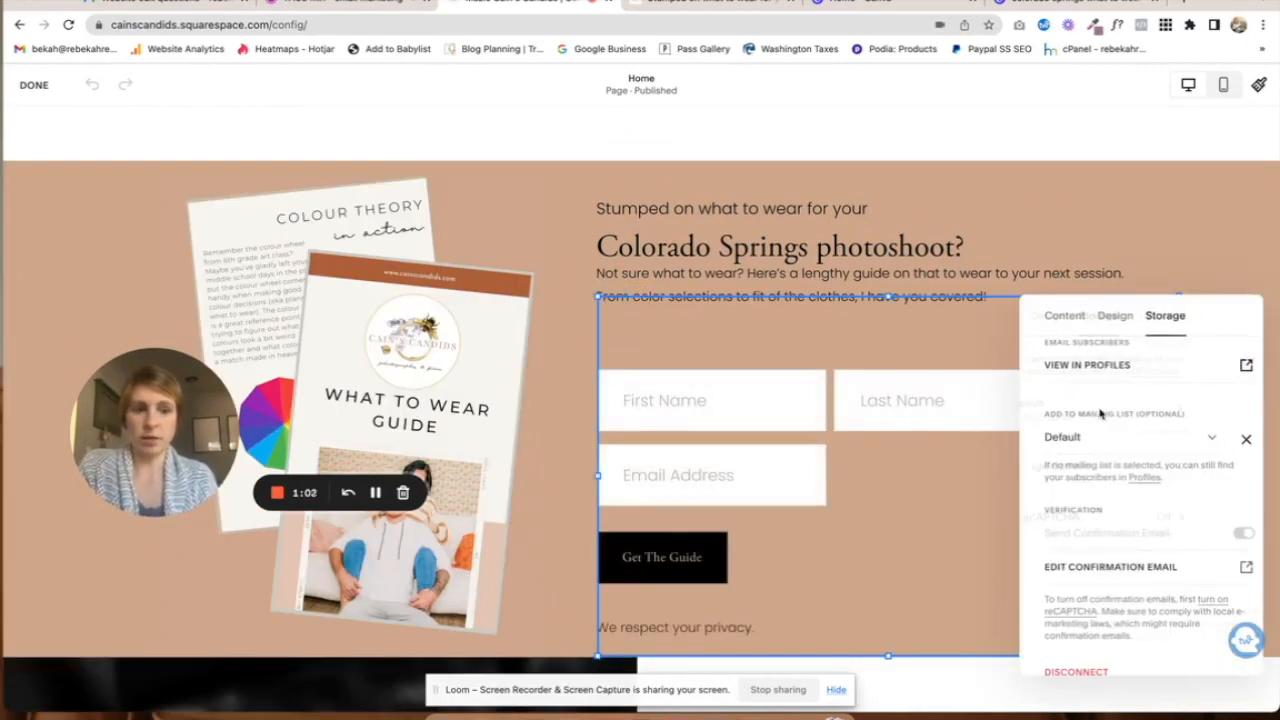
{"action": "left_click", "coordinate": [1130, 437]}
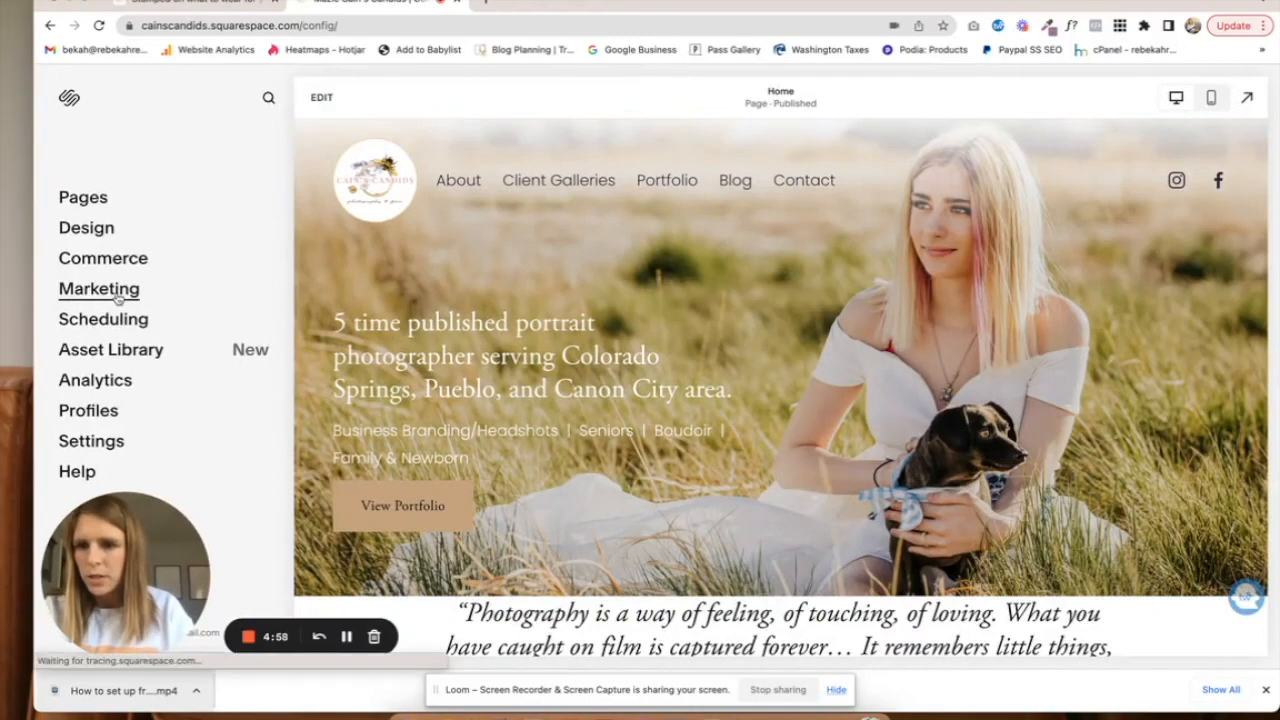
- Create a new automated campaign in Email Campaigns, choosing Reward Your Subscribers
{"action": "left_click", "coordinate": [98, 289]}
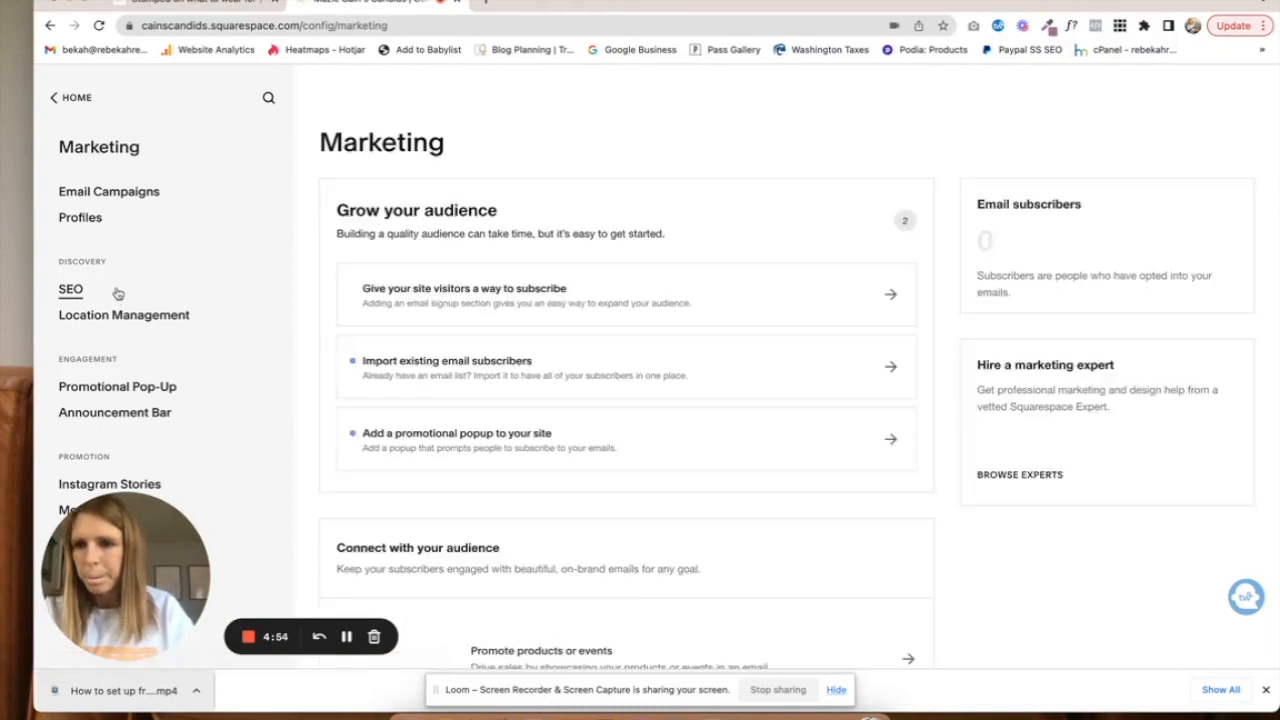
{"action": "left_click", "coordinate": [109, 191]}
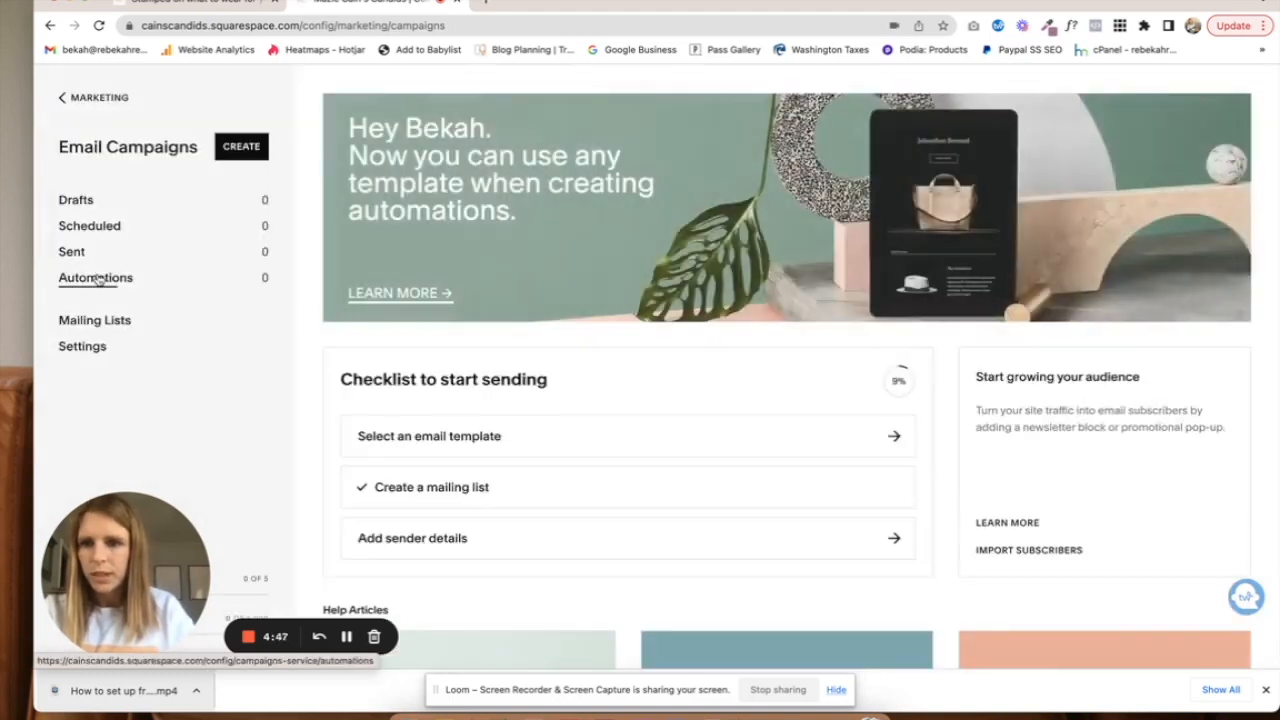
{"action": "left_click", "coordinate": [95, 278]}
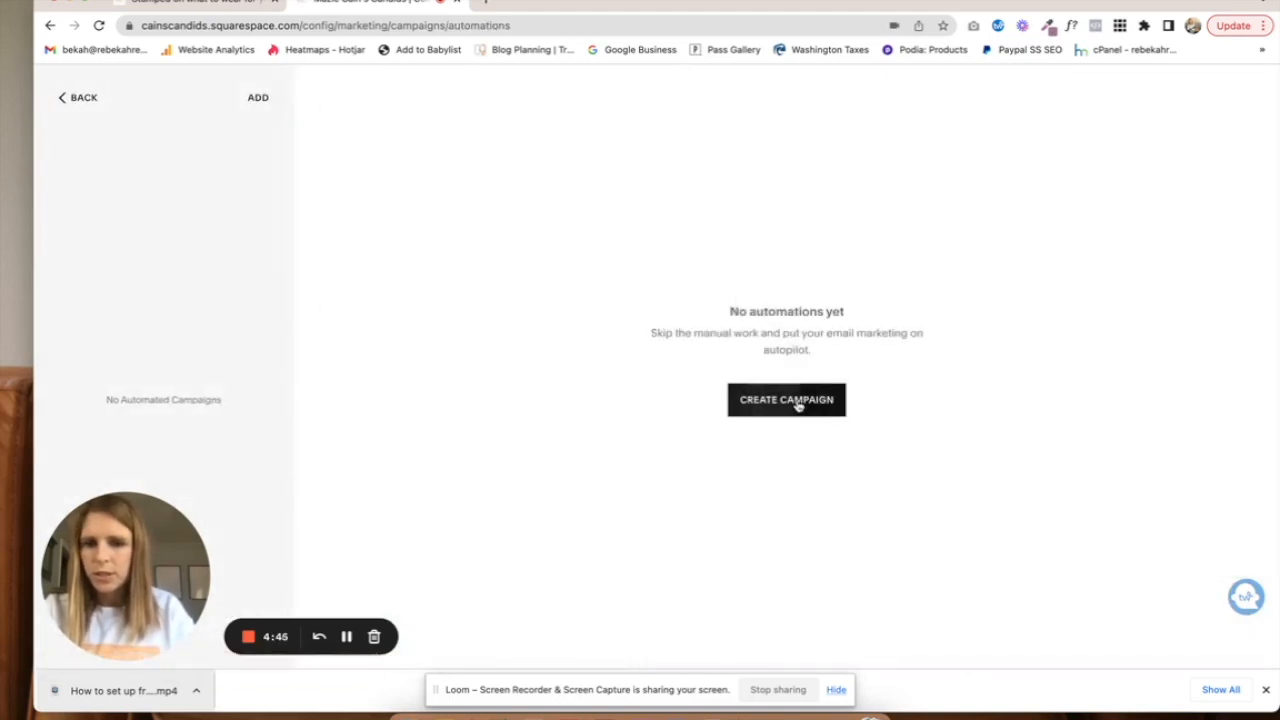
{"action": "left_click", "coordinate": [786, 400]}
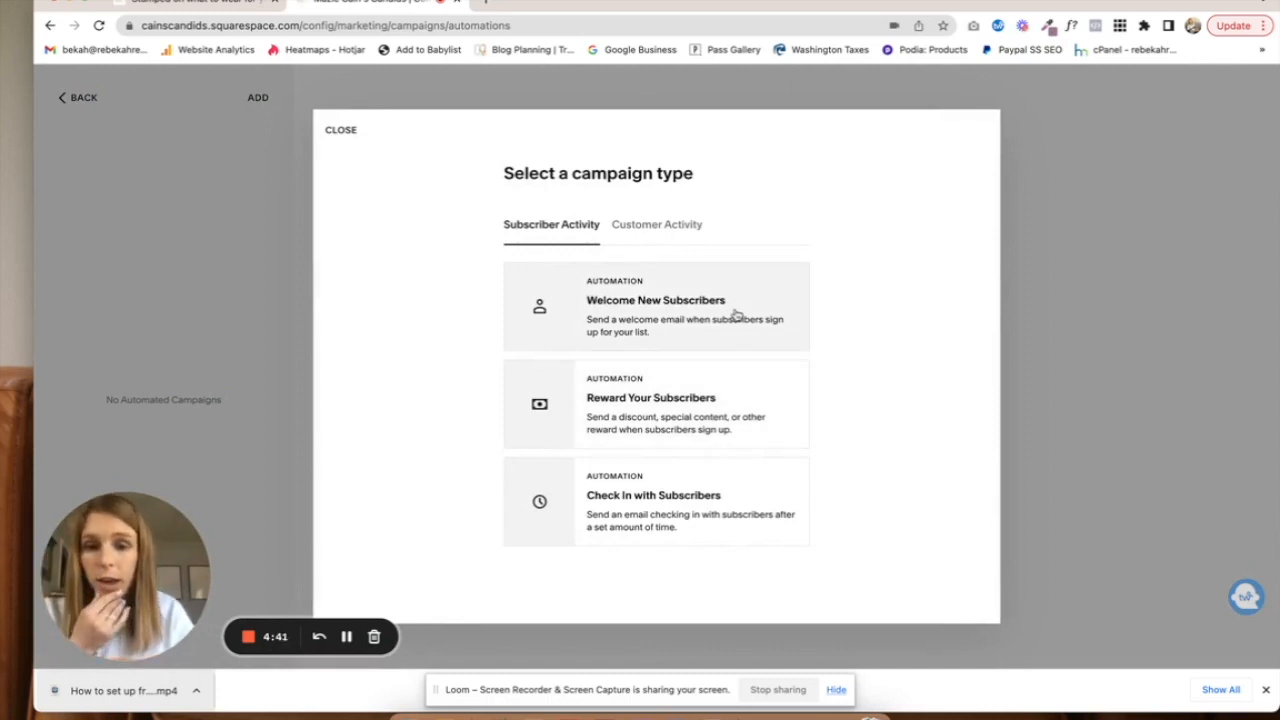
{"action": "mouse_move", "coordinate": [600, 360]}
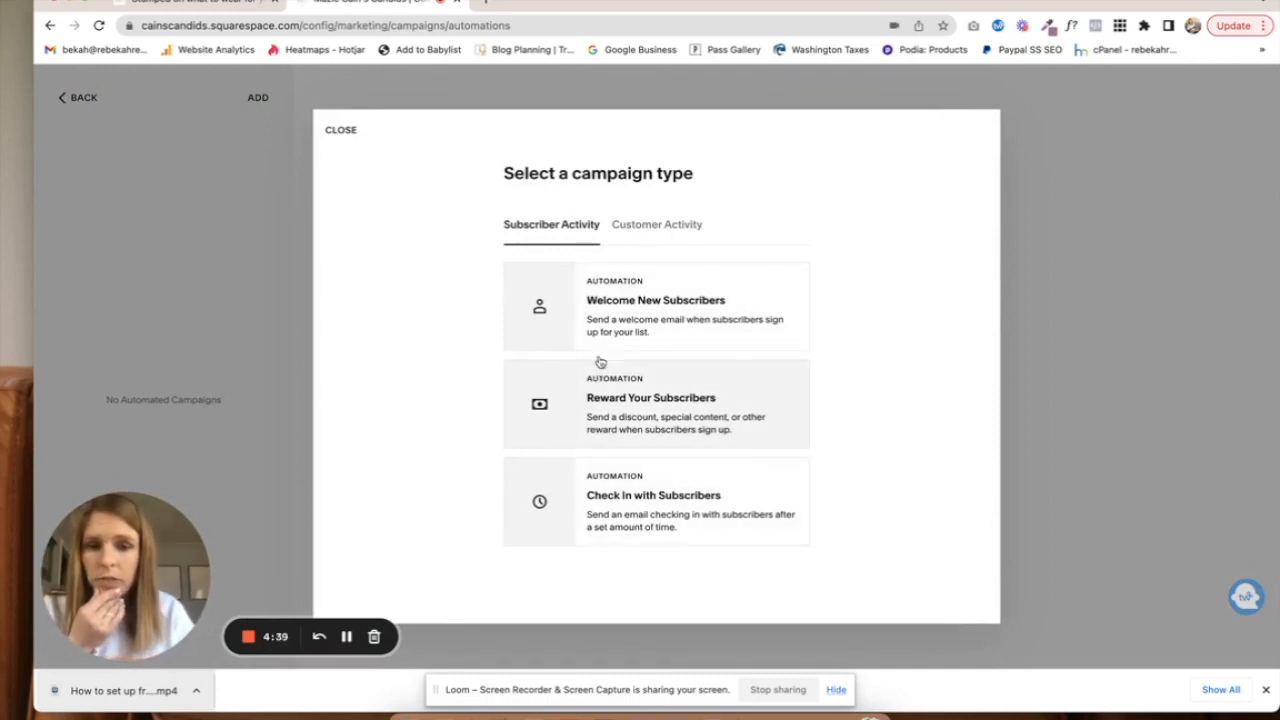
{"action": "mouse_move", "coordinate": [934, 321]}
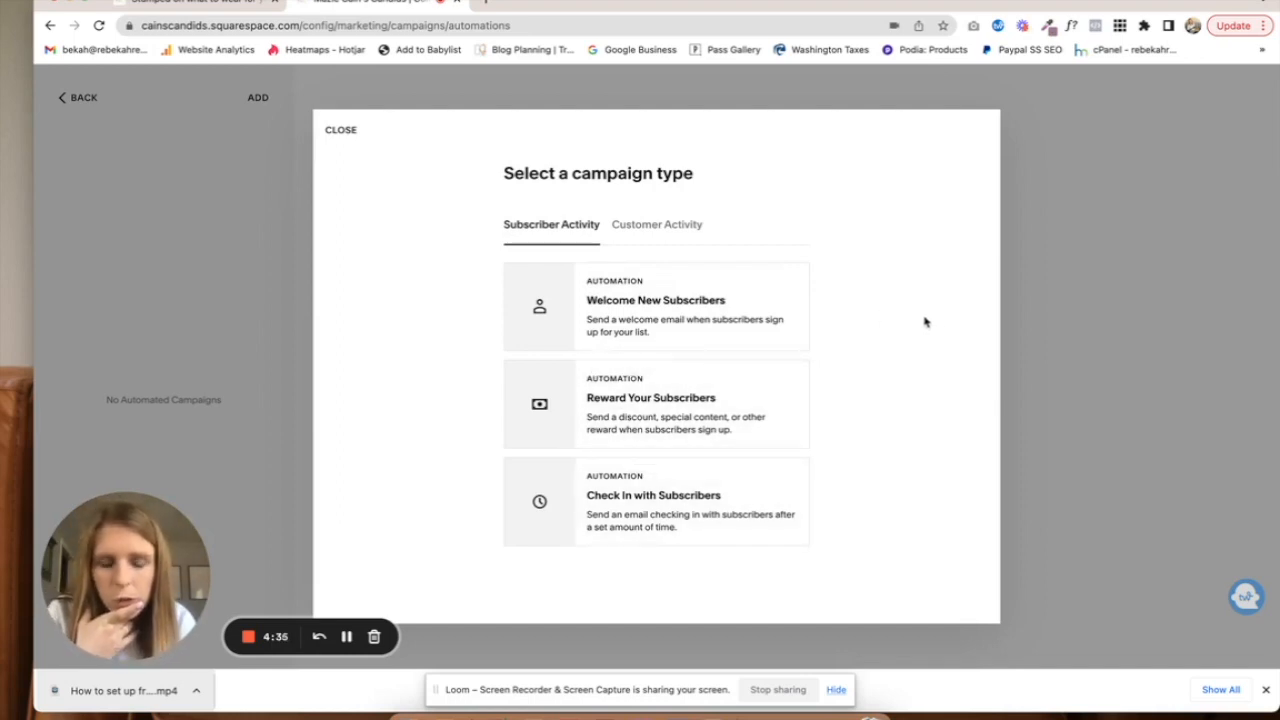
{"action": "mouse_move", "coordinate": [759, 427]}
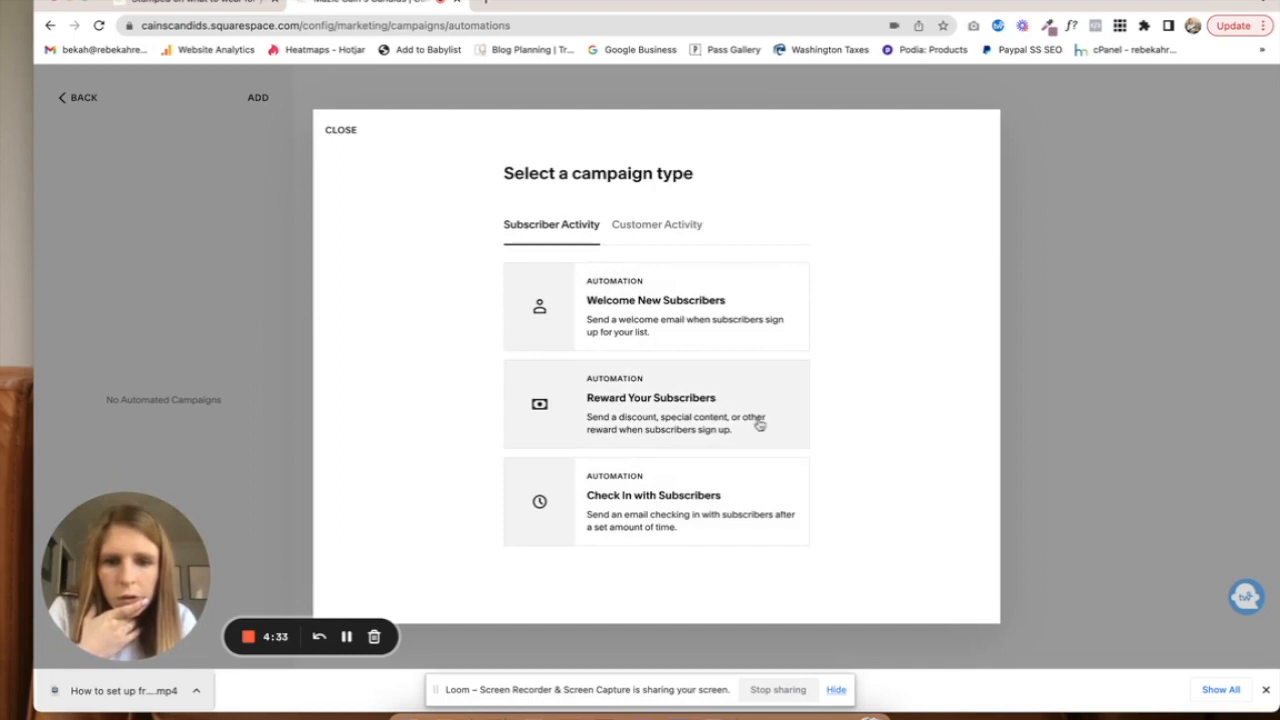
{"action": "mouse_move", "coordinate": [780, 418]}
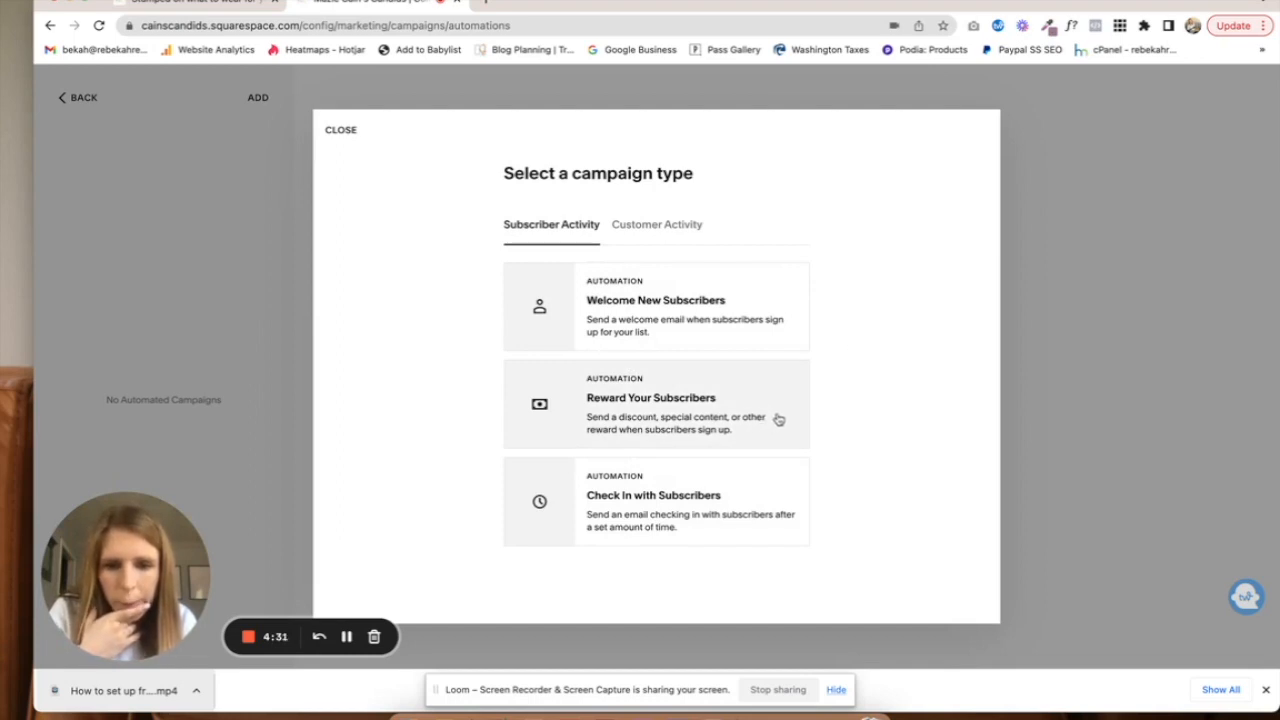
{"action": "left_click", "coordinate": [656, 404]}
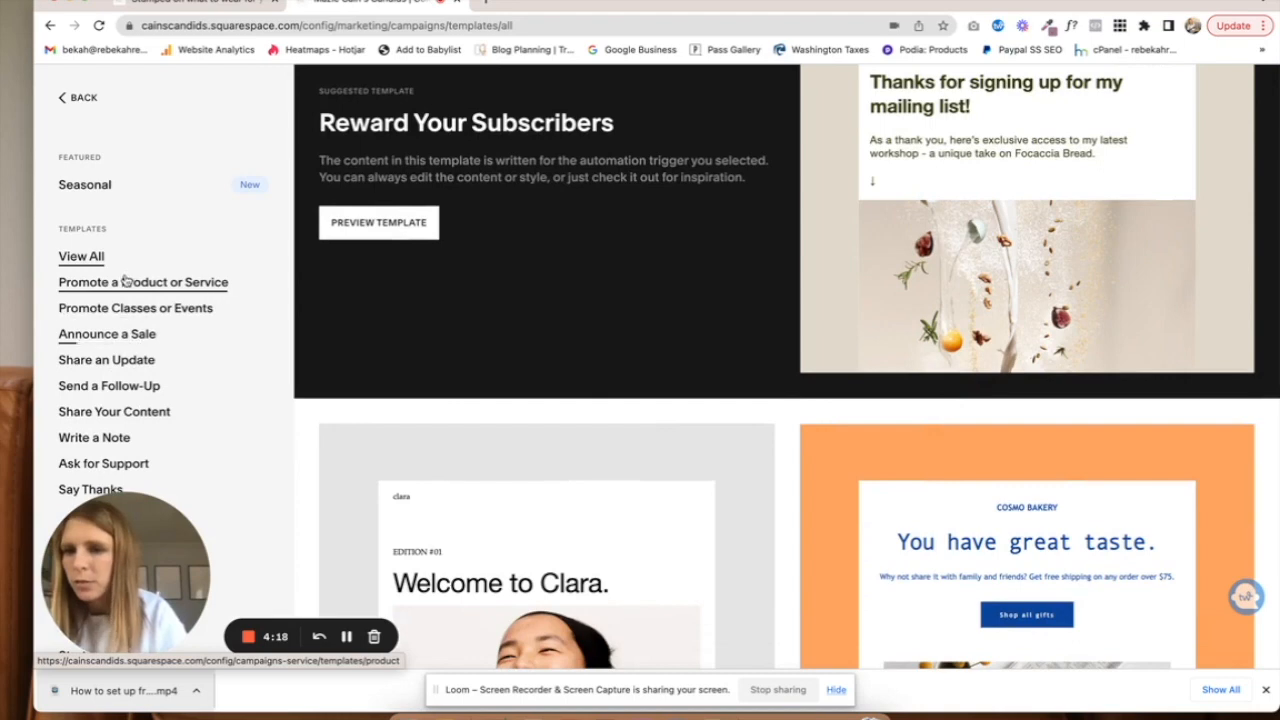
- Start the email from the Beginner's Guide template and select its Download PDF button
{"action": "left_click", "coordinate": [143, 282]}
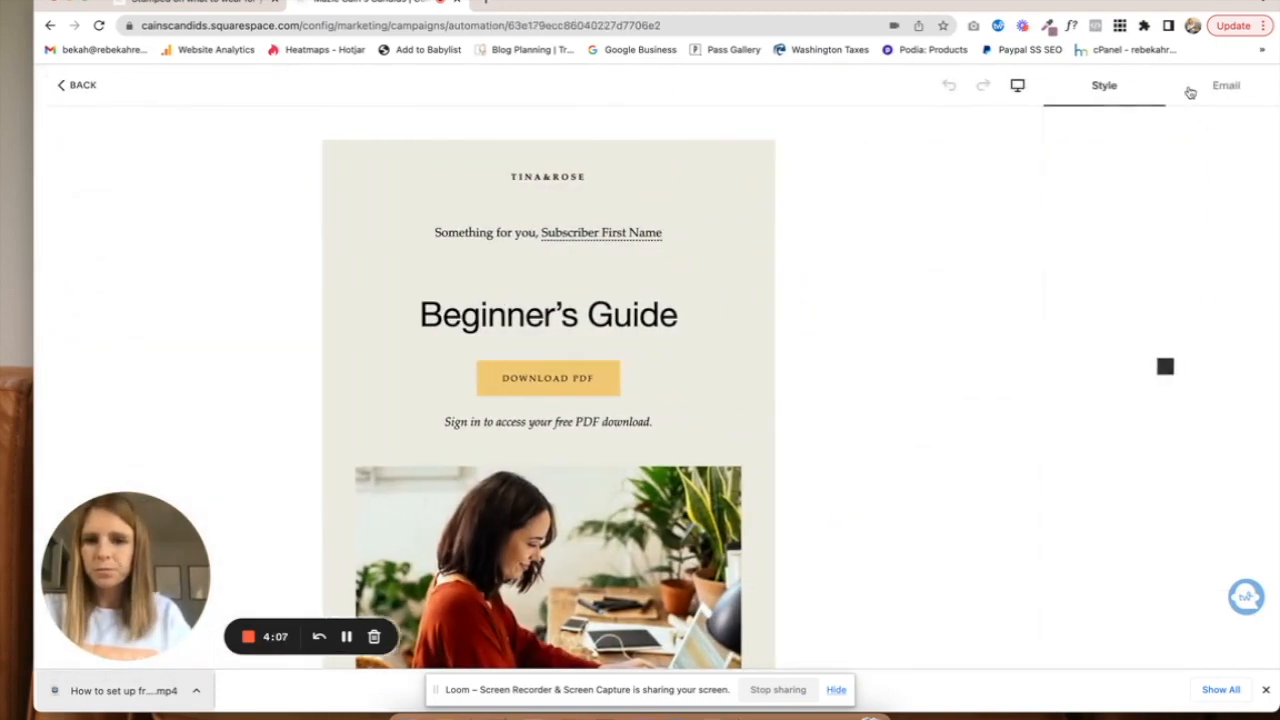
{"action": "left_click", "coordinate": [1095, 85]}
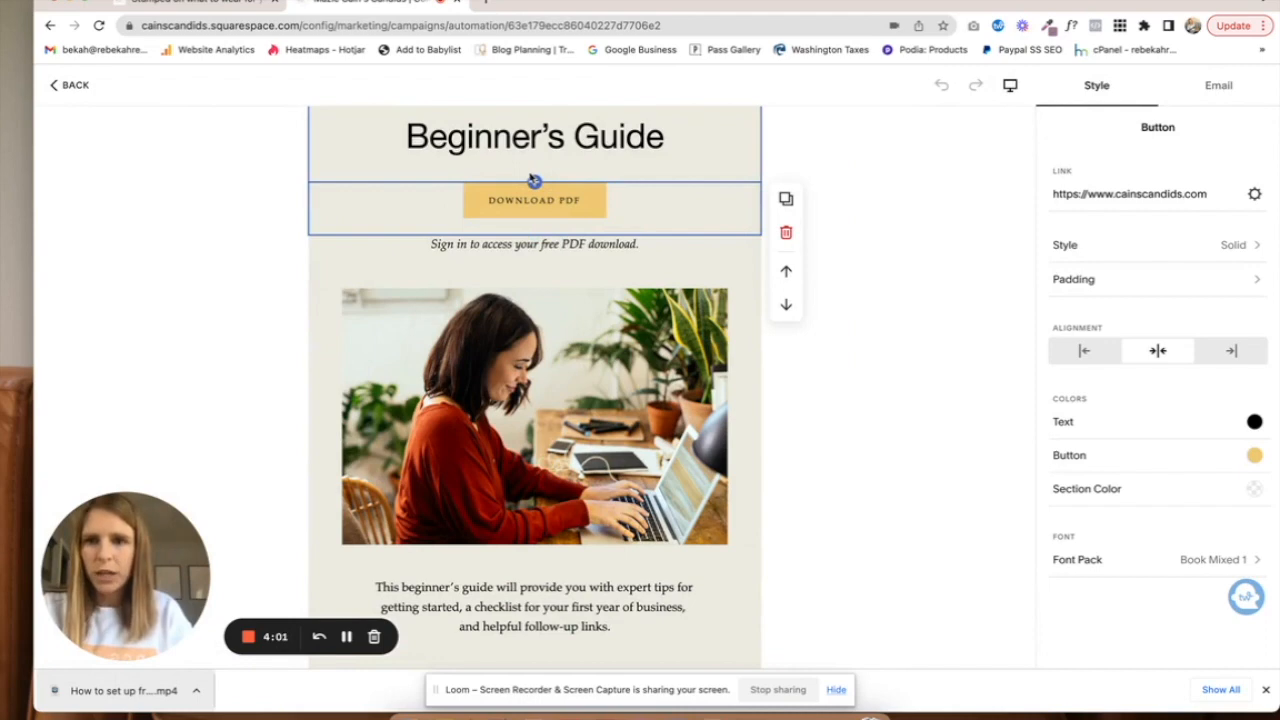
- Copy the Style Guide freebie post's web address from its live page
{"action": "scroll", "scroll_direction": "down", "scroll_amount": 3}
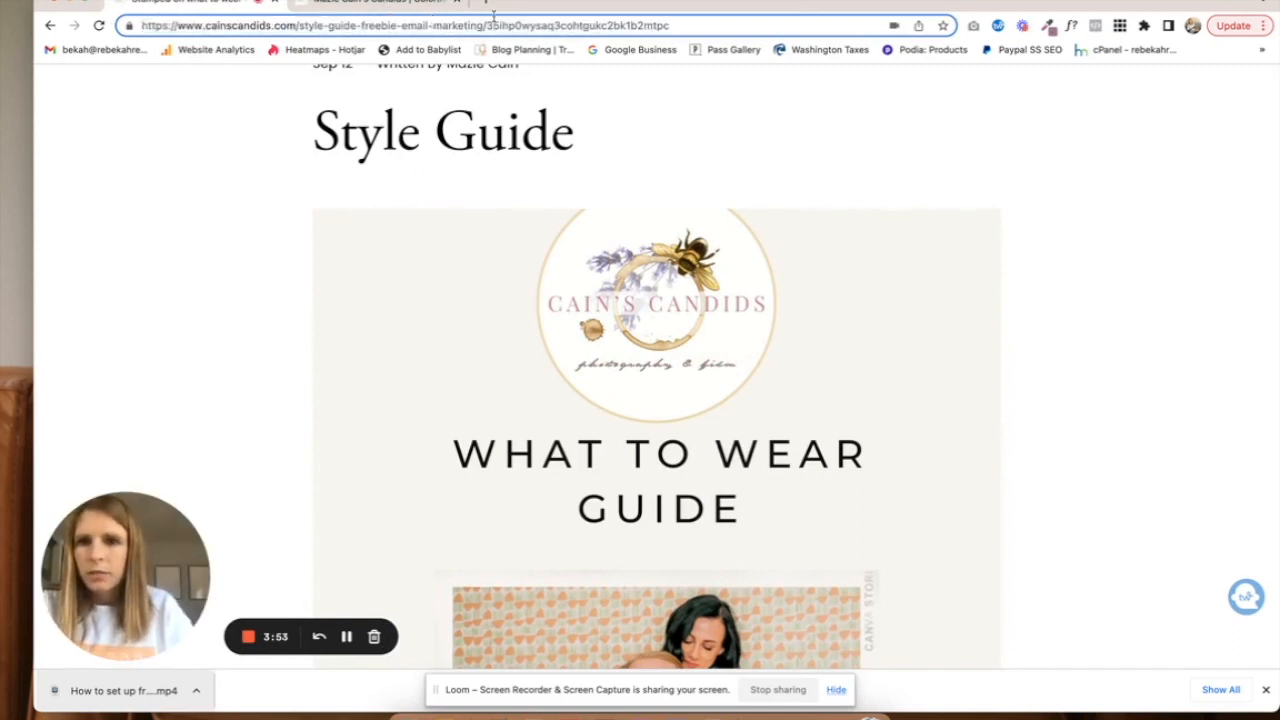
{"action": "left_click", "coordinate": [390, 25]}
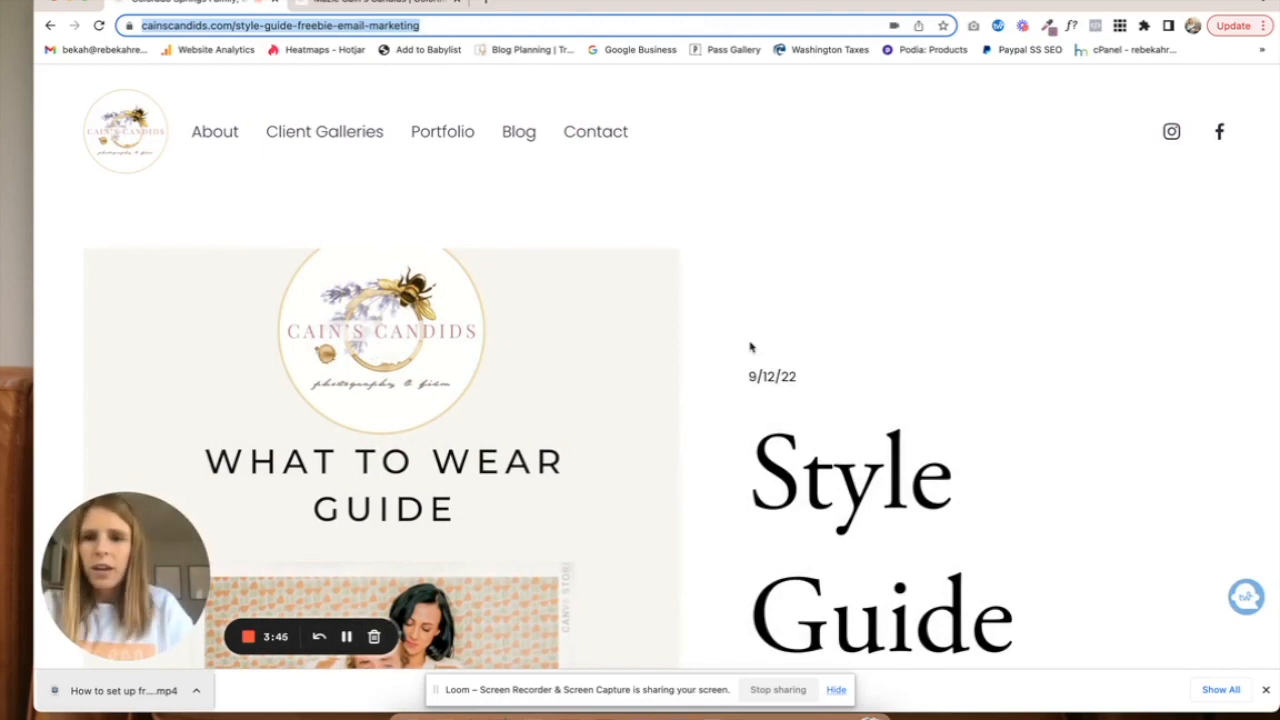
{"action": "scroll", "scroll_direction": "down", "scroll_amount": 3}
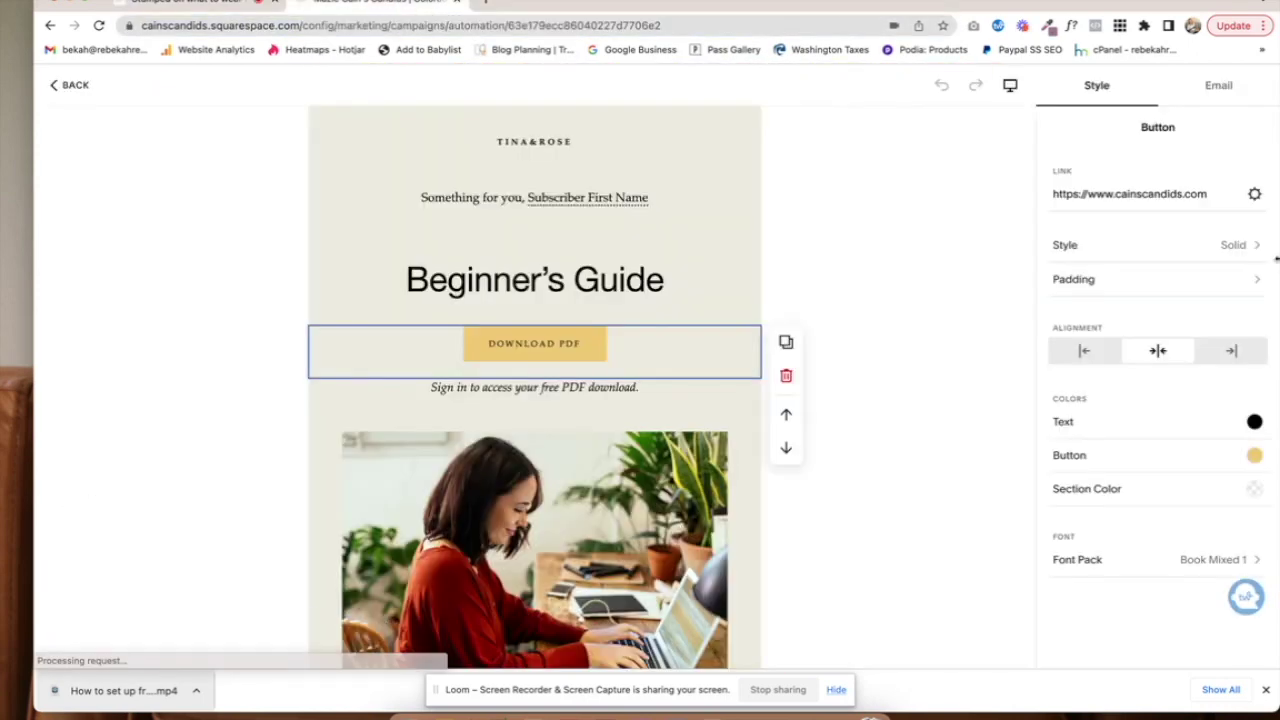
- Link the Download PDF button to the Style Guide freebie post's URL
{"action": "left_click", "coordinate": [1255, 194]}
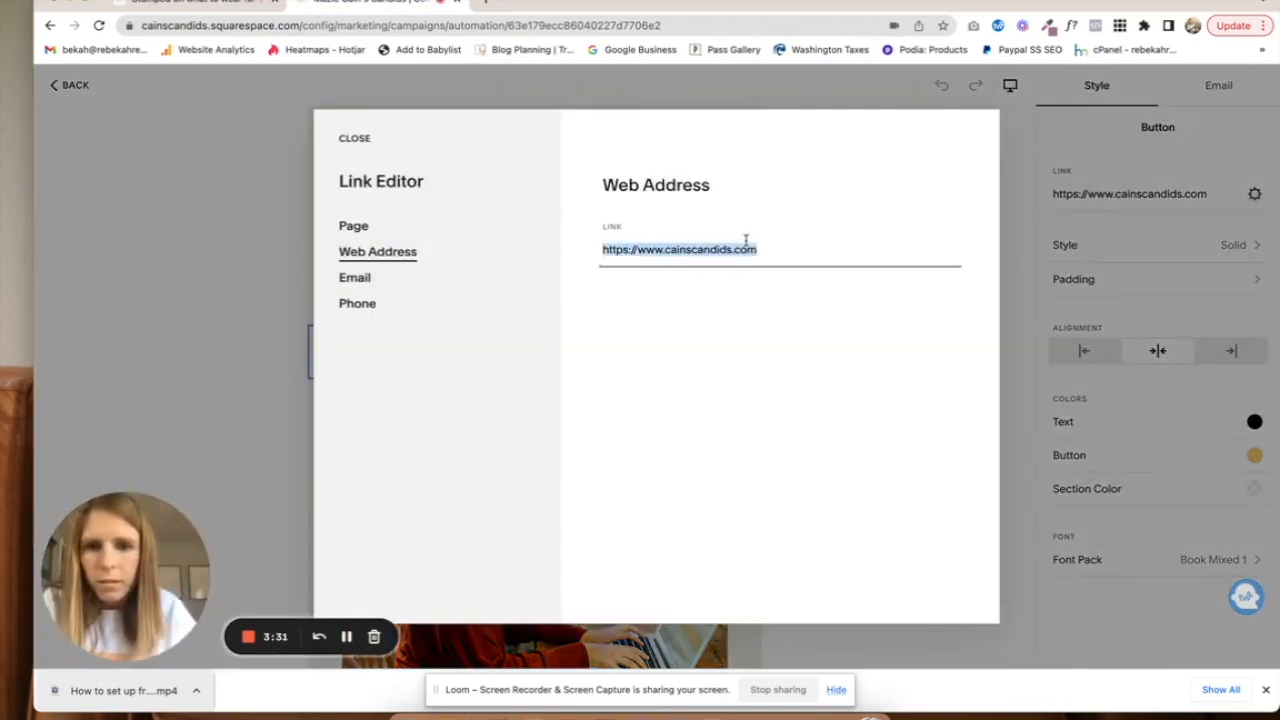
{"action": "type", "text": "le-guide-freebie-email-marketing/35ihp0wysaq3cohtgukc2bk1b2mtpq"}
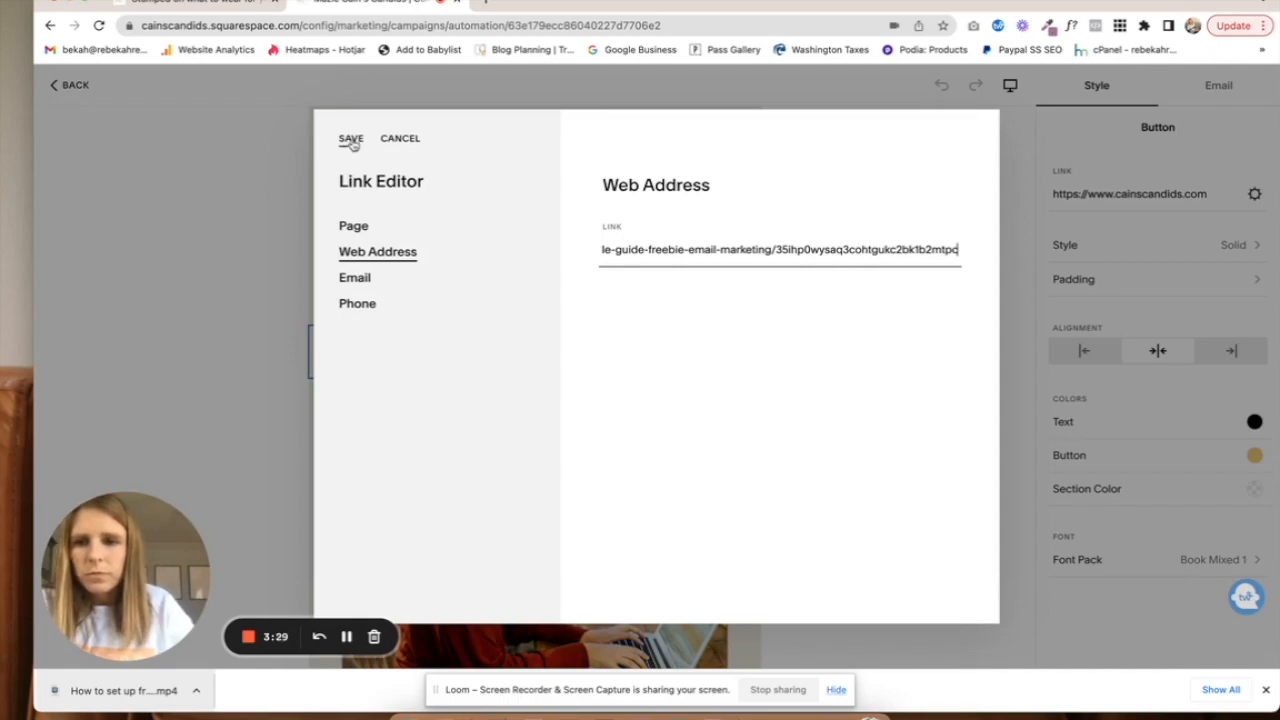
{"action": "left_click", "coordinate": [350, 138]}
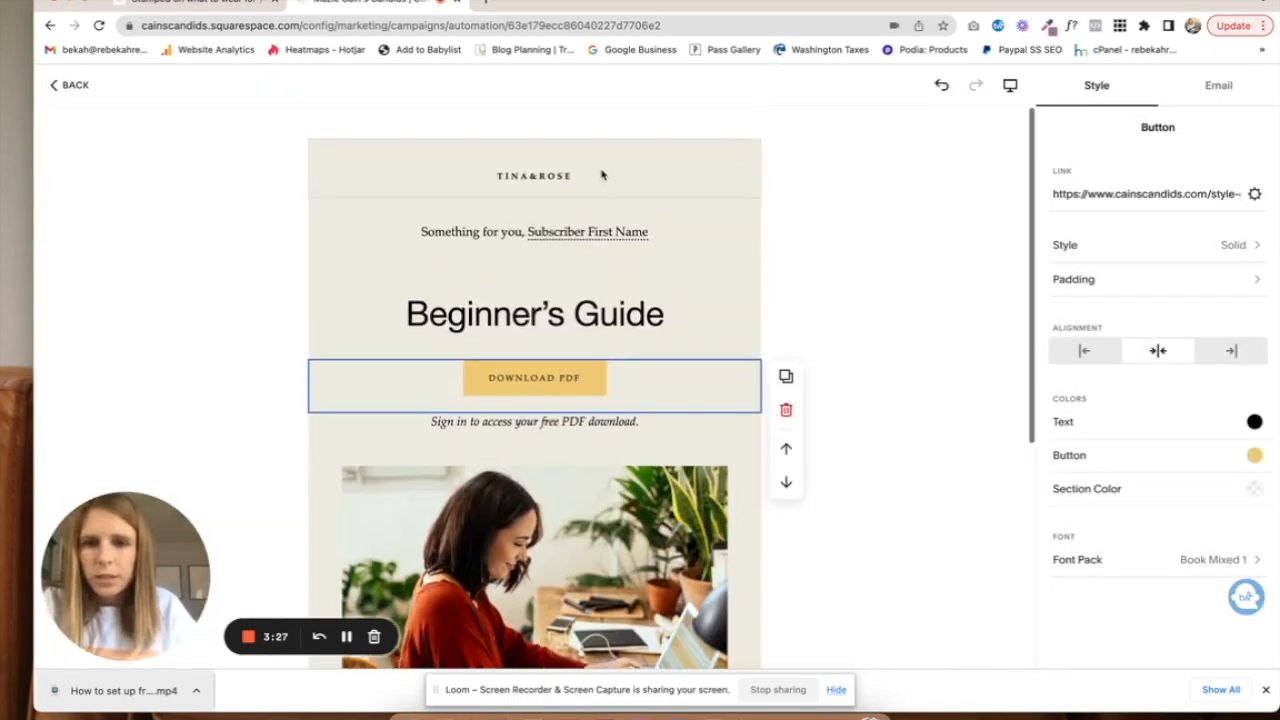
{"action": "scroll", "scroll_direction": "down", "scroll_amount": 3}
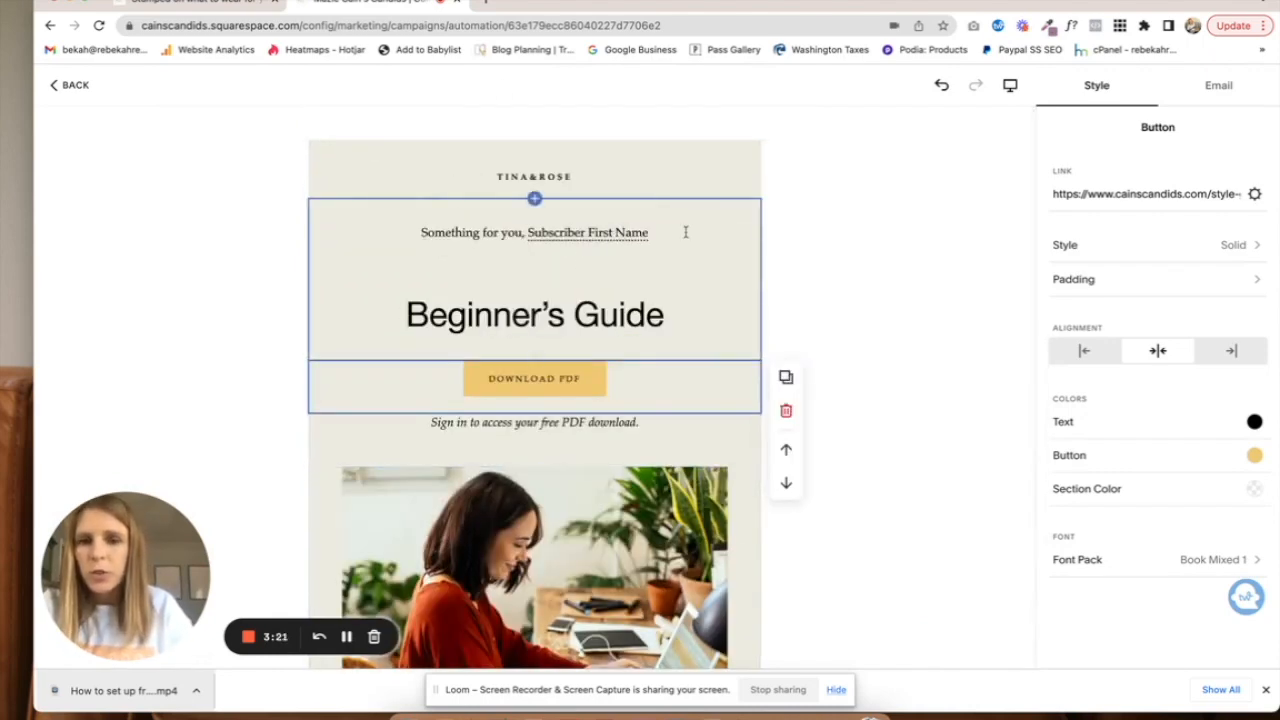
- Review the TINA&ROSE header block and bring up the campaign settings
{"action": "left_click", "coordinate": [587, 232]}
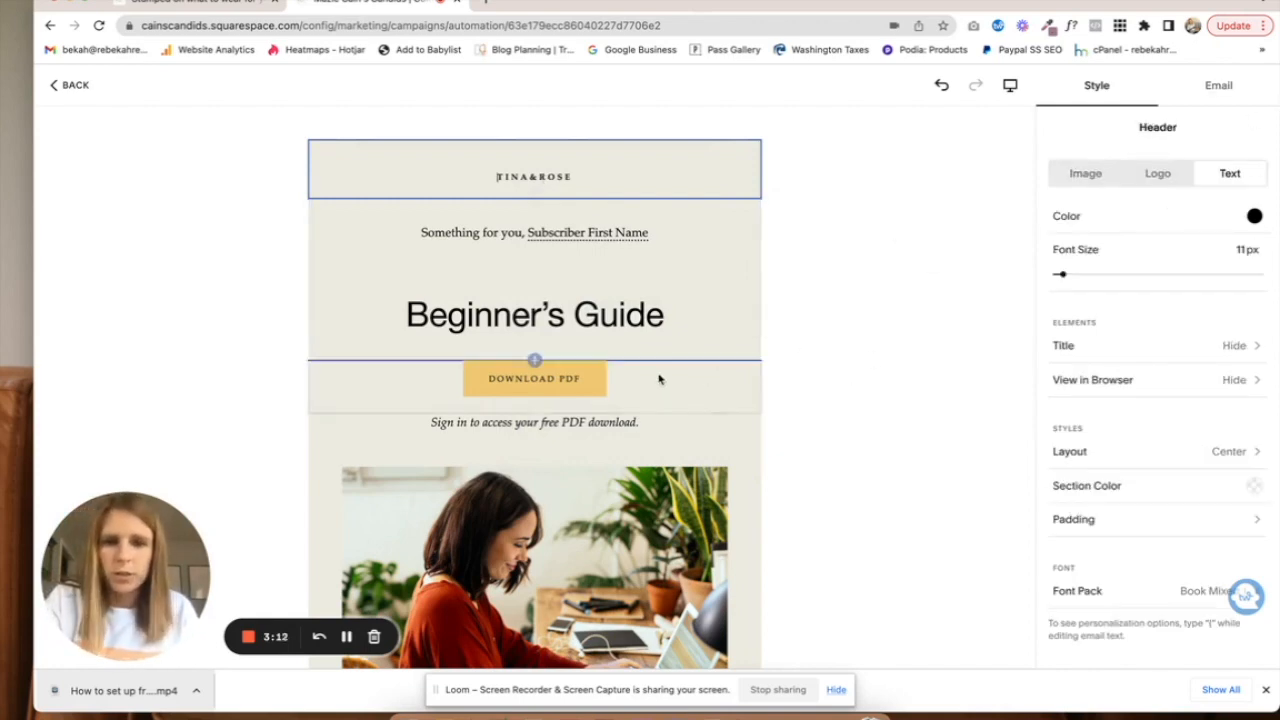
{"action": "scroll", "scroll_direction": "down", "scroll_amount": 3}
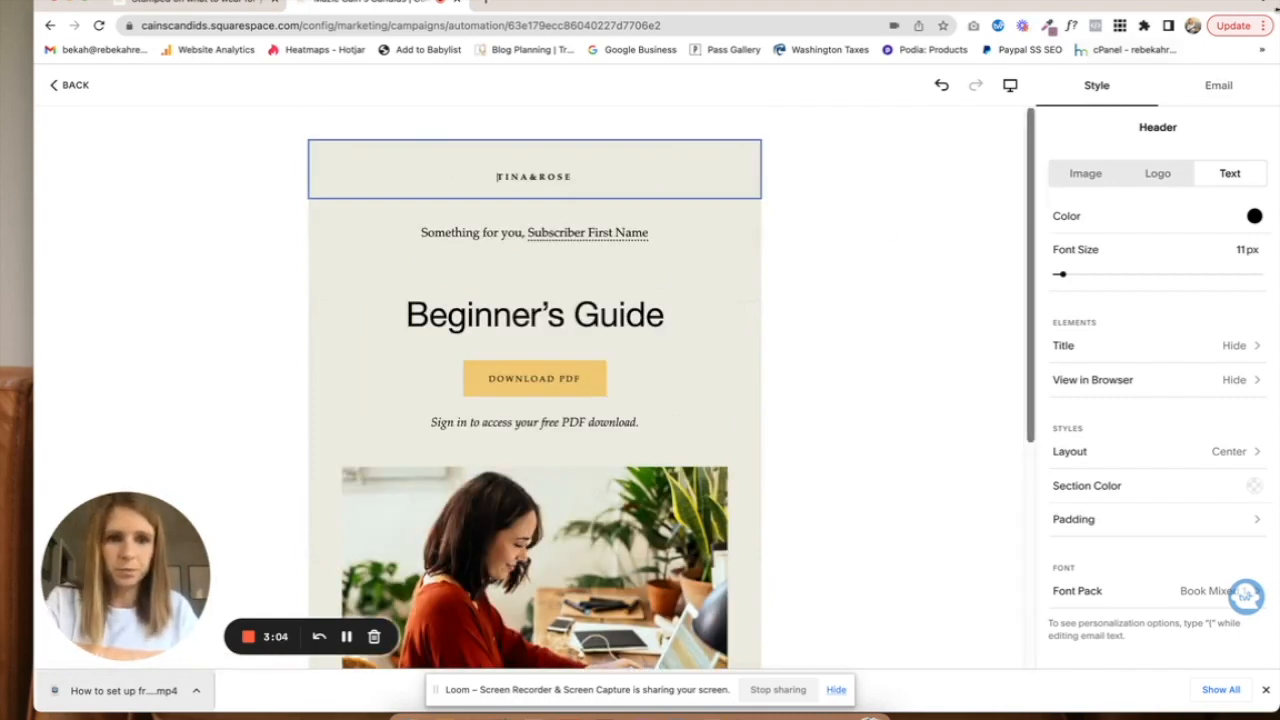
{"action": "left_click", "coordinate": [1218, 86]}
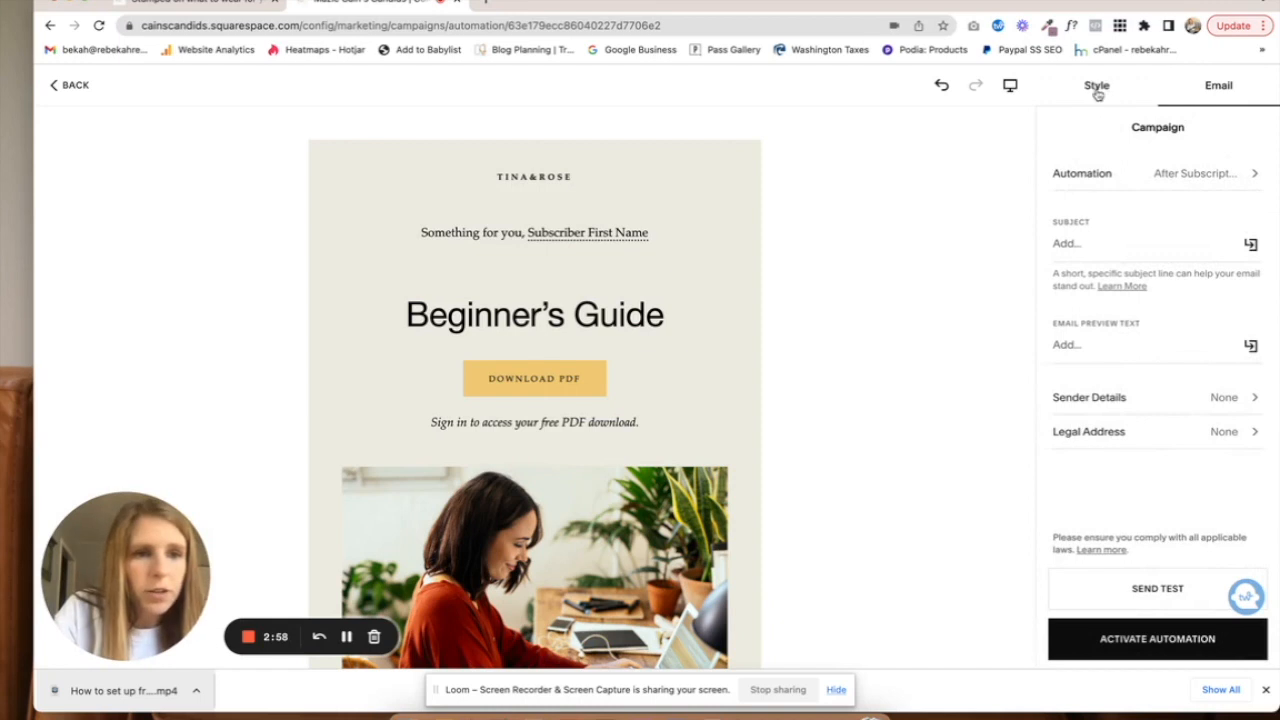
- Match the email to the site: site logo, lighter colour theme, black download button
{"action": "left_click", "coordinate": [1096, 85]}
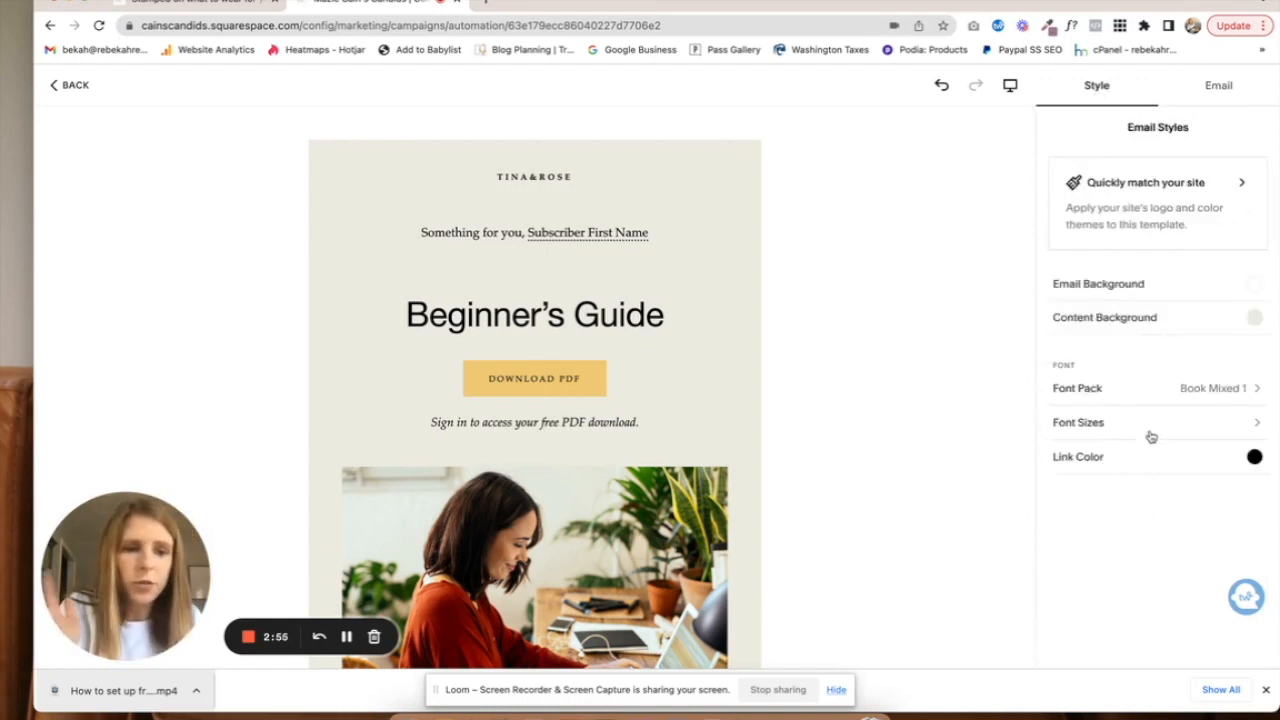
{"action": "mouse_move", "coordinate": [1173, 114]}
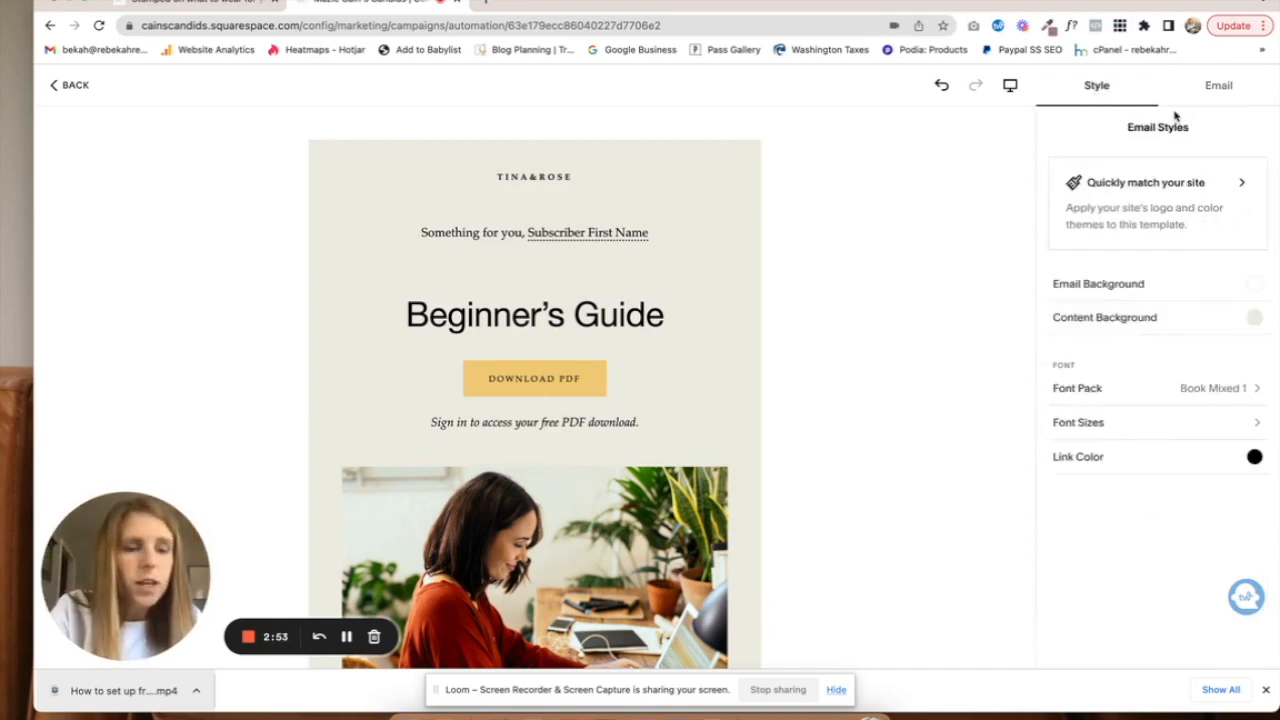
{"action": "mouse_move", "coordinate": [1201, 127]}
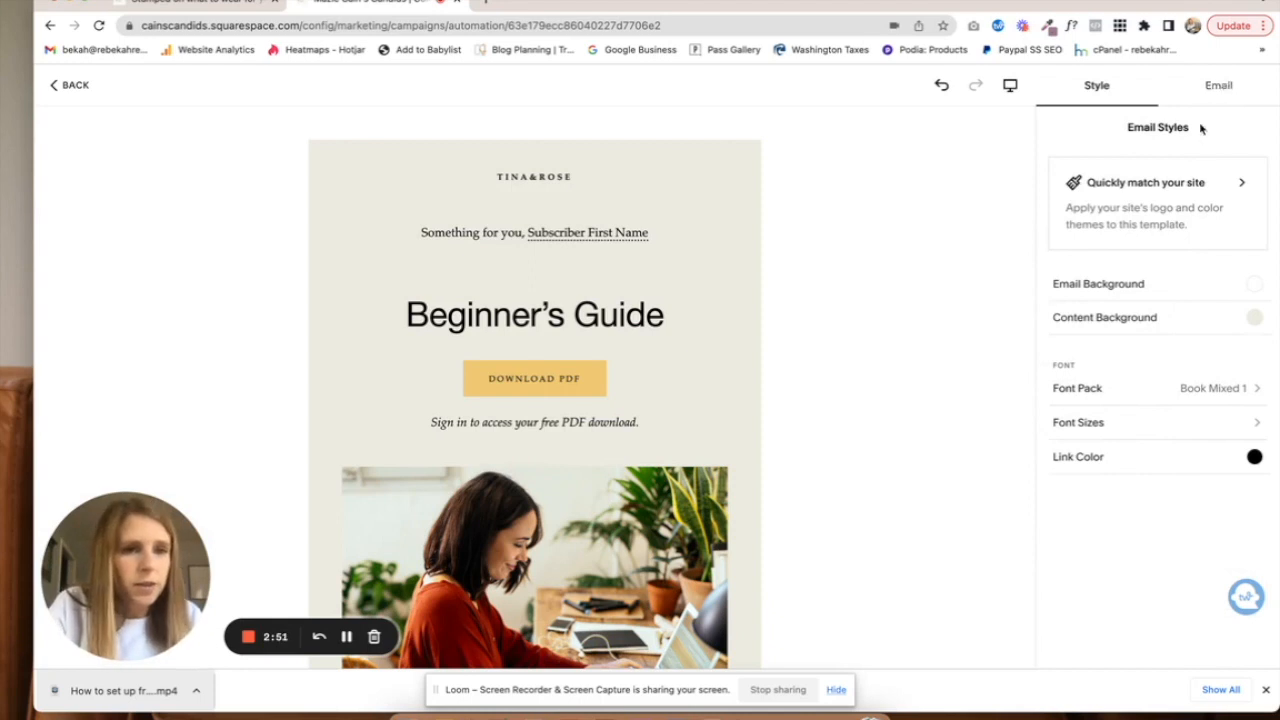
{"action": "left_click", "coordinate": [1157, 183]}
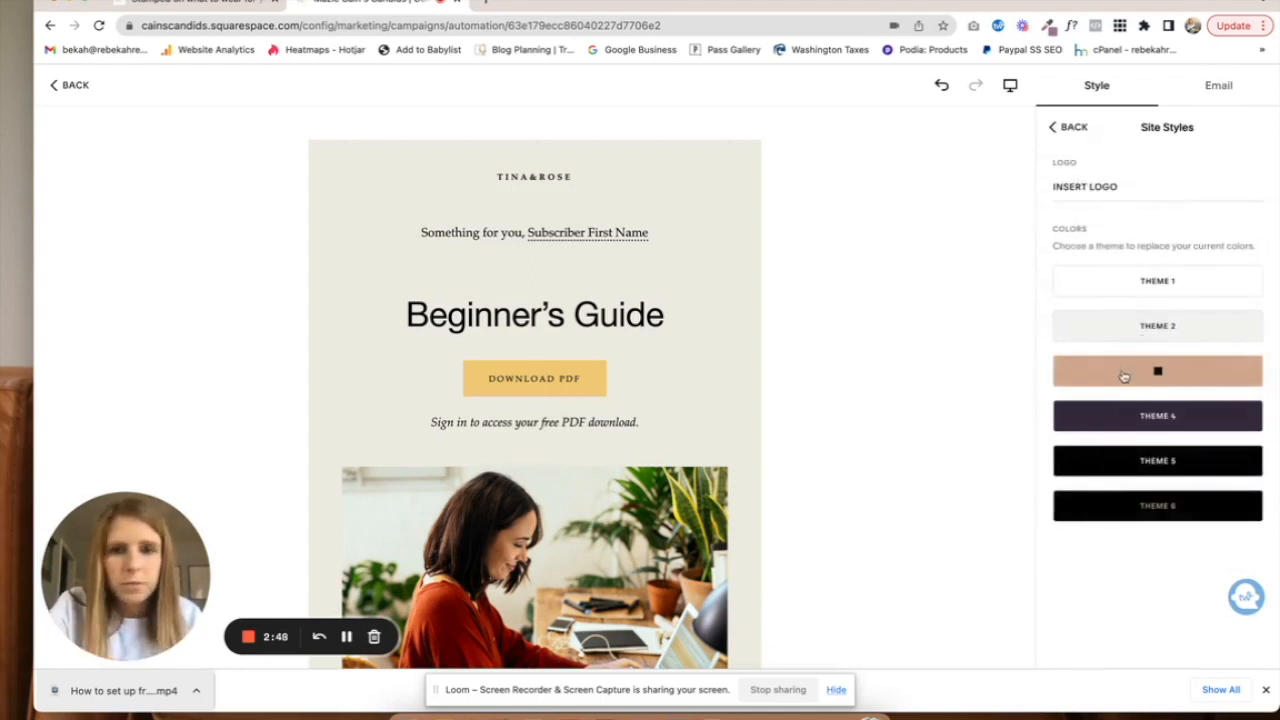
{"action": "left_click", "coordinate": [1157, 371]}
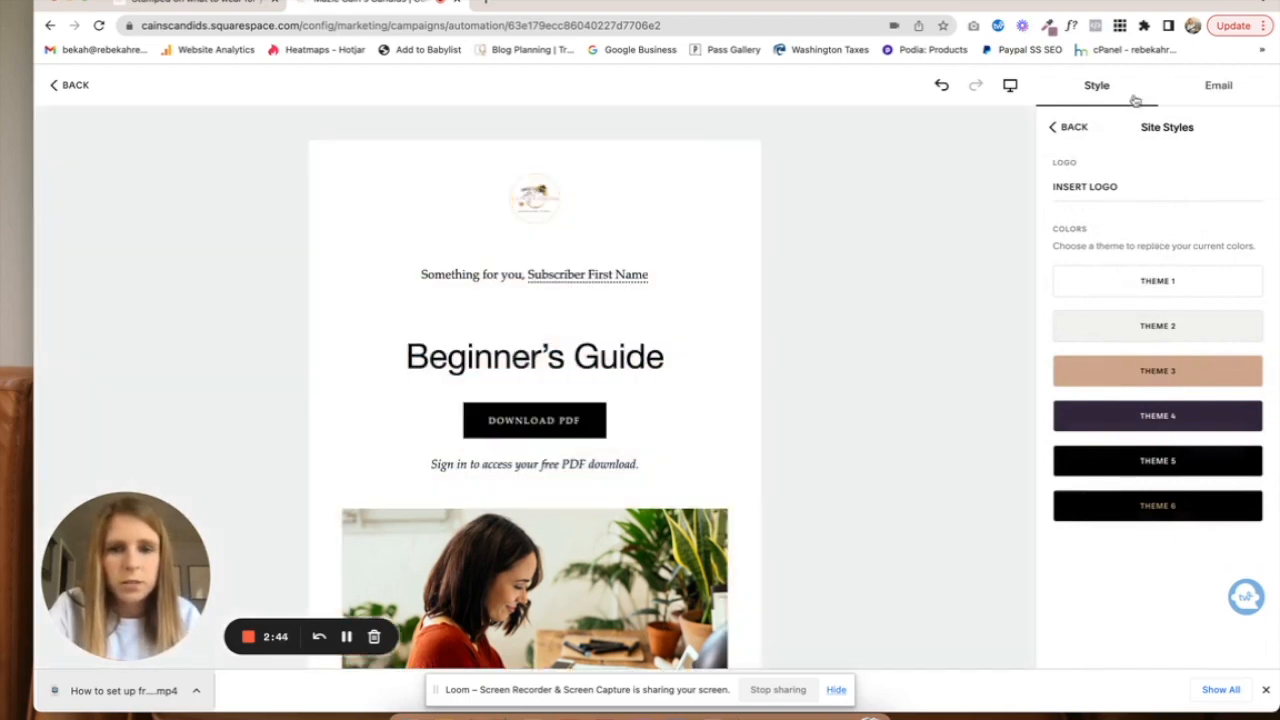
{"action": "left_click", "coordinate": [1217, 86]}
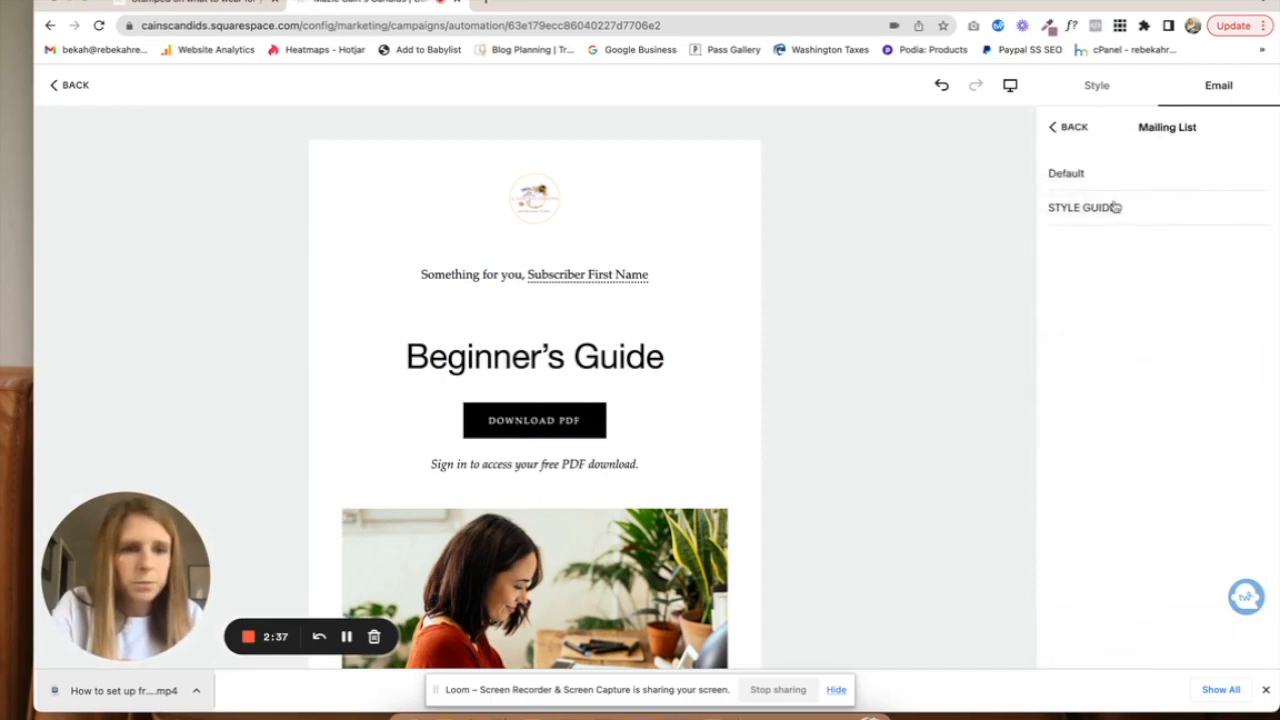
- Target the STYLE GUIDE list, timing Immediately, triggered After a Person Subscribes
{"action": "left_click", "coordinate": [1083, 207]}
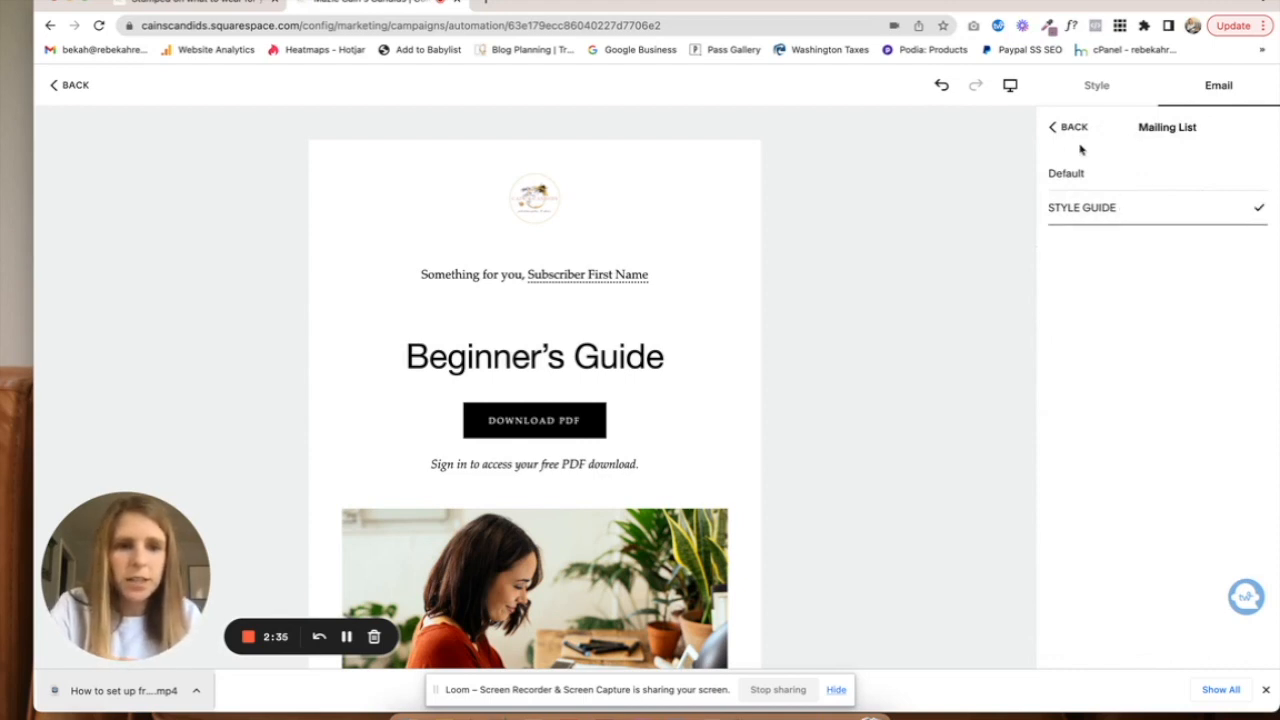
{"action": "left_click", "coordinate": [1067, 127]}
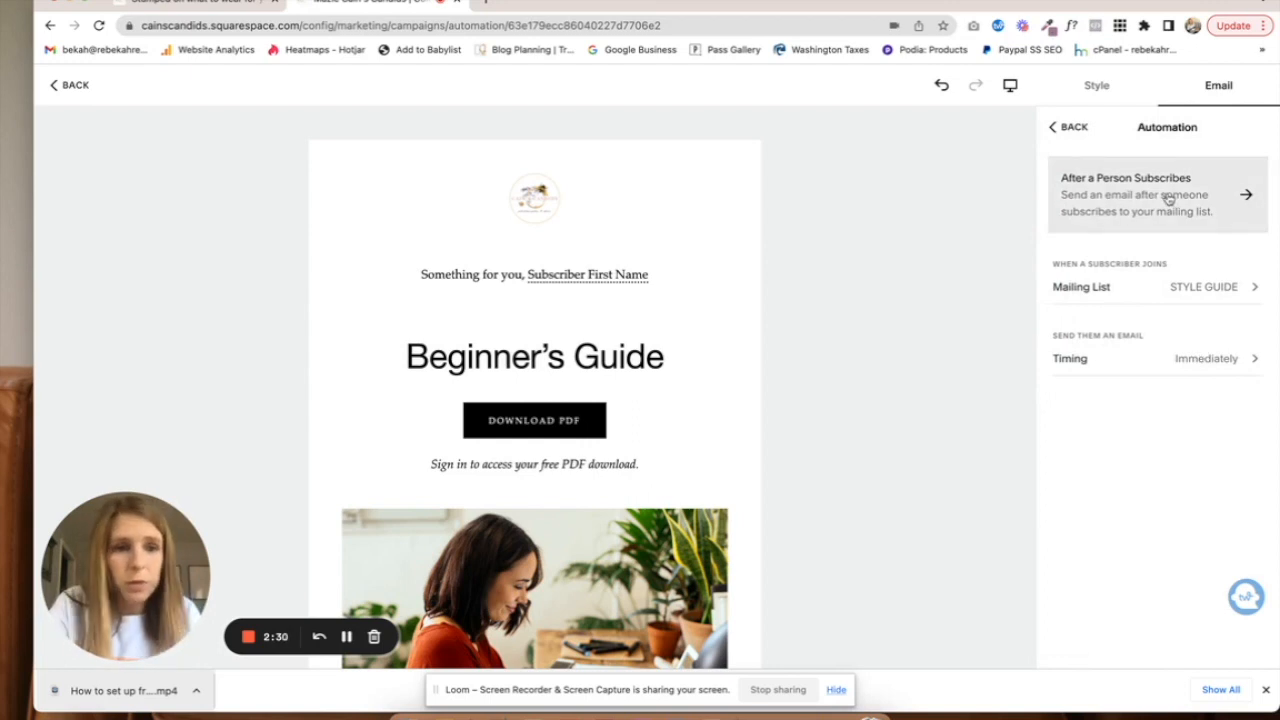
{"action": "mouse_move", "coordinate": [1200, 207]}
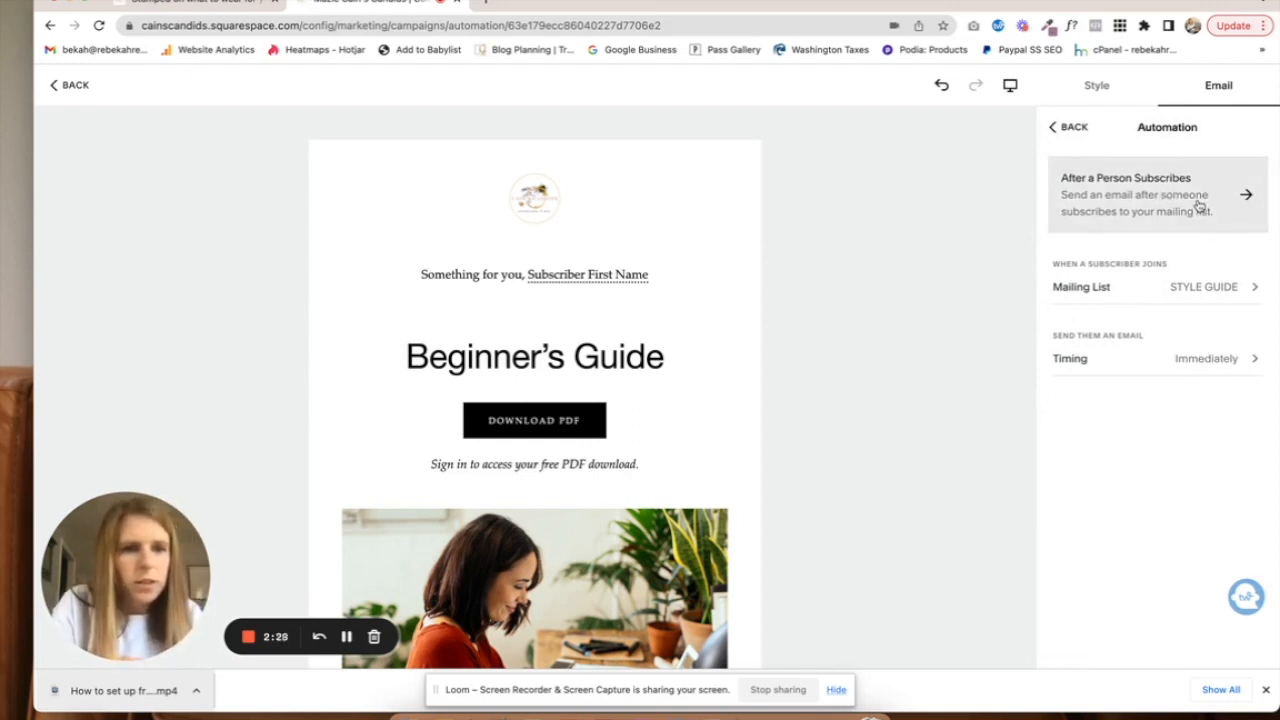
{"action": "left_click", "coordinate": [1158, 194]}
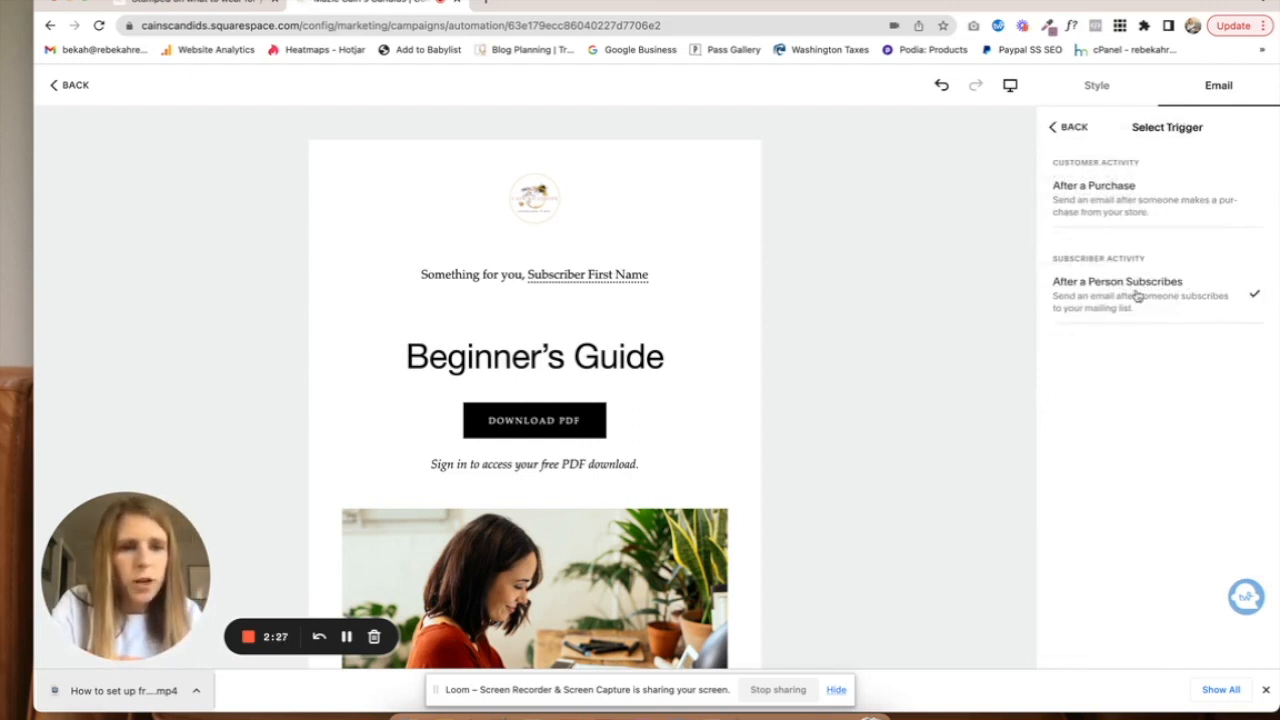
{"action": "left_click", "coordinate": [1137, 294]}
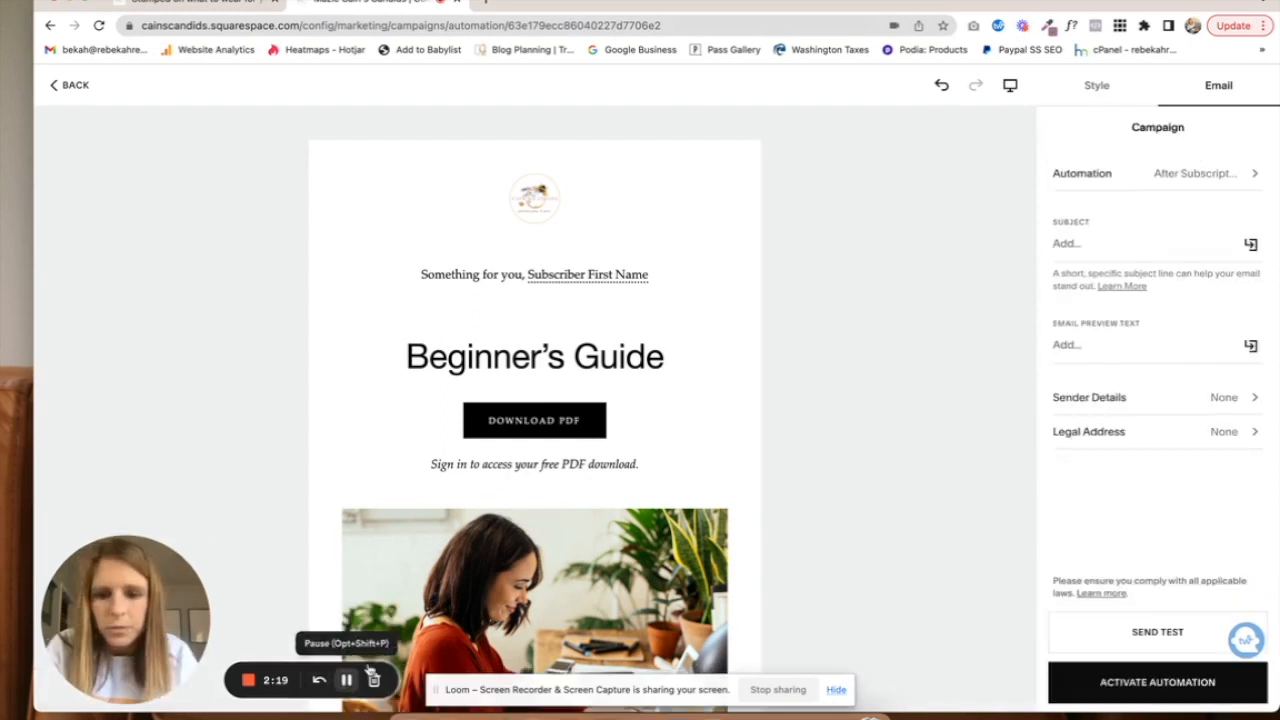
- Enter subject 'Here's your style guide freebie!', add sender Mazie, and activate the automation
{"action": "left_click", "coordinate": [1100, 243]}
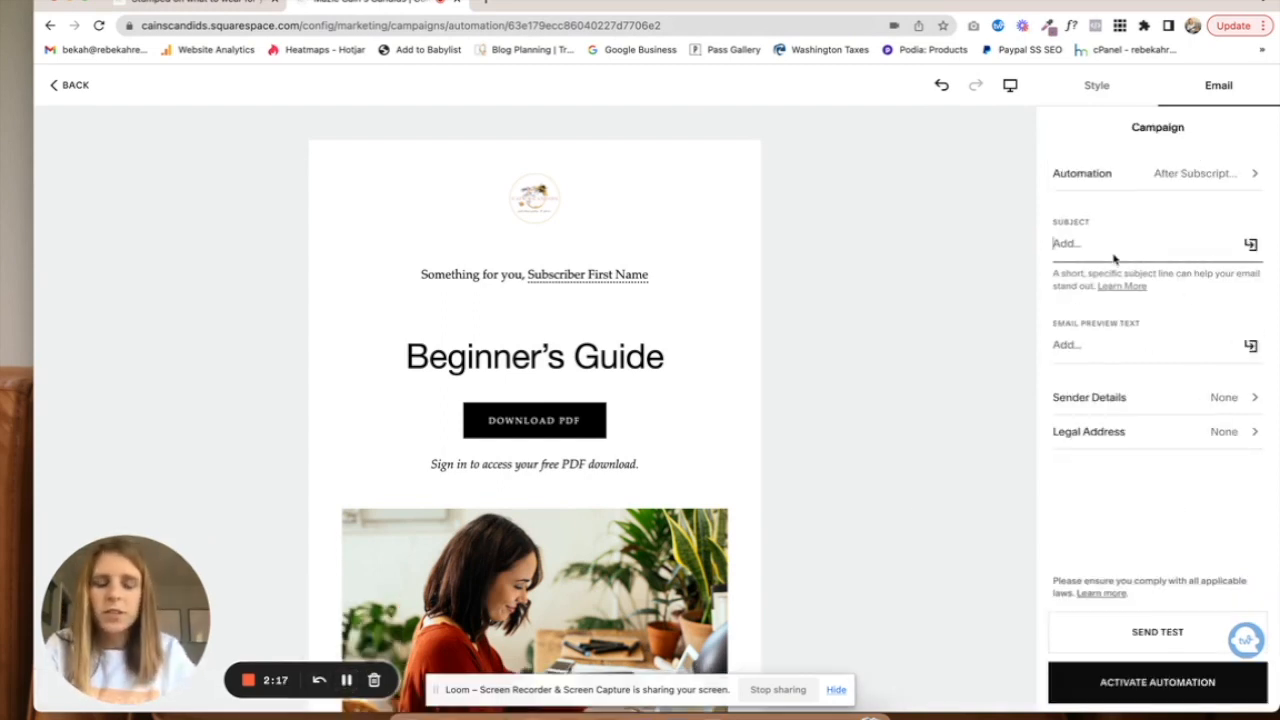
{"action": "type", "text": "Here"}
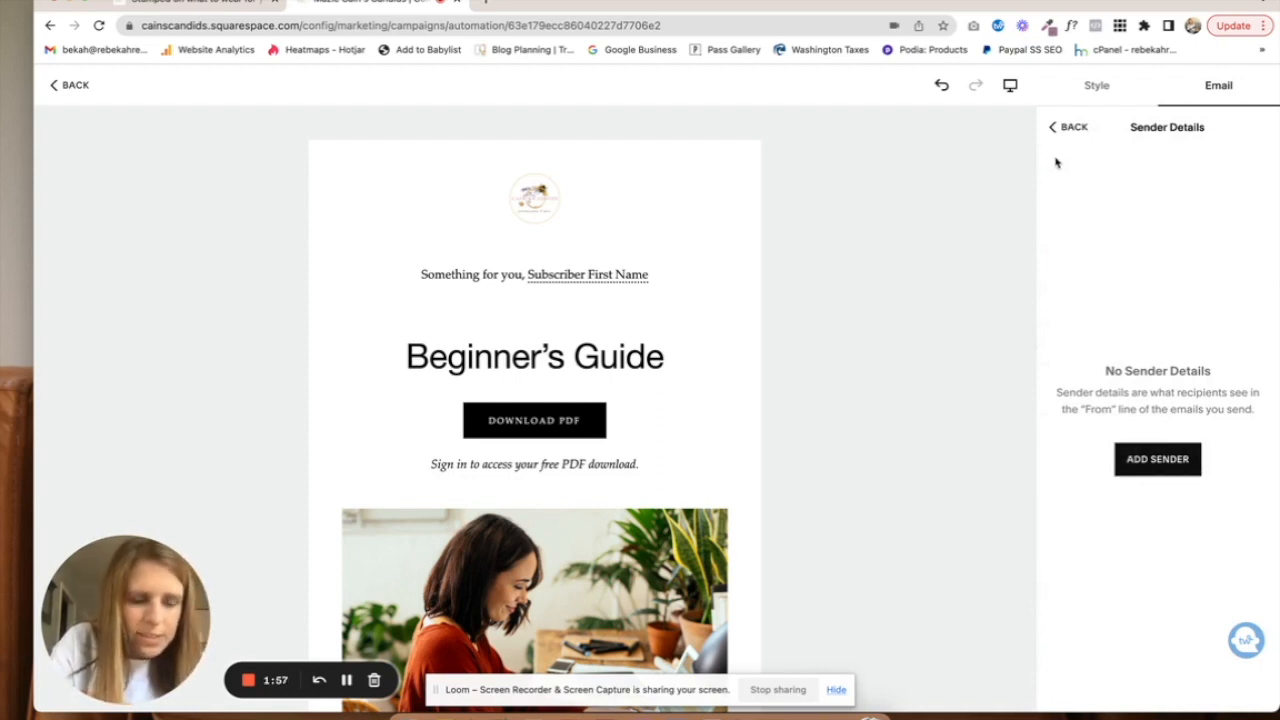
{"action": "left_click", "coordinate": [1157, 459]}
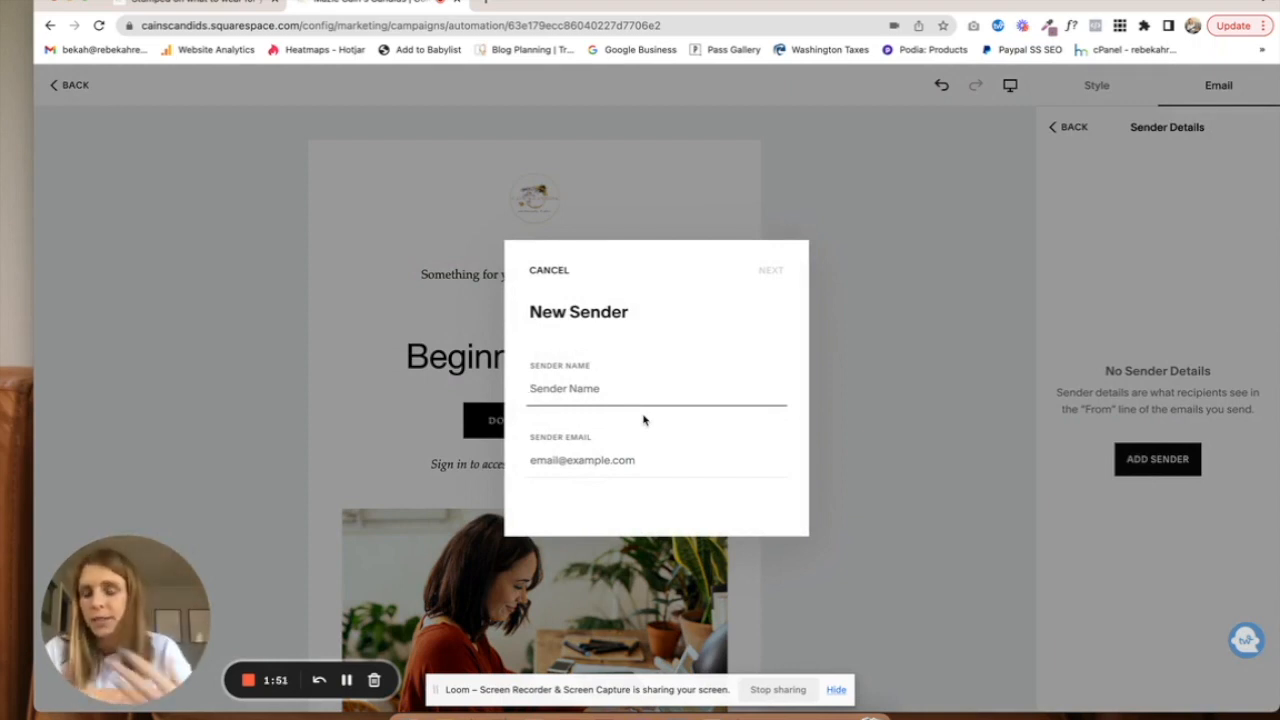
{"action": "mouse_move", "coordinate": [302, 658]}
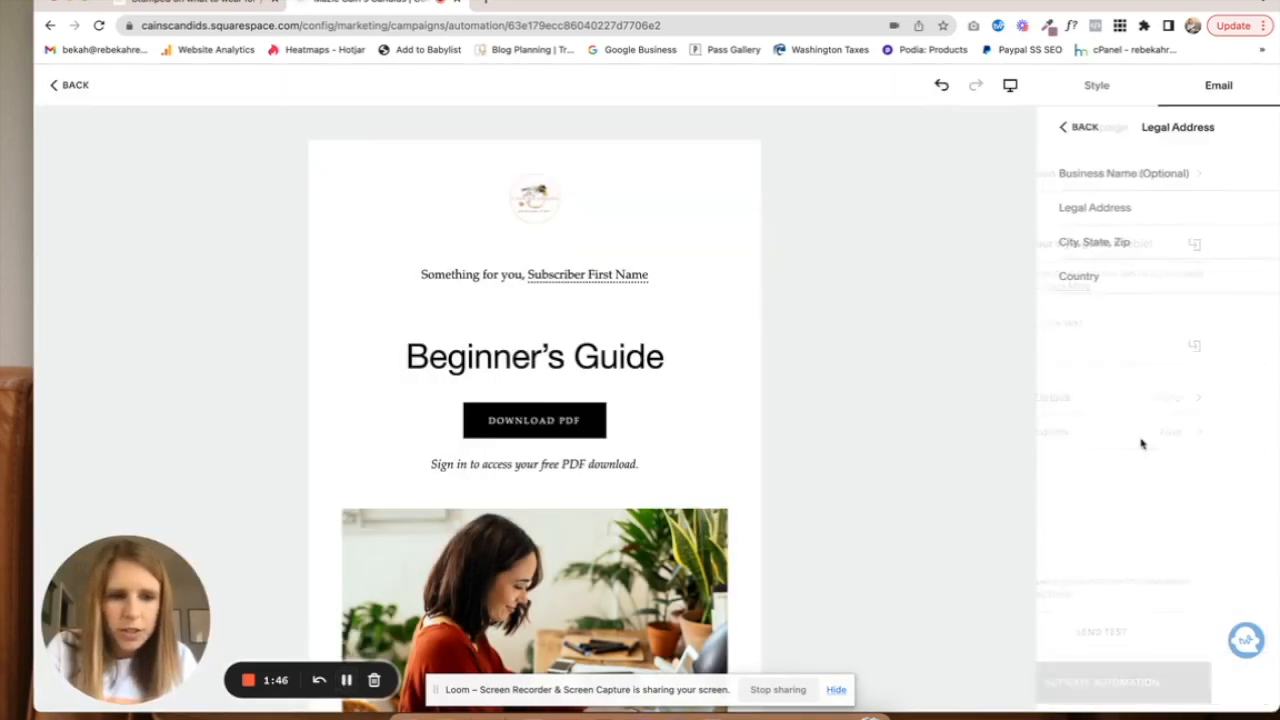
{"action": "left_click", "coordinate": [1067, 127]}
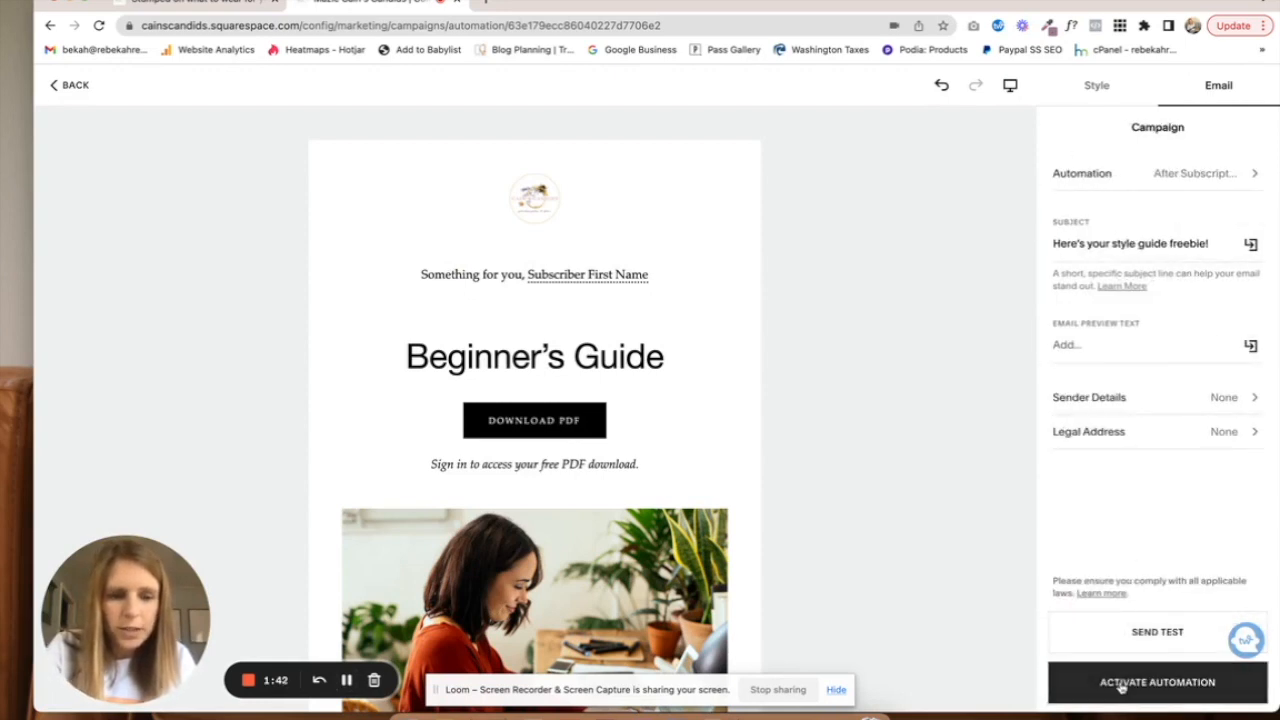
{"action": "left_click", "coordinate": [1160, 682]}
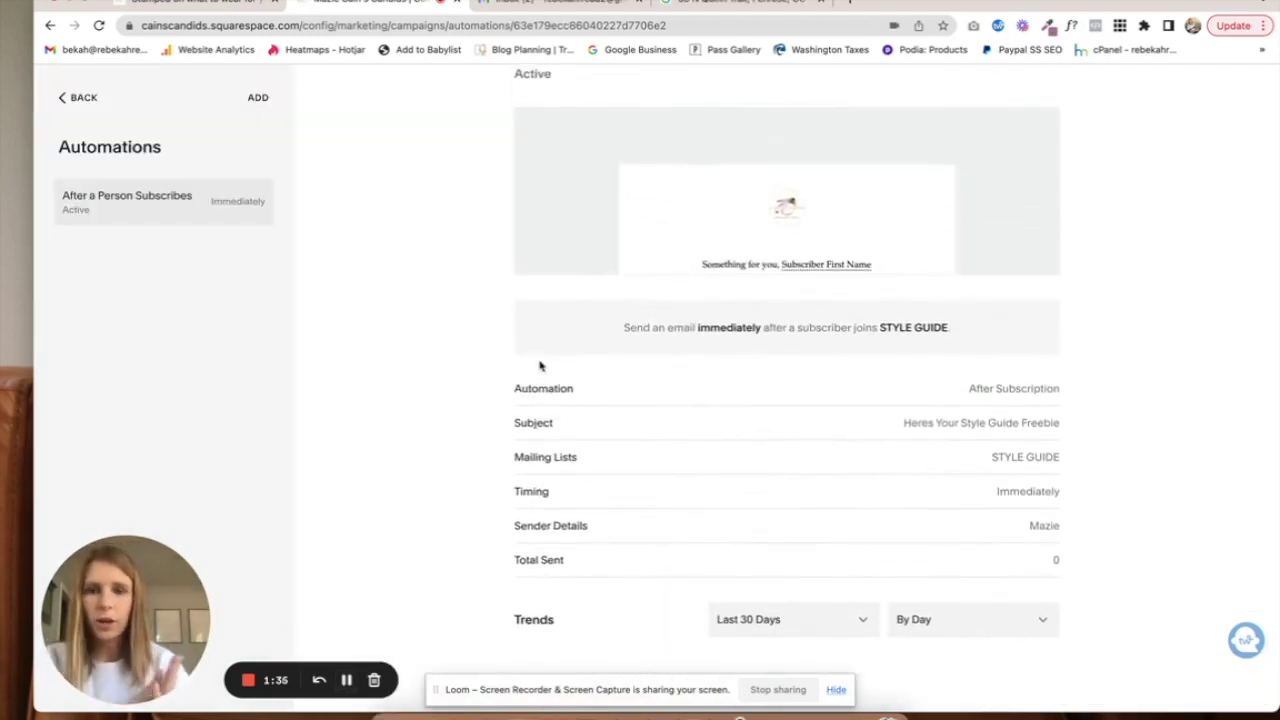
- Scroll the active automation's summary, then go back through Email Campaigns to Marketing
{"action": "scroll", "scroll_direction": "down", "scroll_amount": 3}
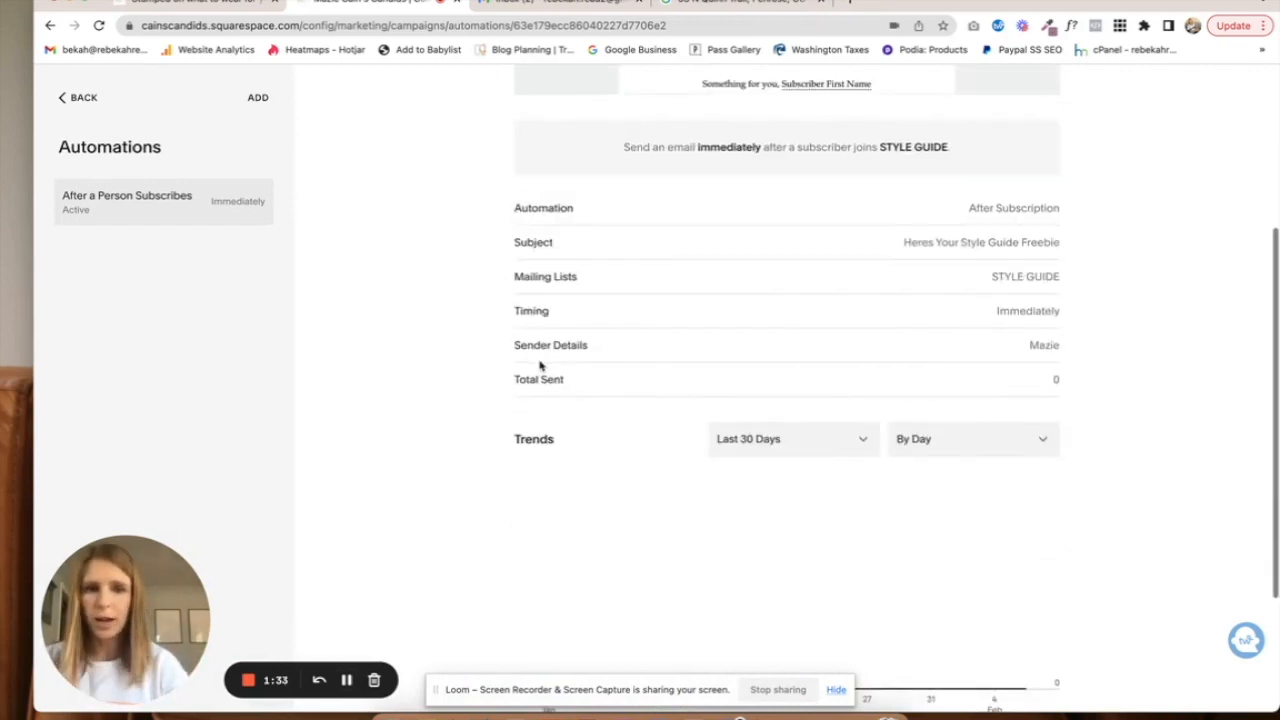
{"action": "mouse_move", "coordinate": [142, 88]}
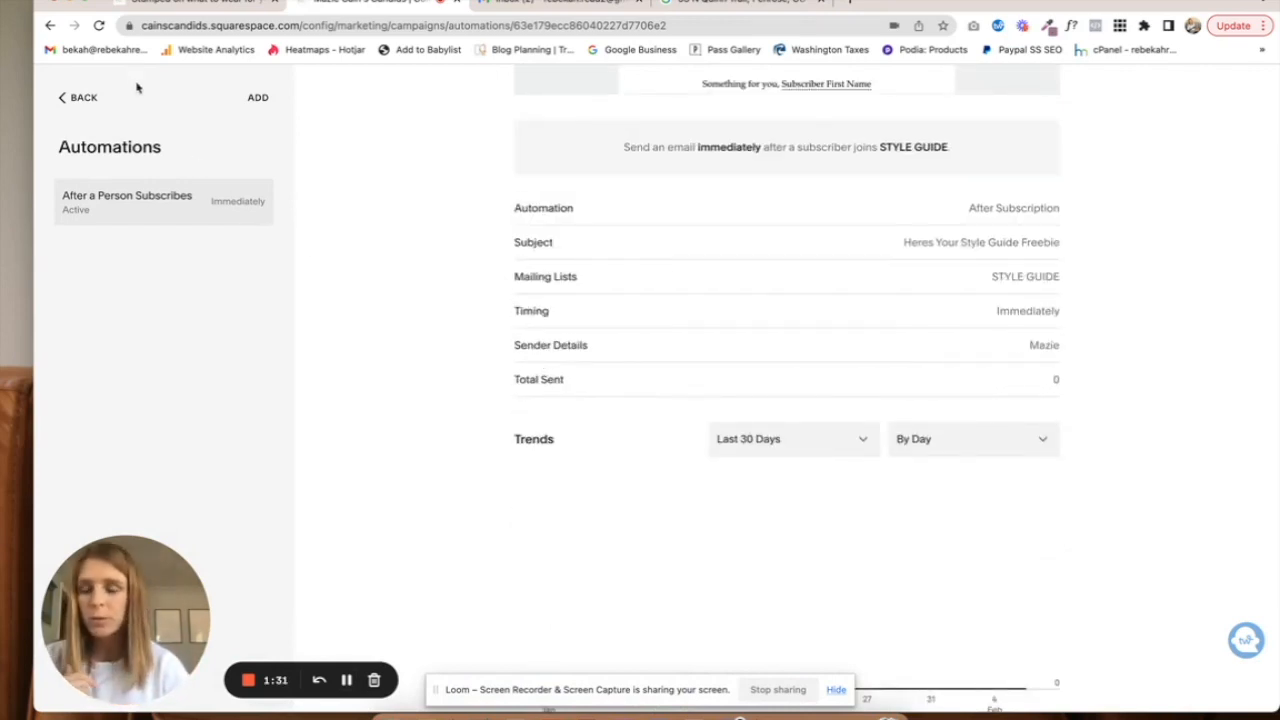
{"action": "left_click", "coordinate": [77, 98]}
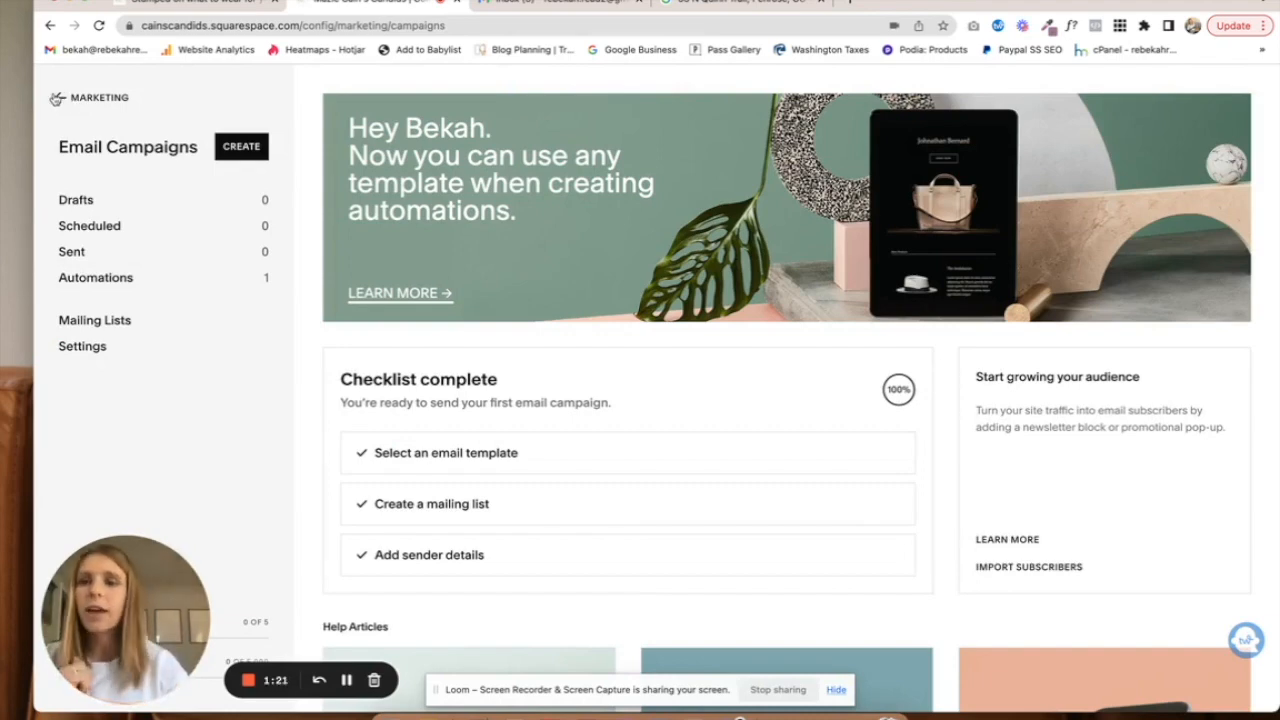
{"action": "left_click", "coordinate": [53, 97]}
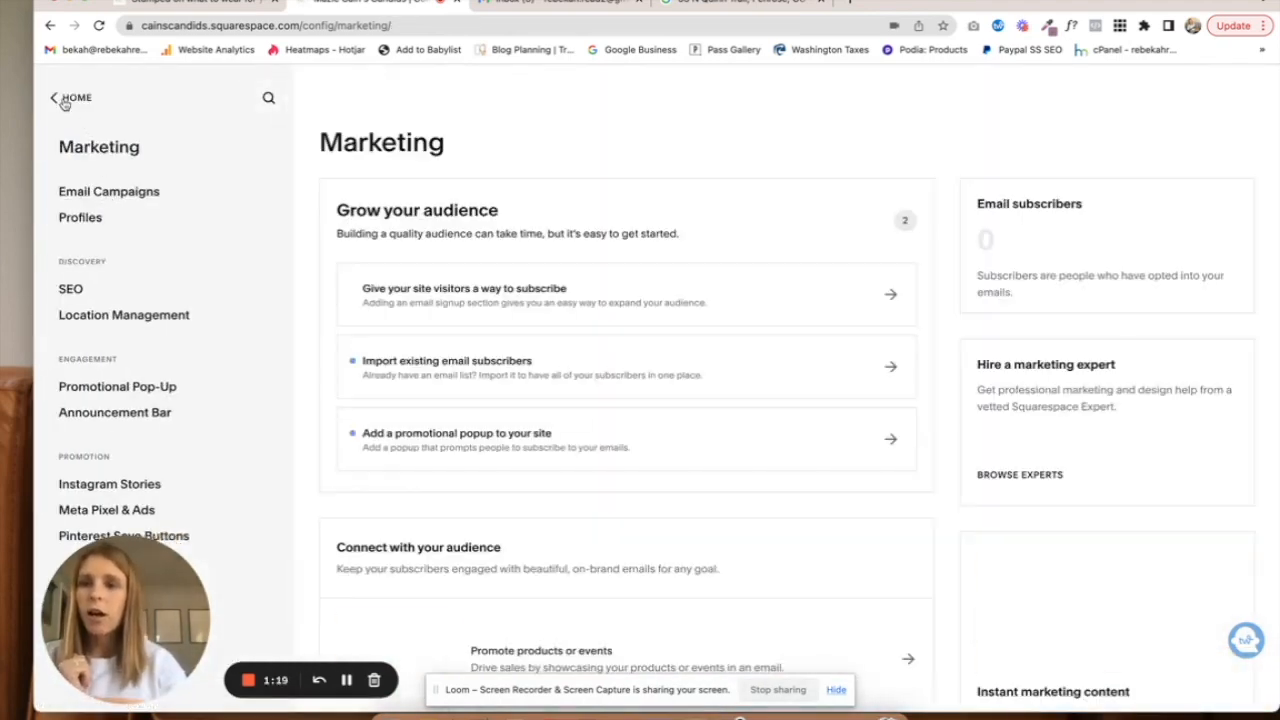
- On the Home page, move the what-to-wear intro paragraph above the signup form
{"action": "left_click", "coordinate": [65, 98]}
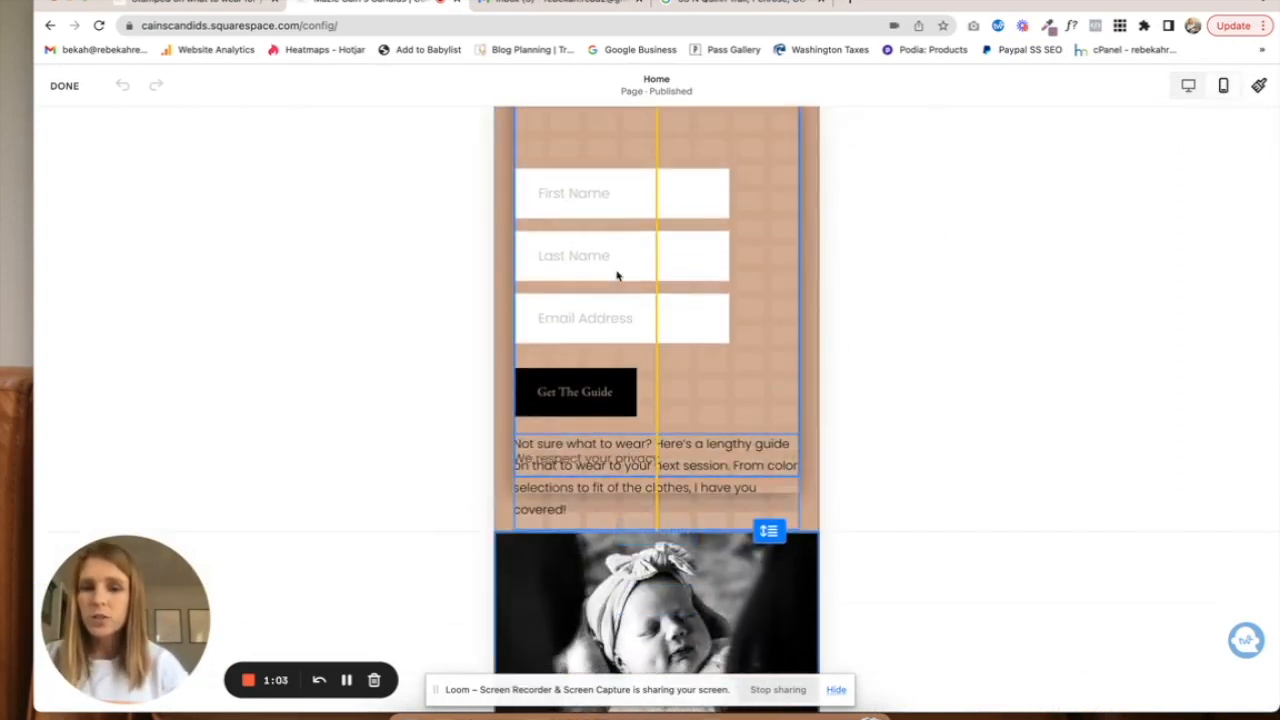
{"action": "left_click", "coordinate": [656, 467]}
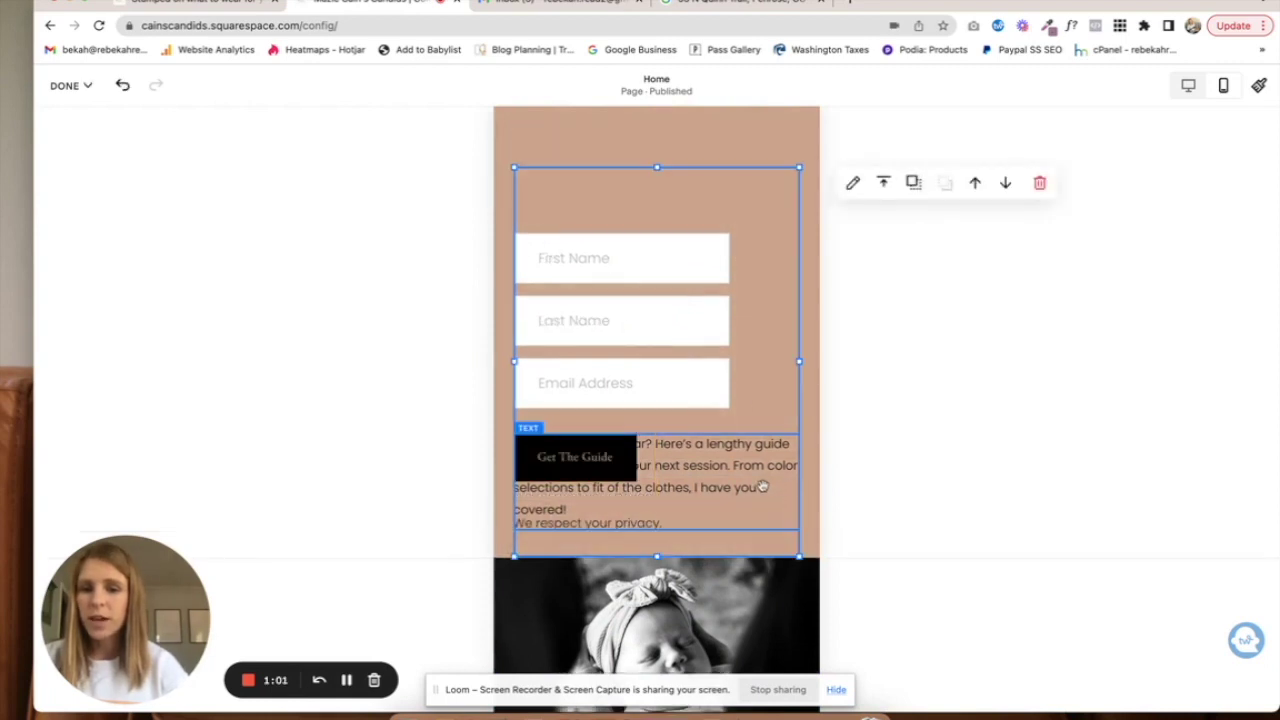
{"action": "scroll", "scroll_direction": "down", "scroll_amount": 3}
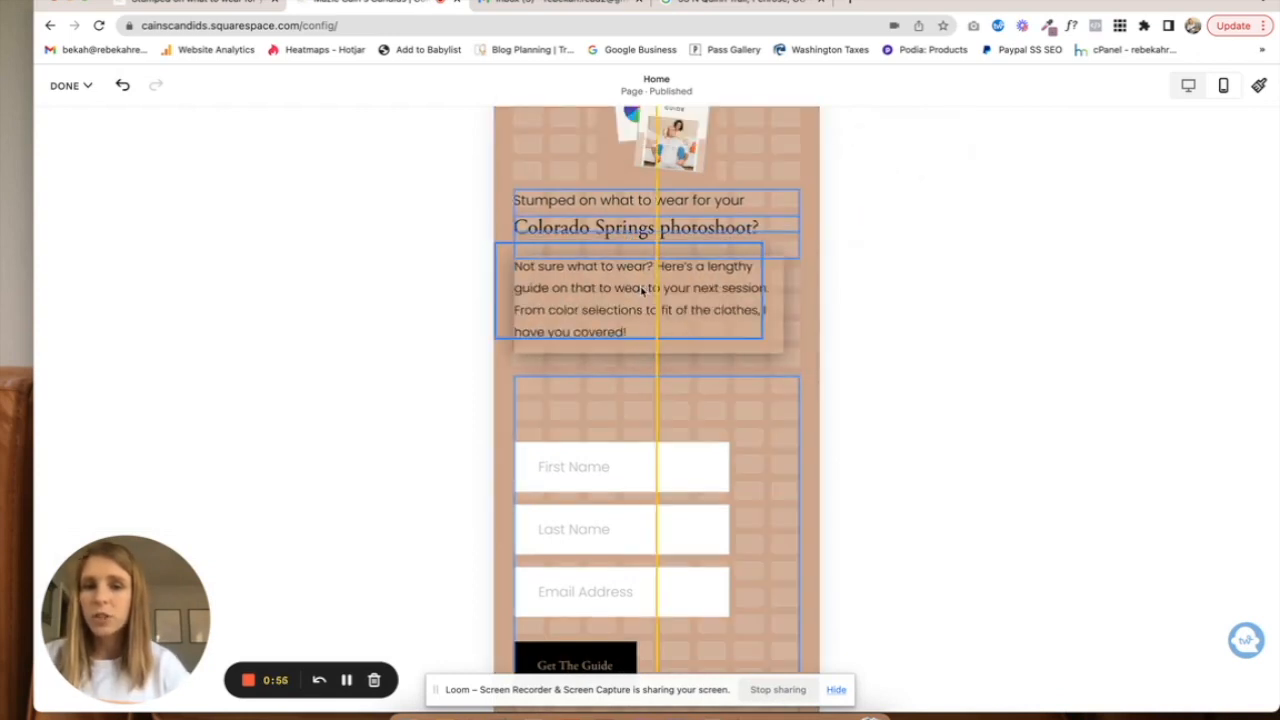
{"action": "left_click", "coordinate": [630, 300]}
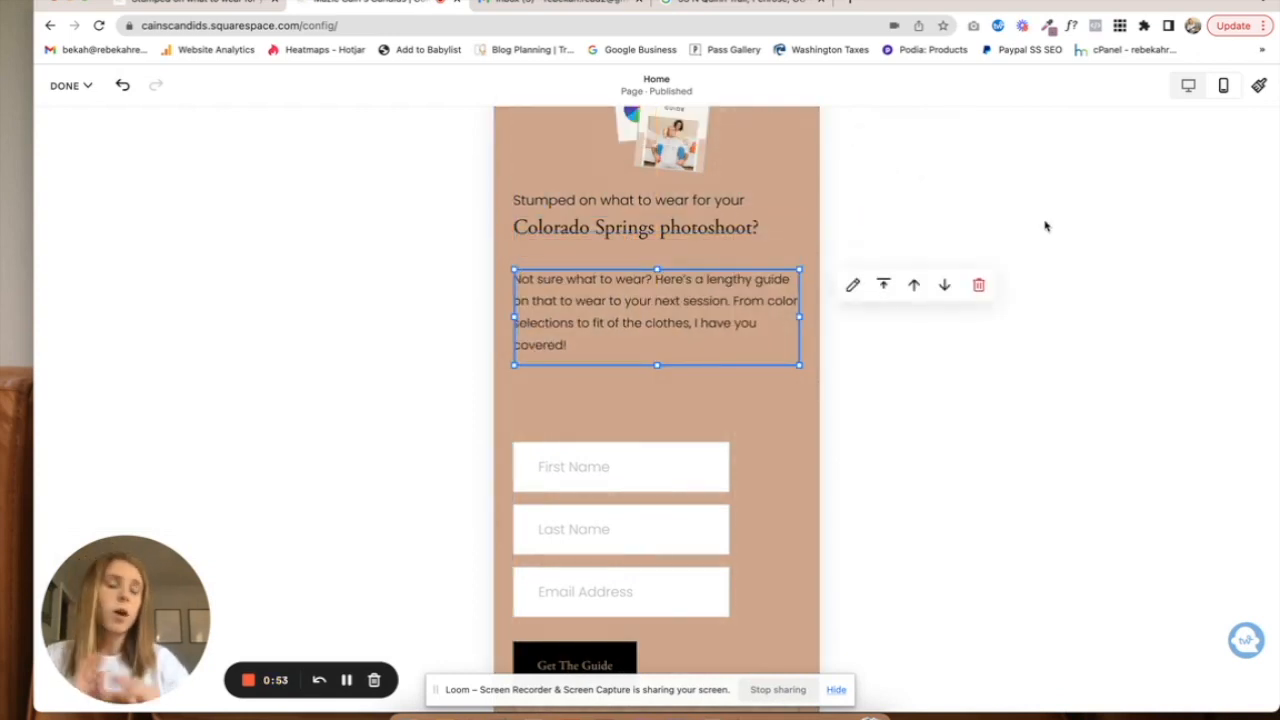